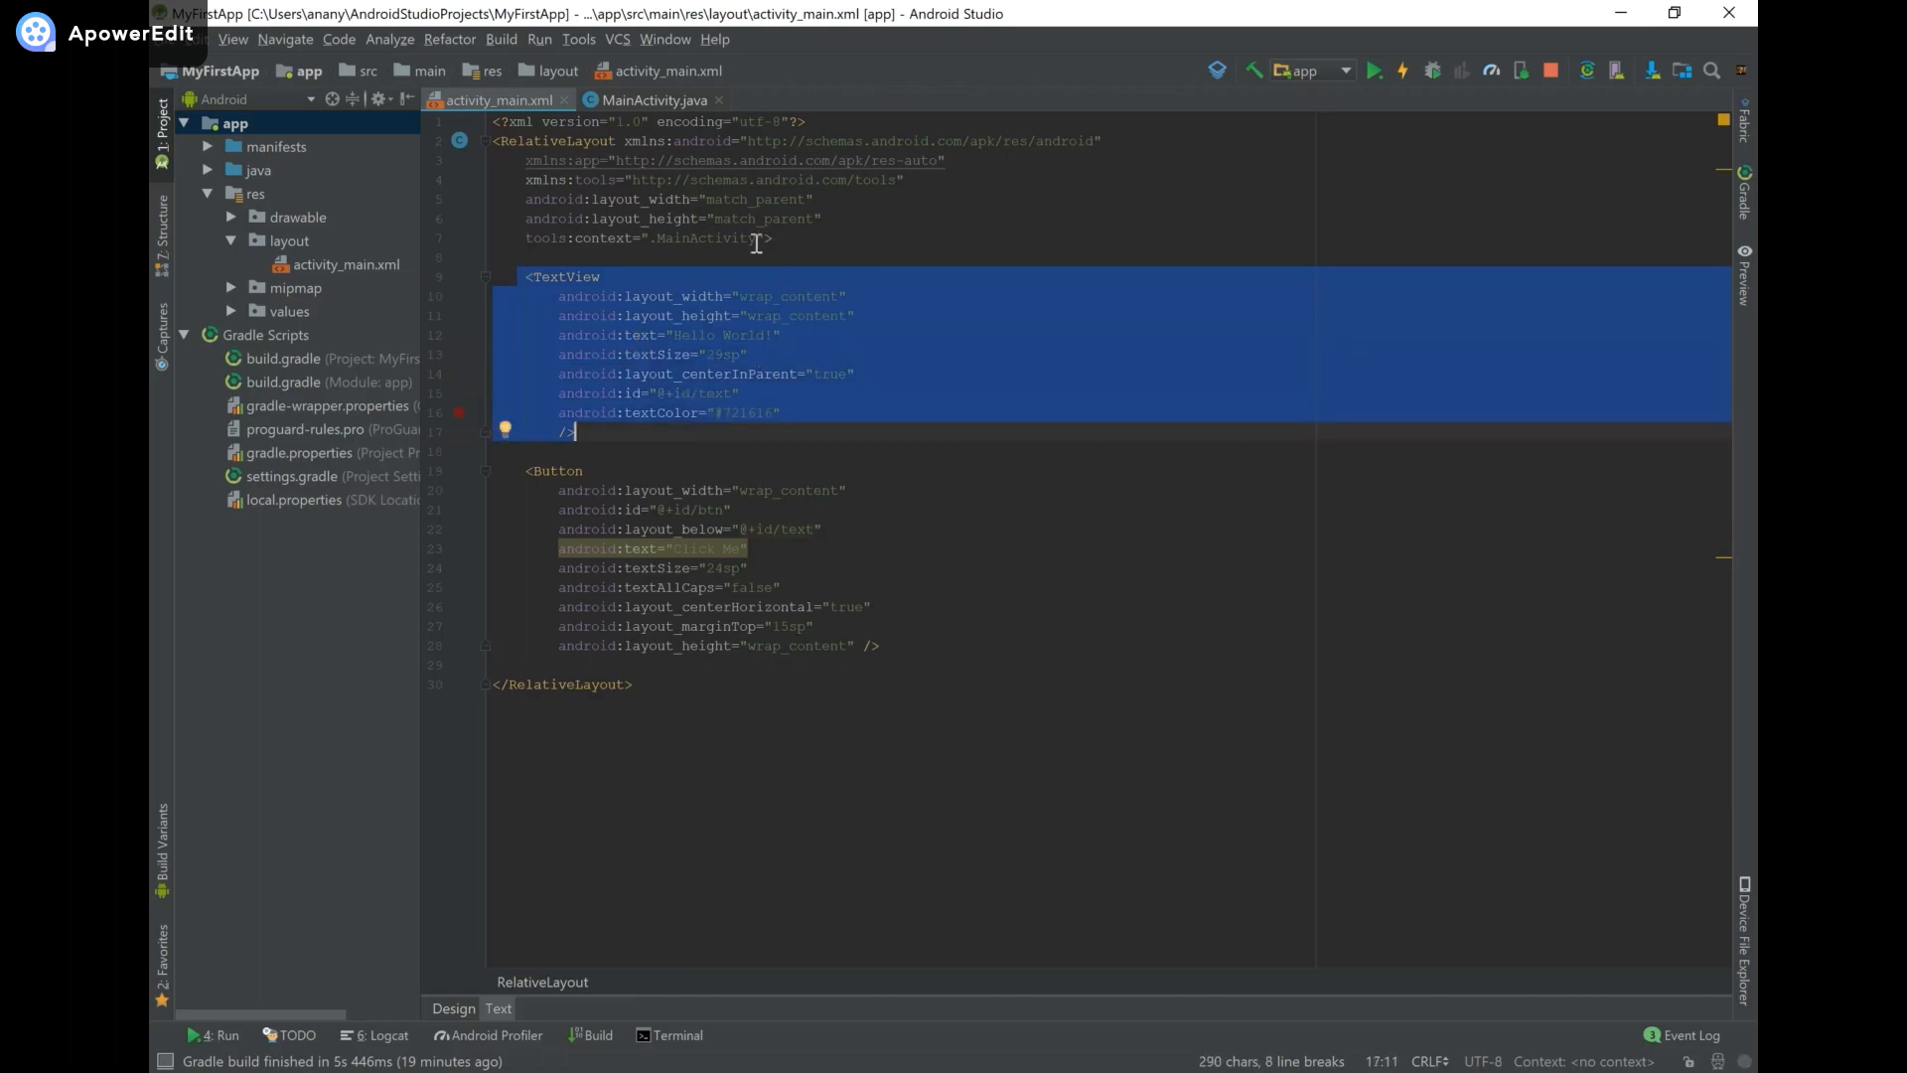
mouse_move(308, 37)
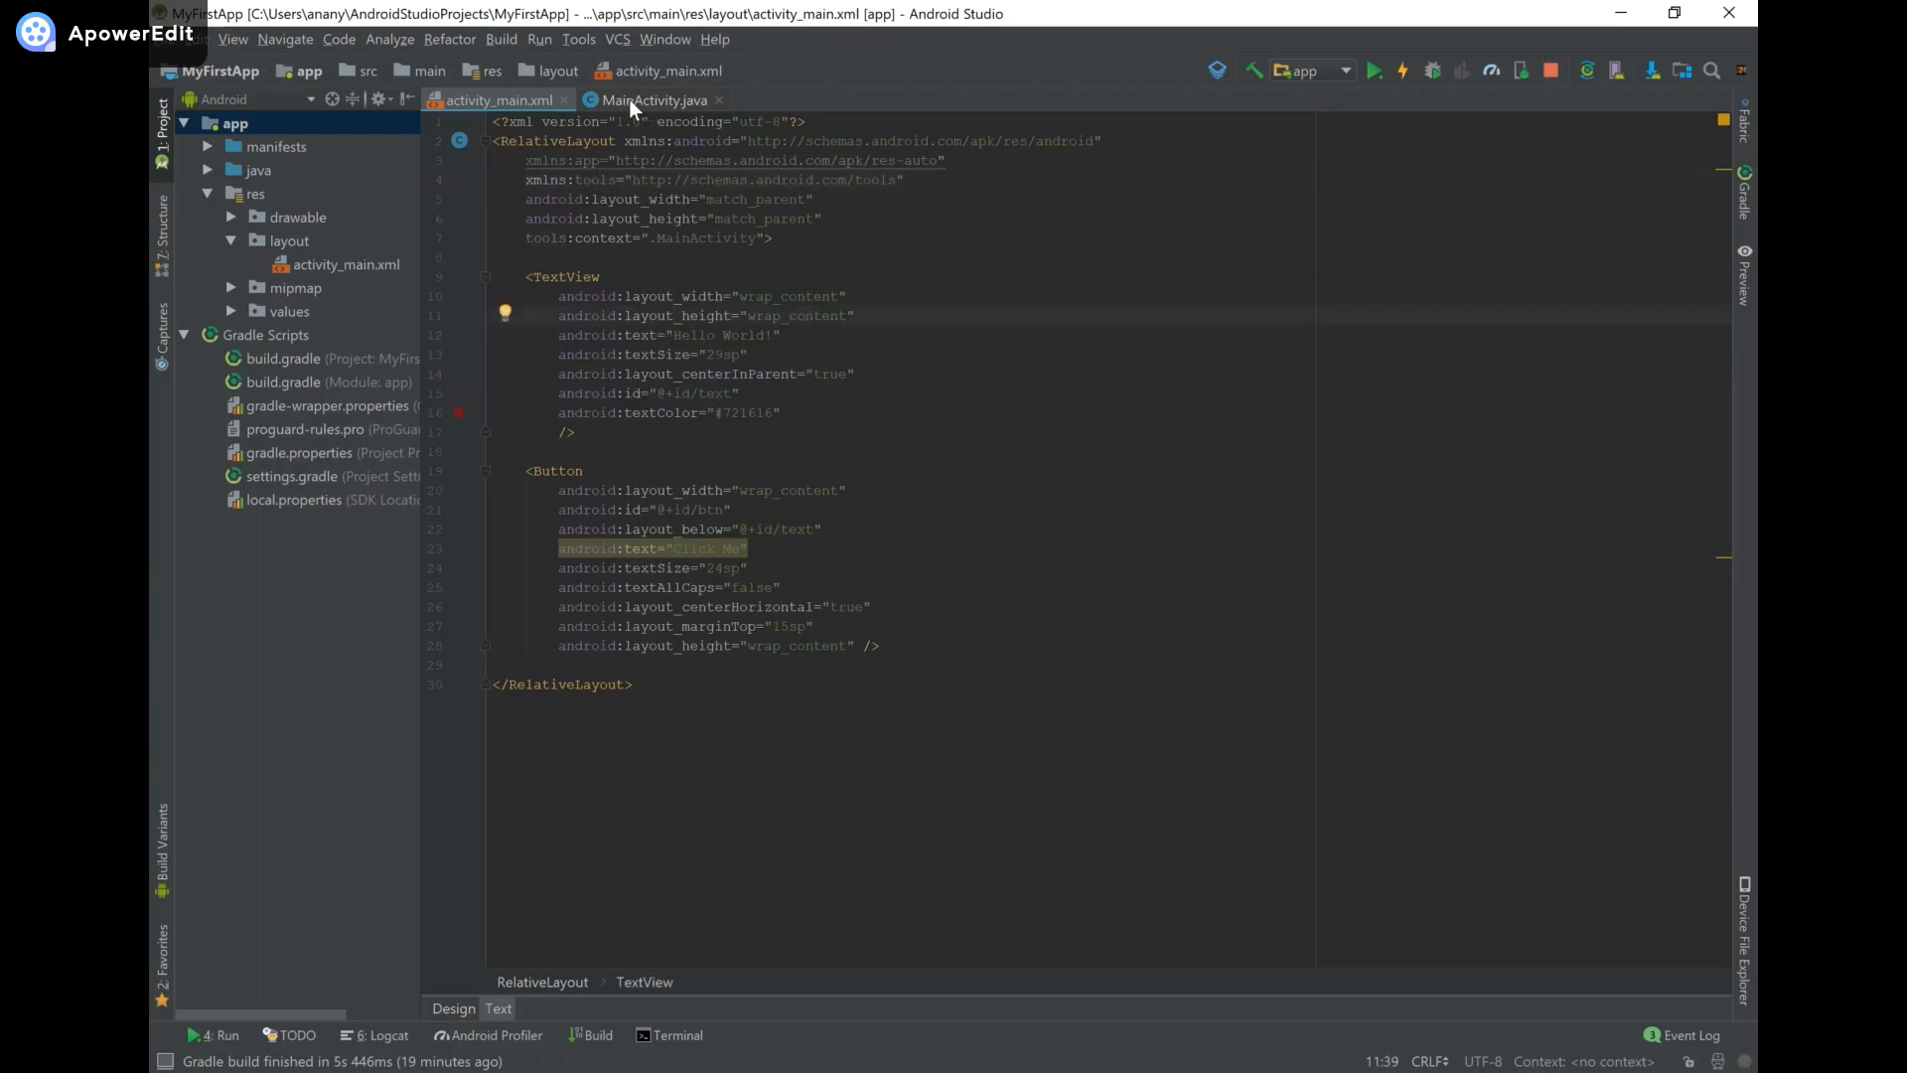
Comment out the btn findViewById lookup and its setOnClickListener block in MainActivity.java.
click(653, 99)
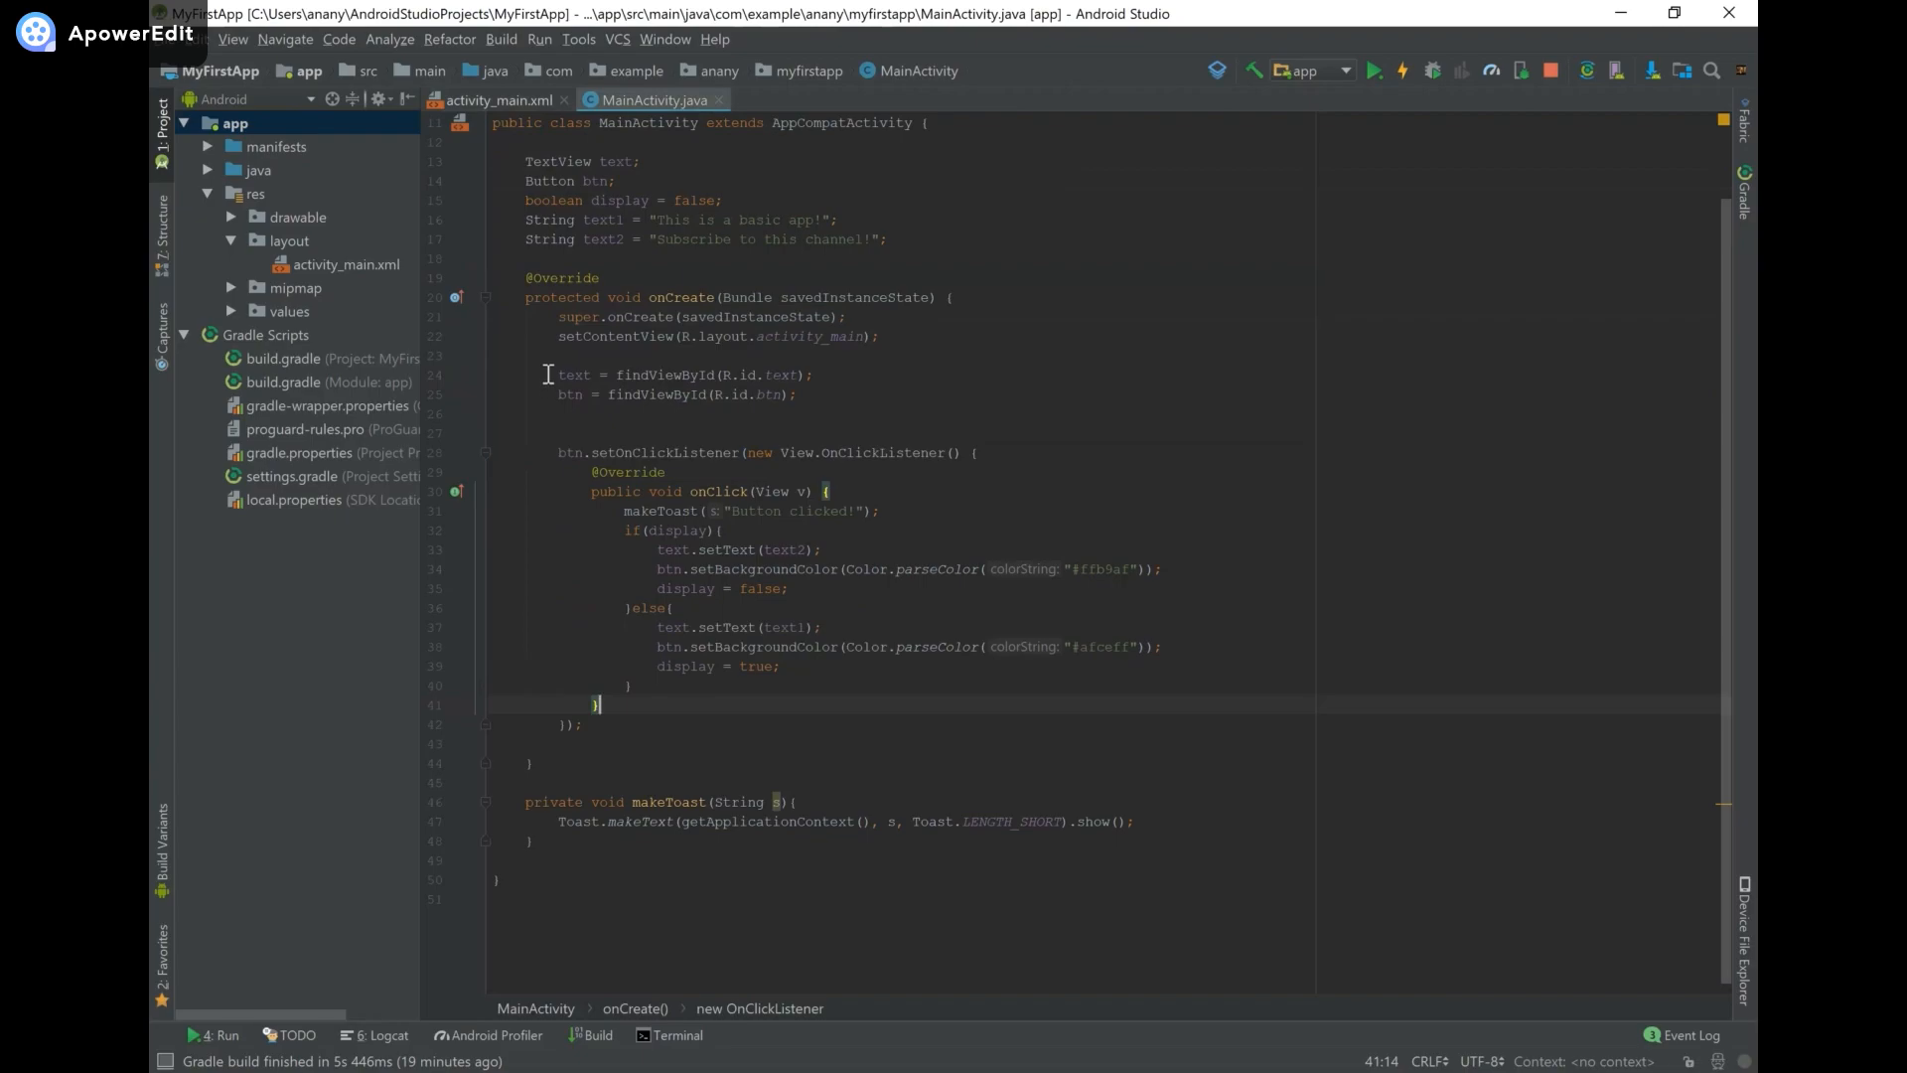
drag(558, 374, 624, 743)
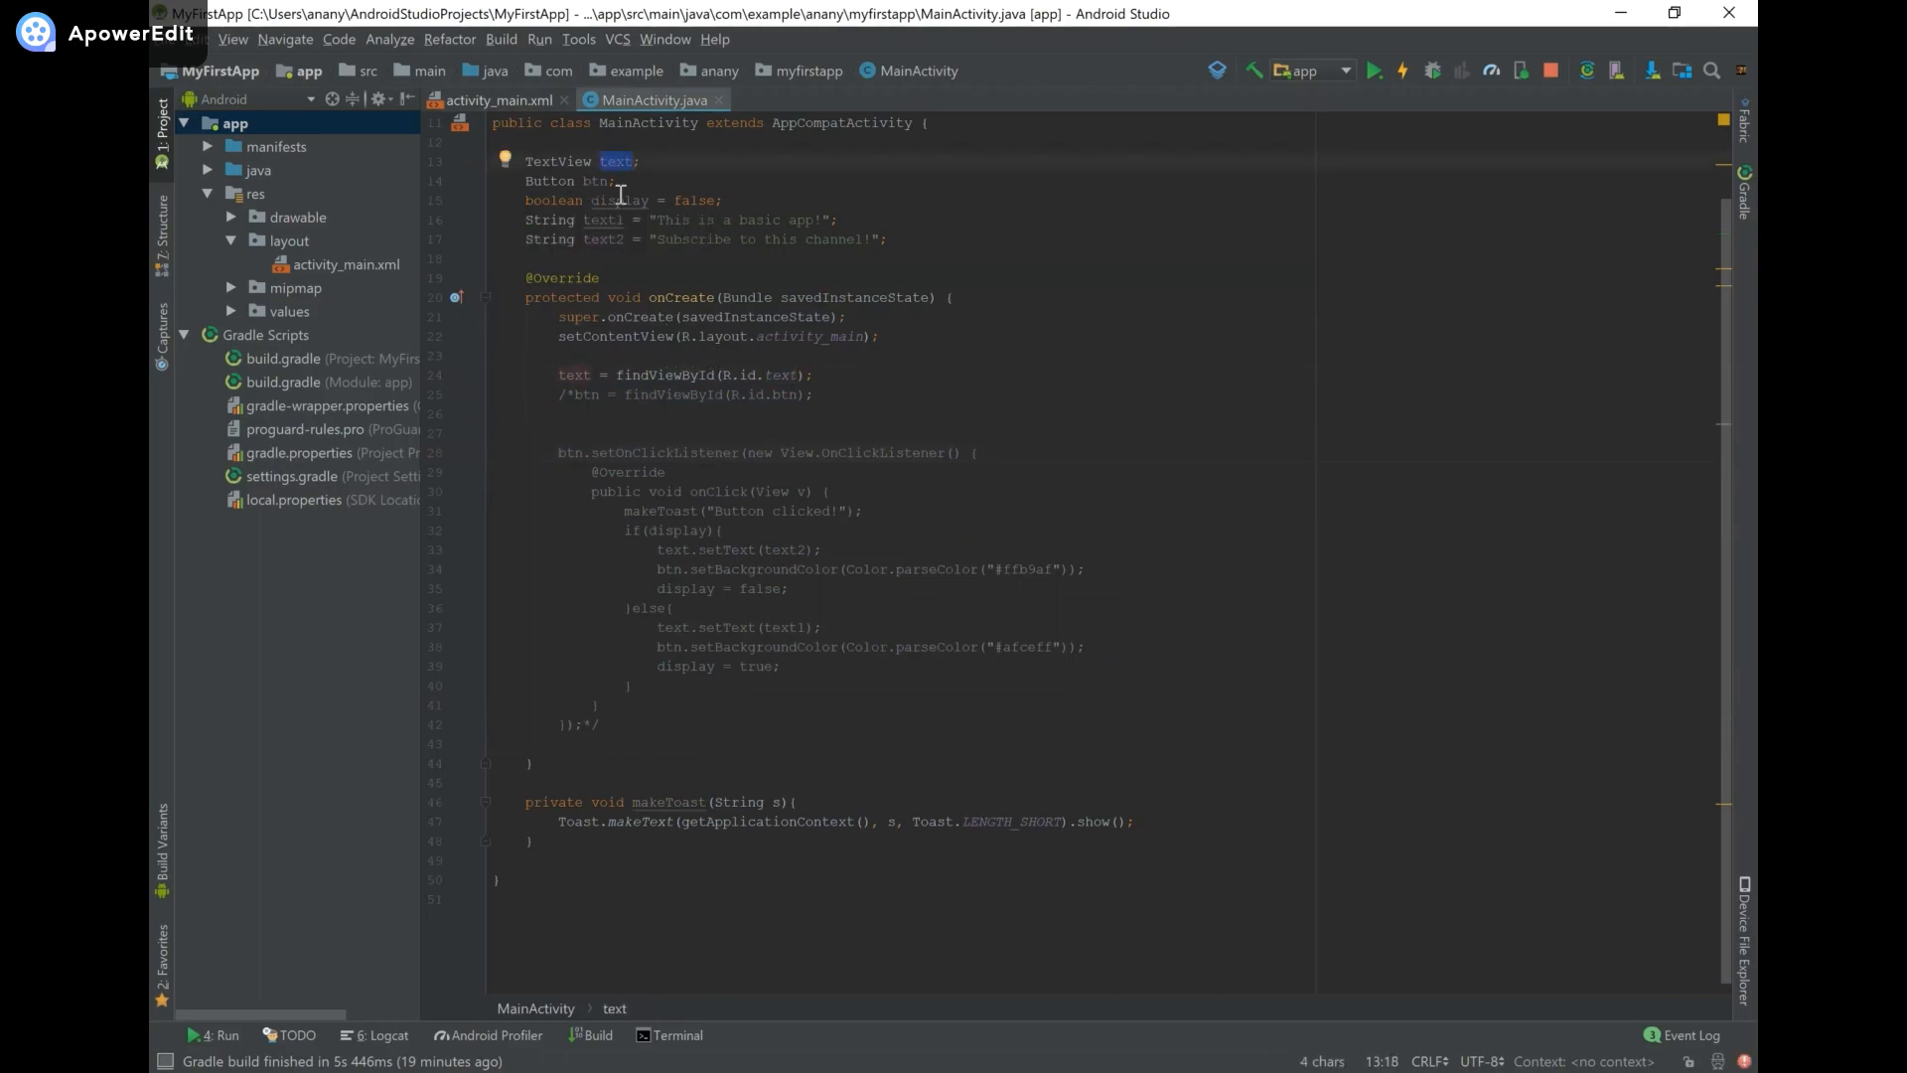
mouse_move(848, 404)
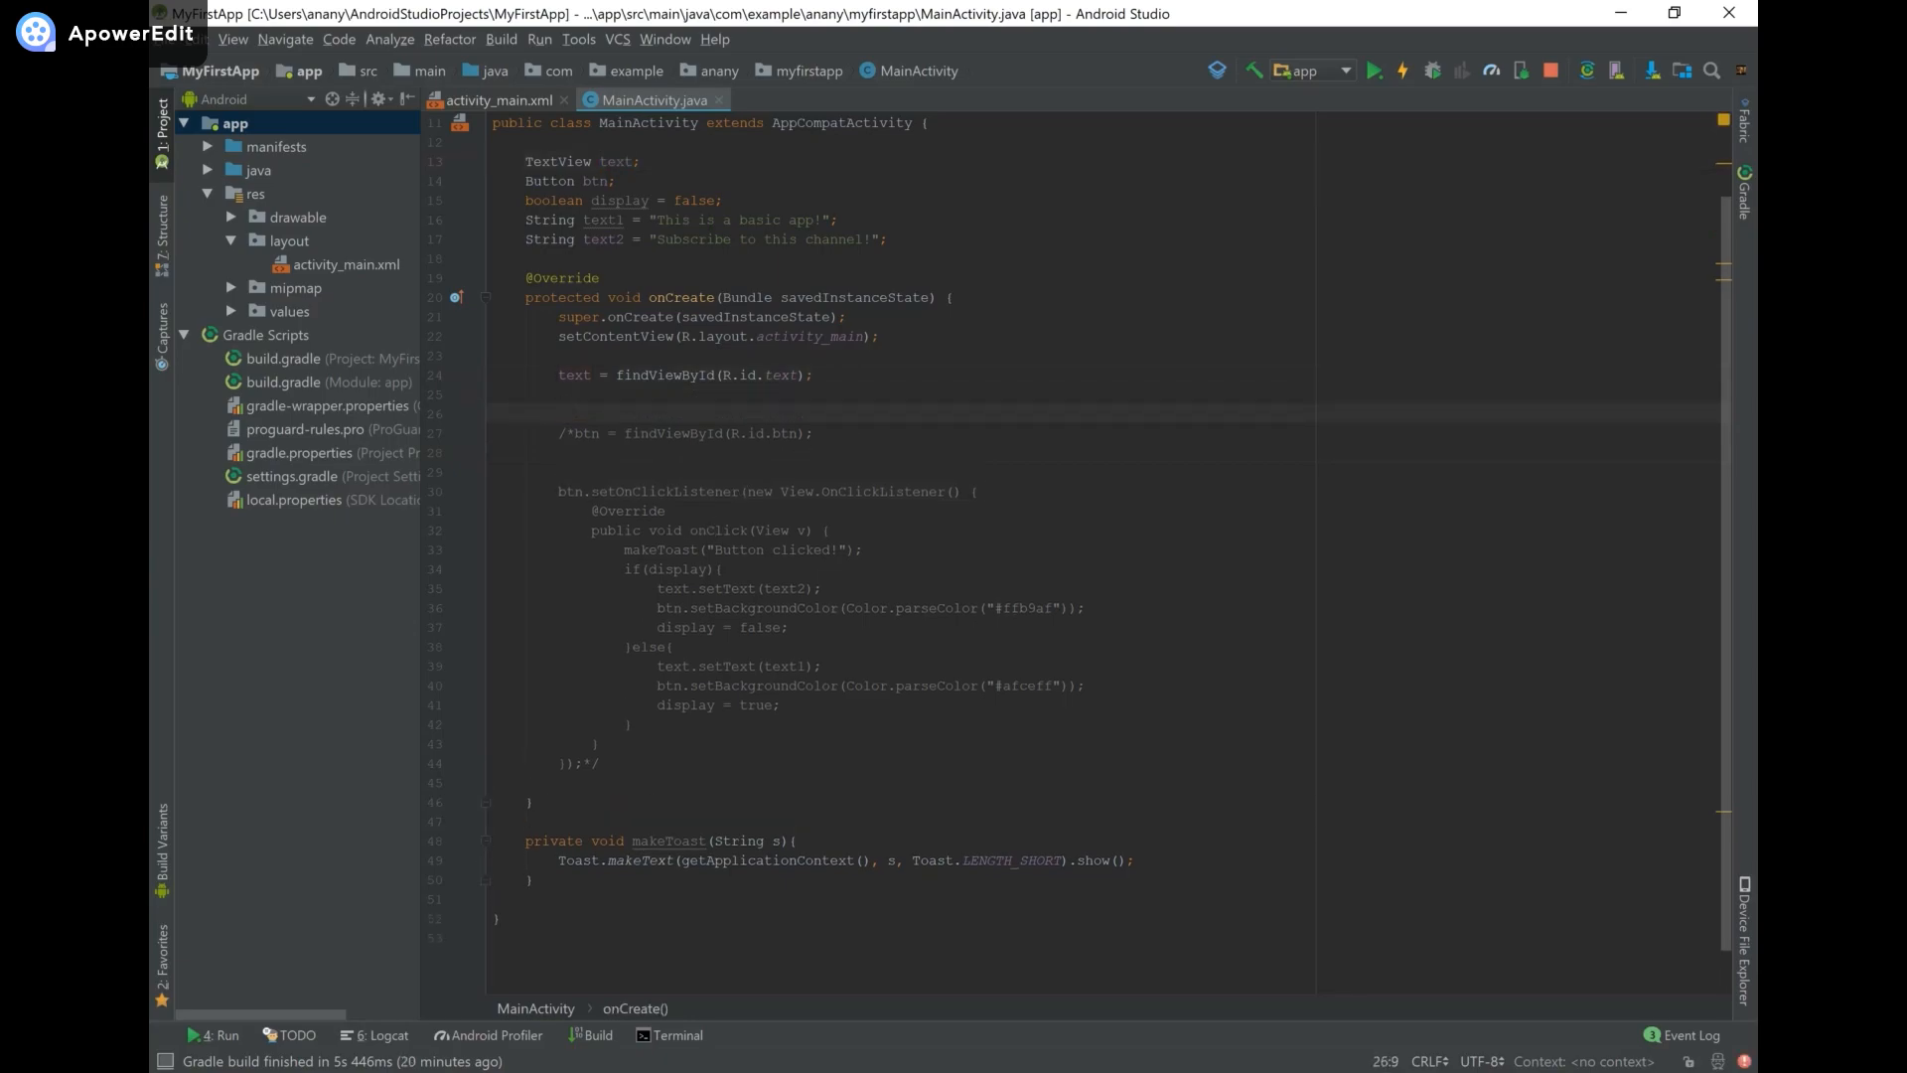
Declare String message = "Please like and subscribe to this channel." and SpannableString ss = new SpannableString(message) in onCreate.
text(String)
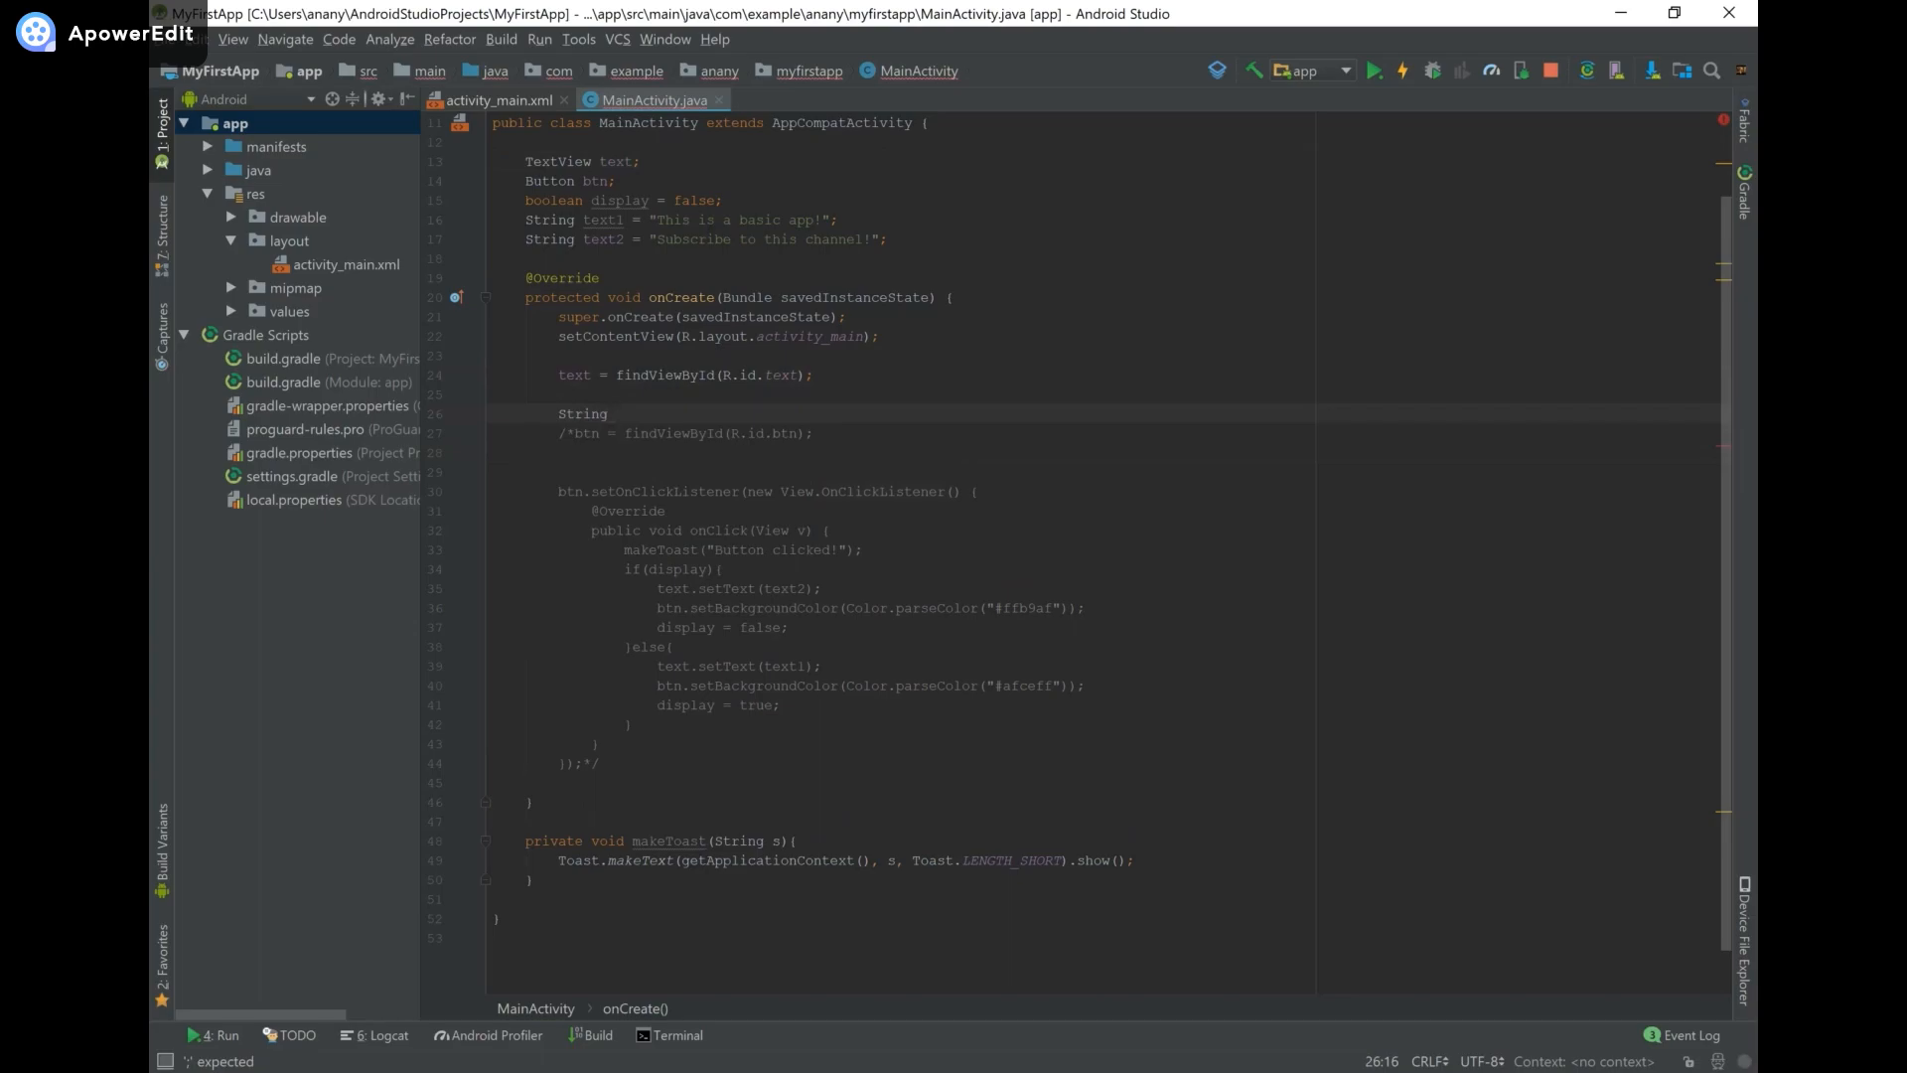
text(message = "Please like and subscribe to this channel.";)
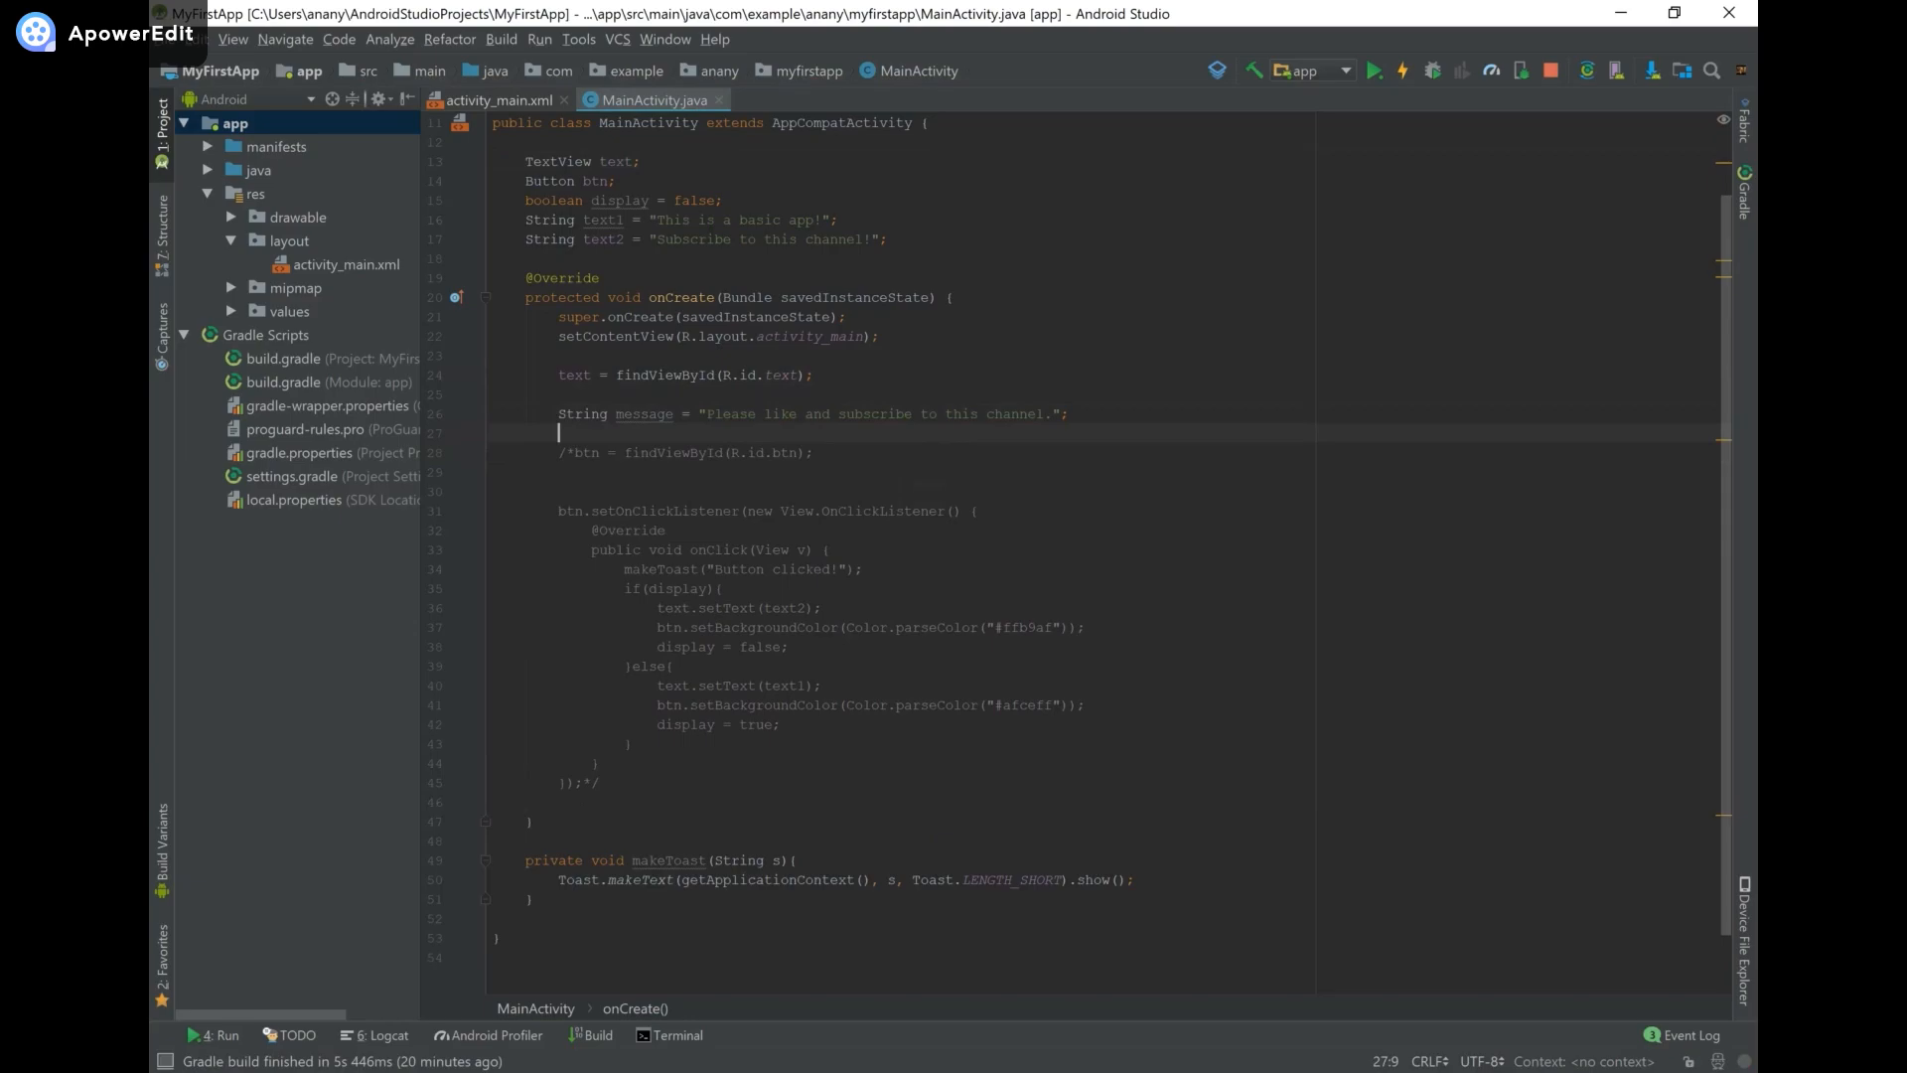
text(s)
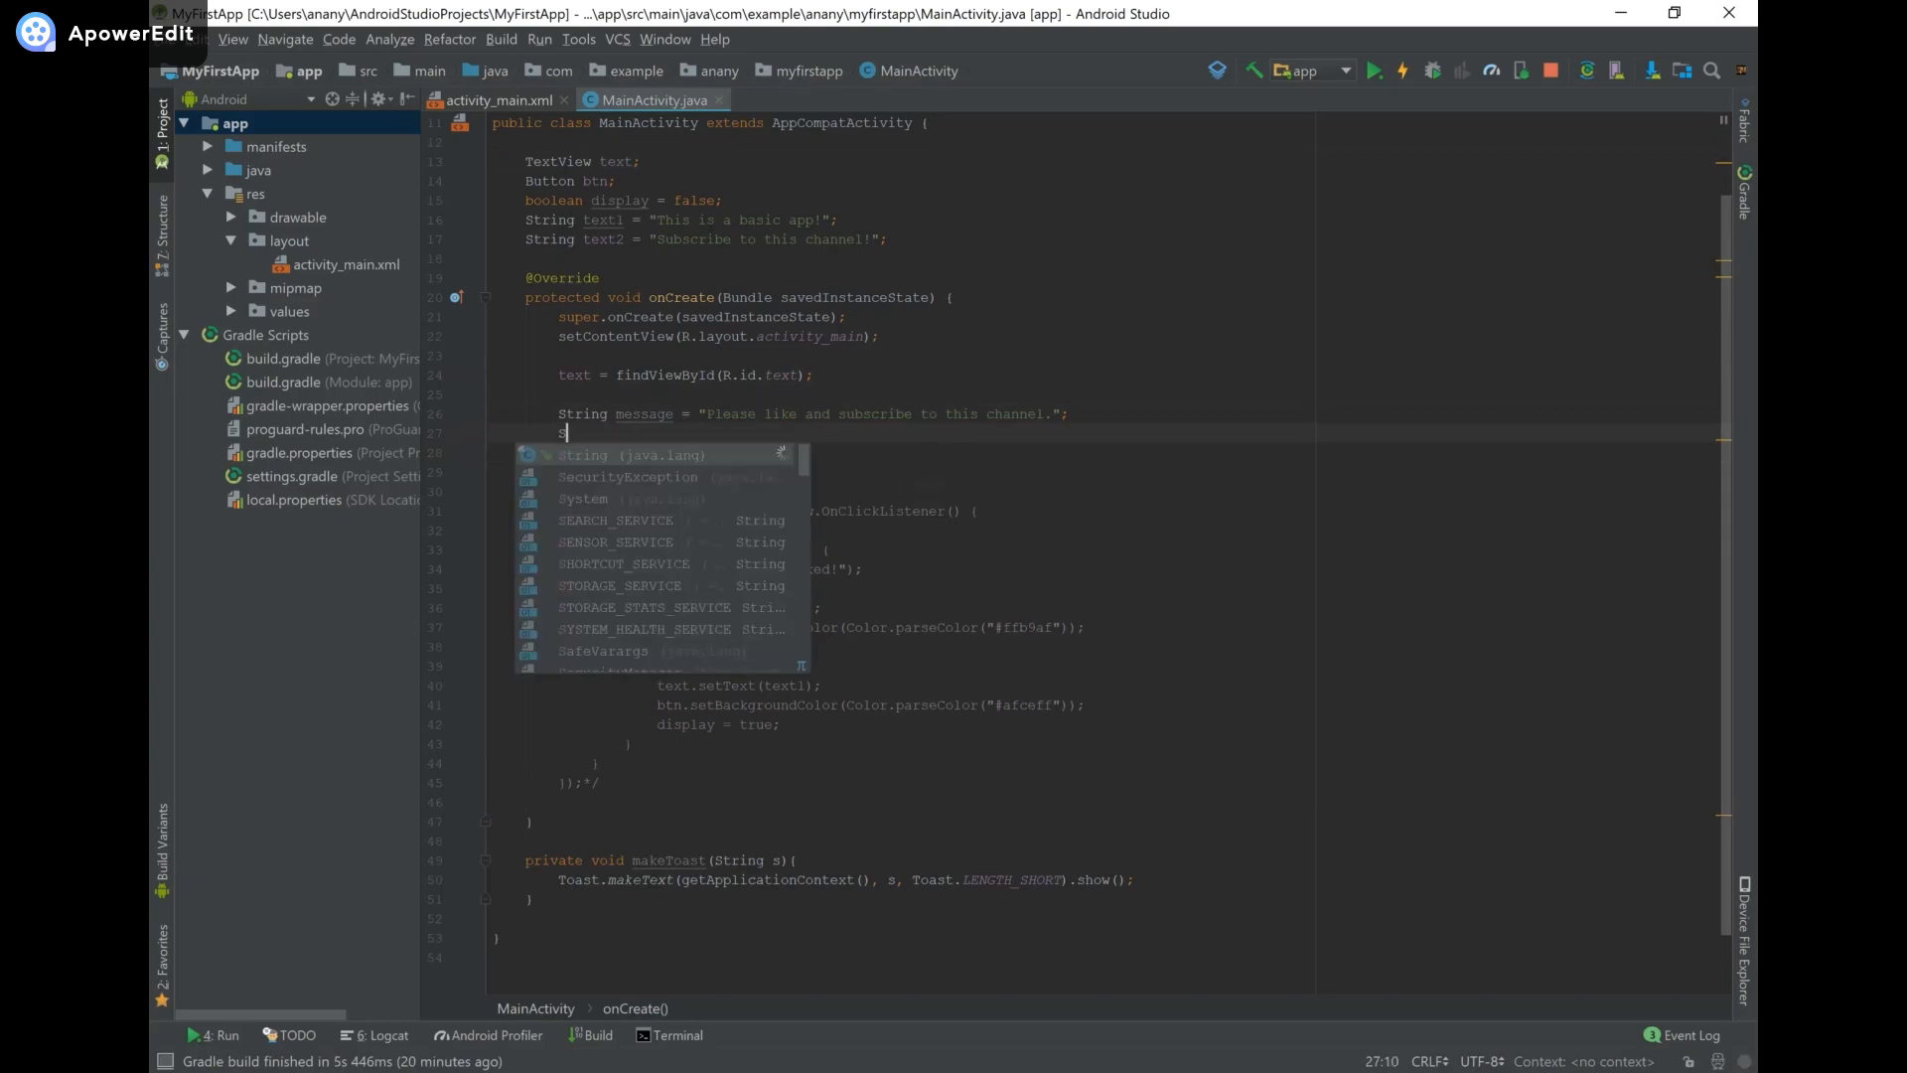
text(SpannableString)
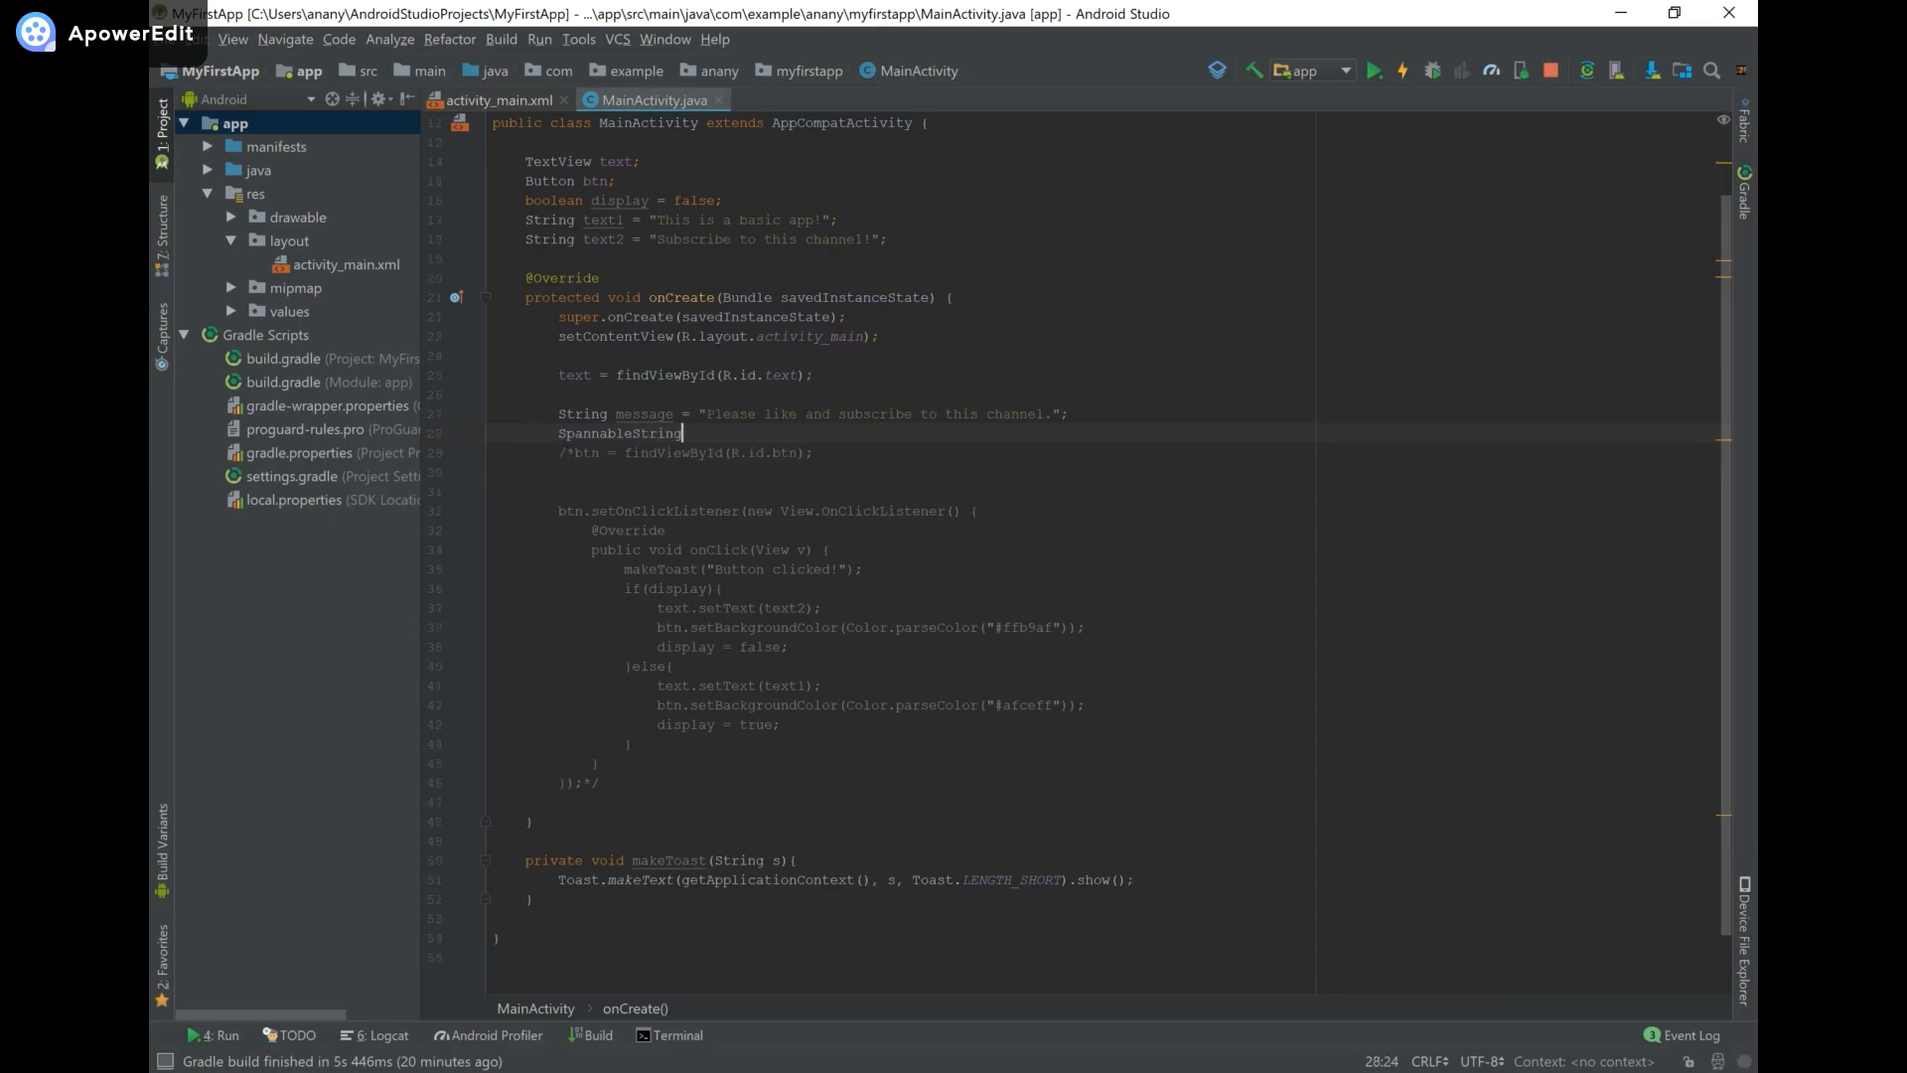
text(ss =)
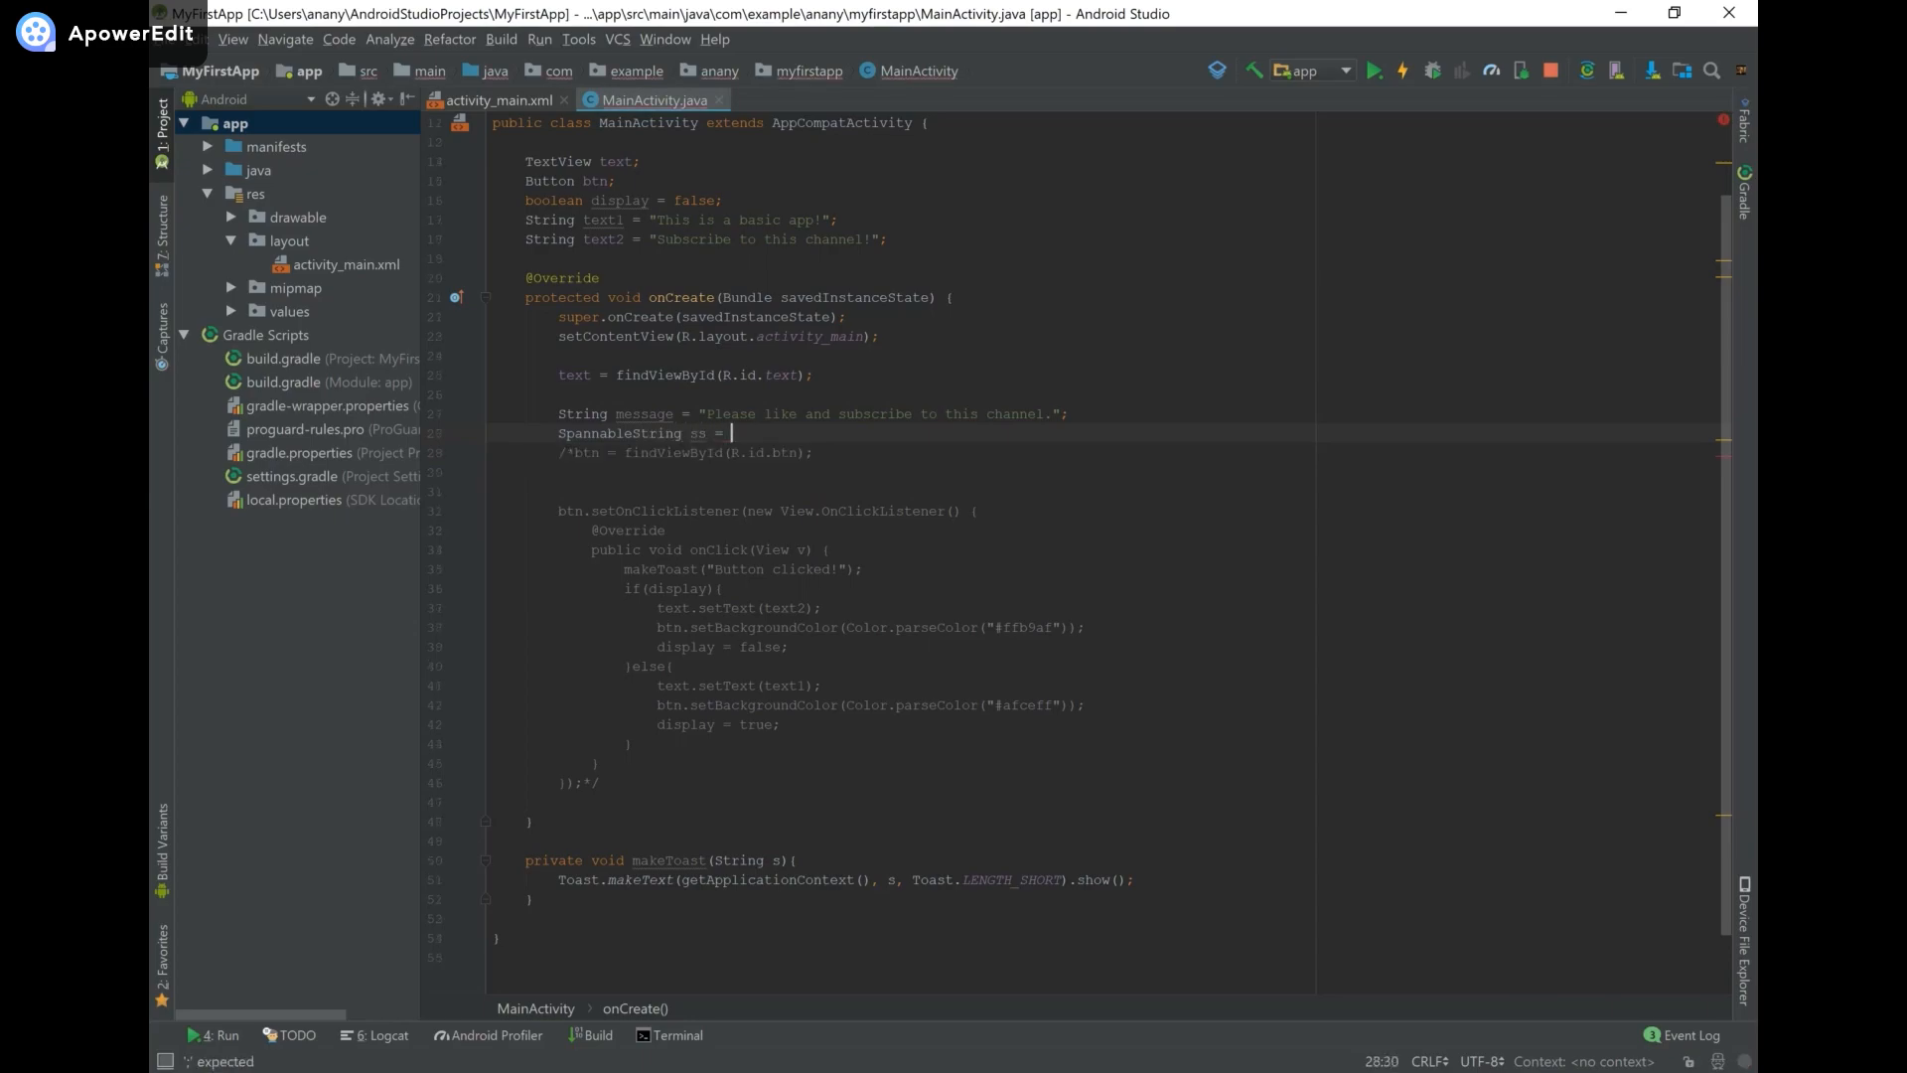
text(new SpannableString()
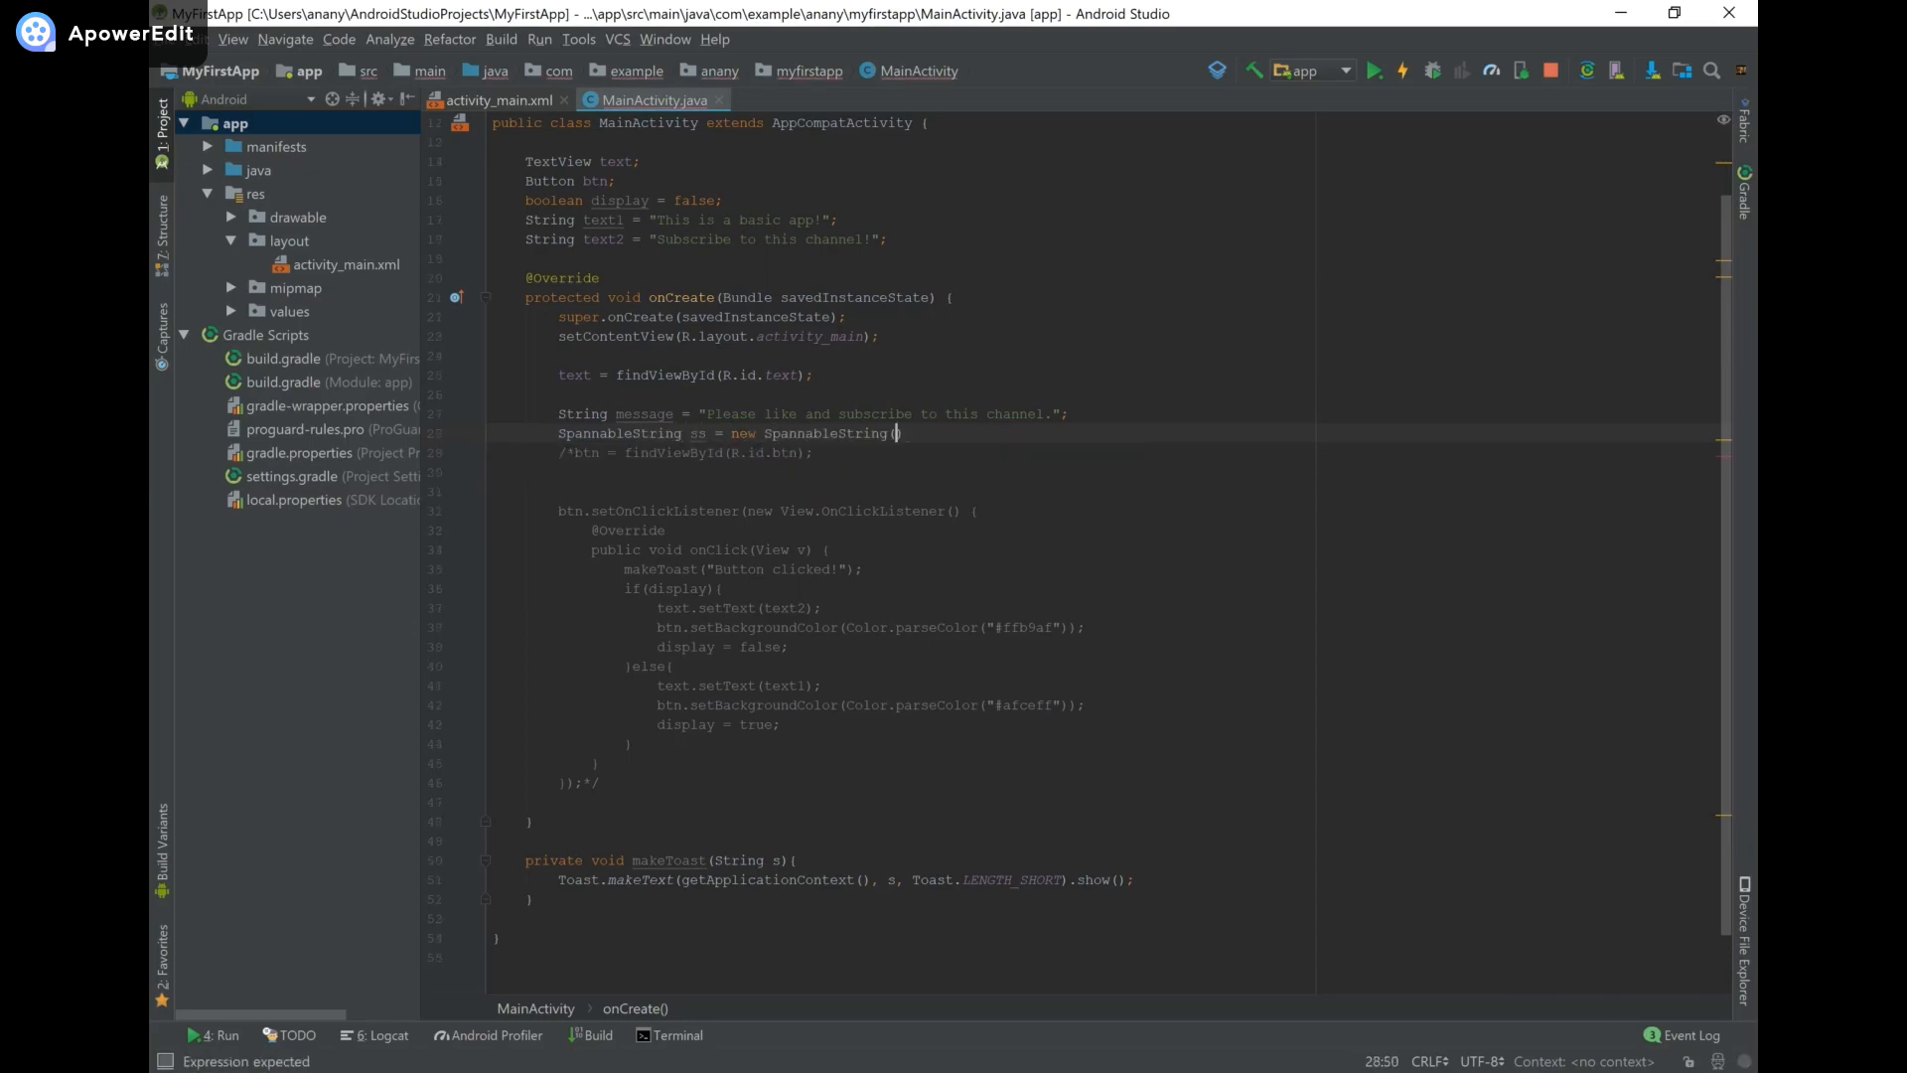
text(message))
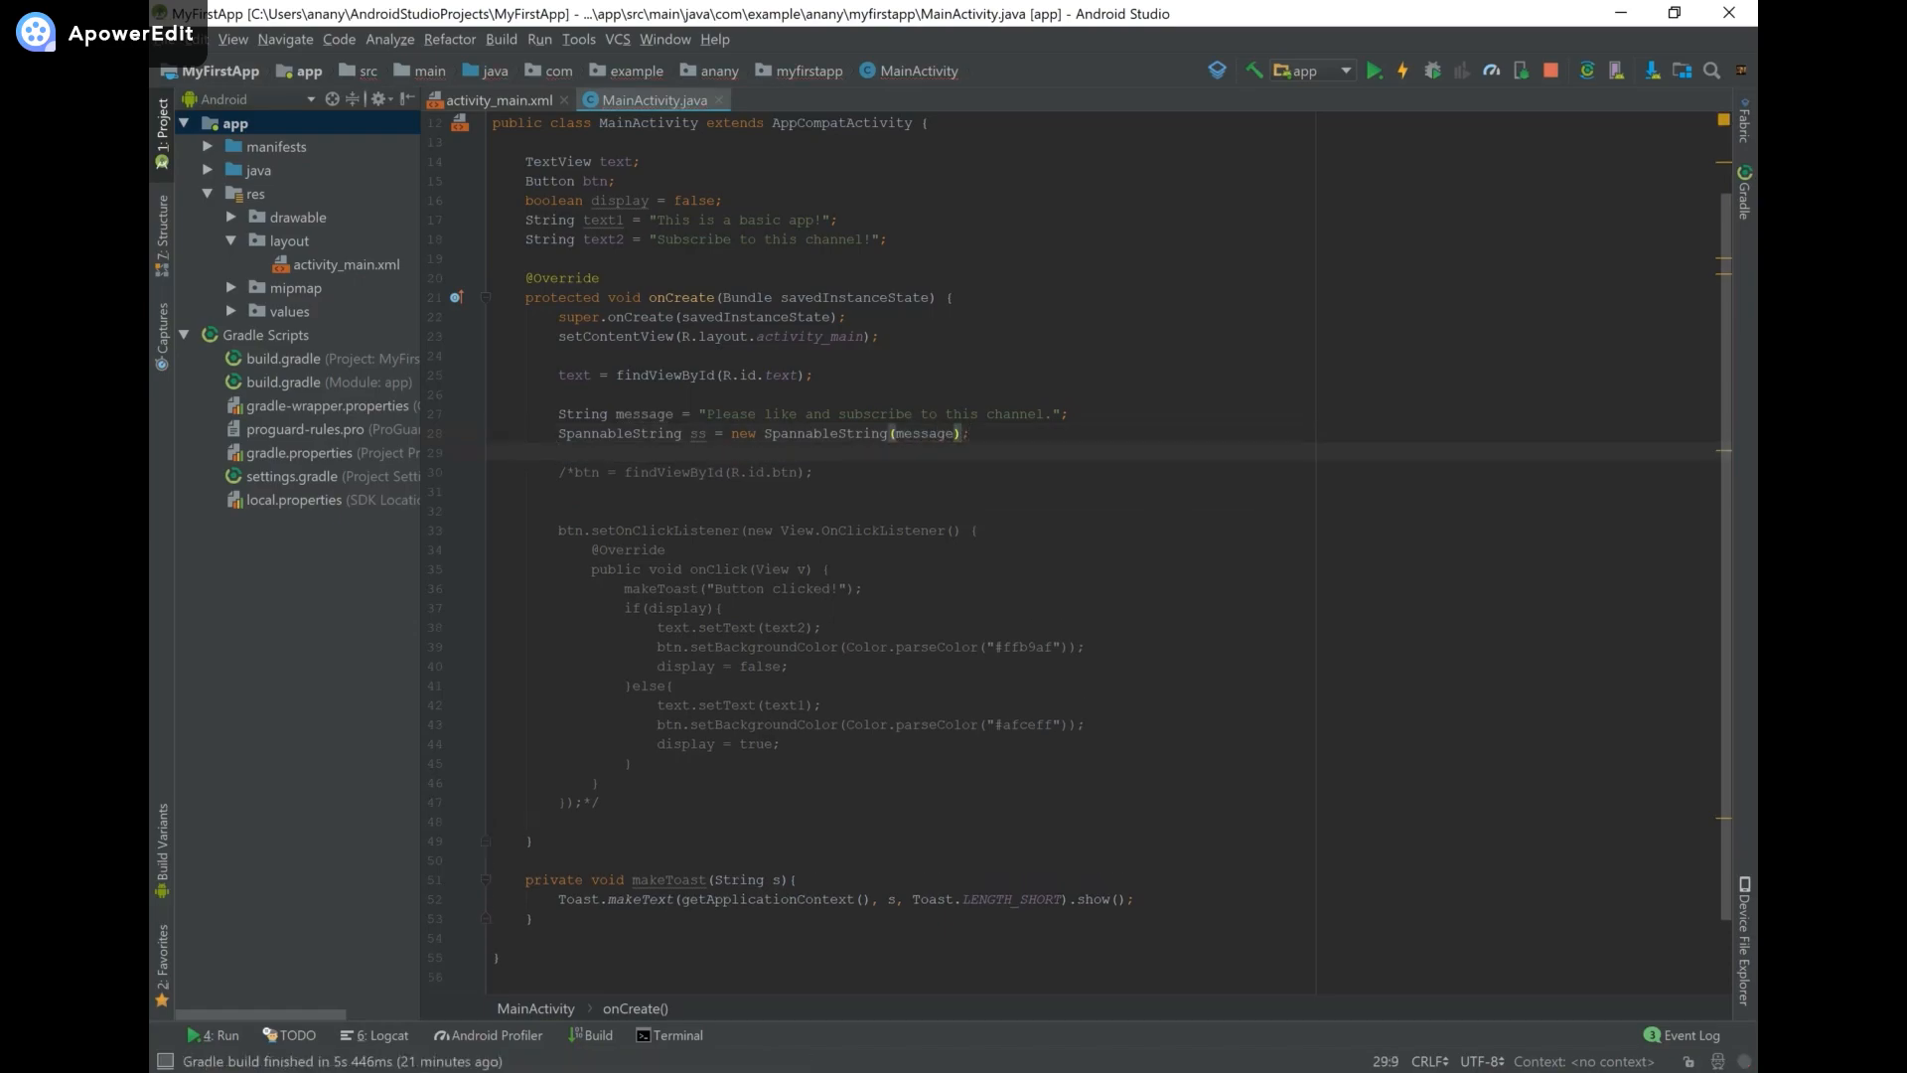
Begin ss.setSpan(new StyleSpan(Typeface.BOLD), leaving start, end and flags unfilled.
text(ss.setSpan();)
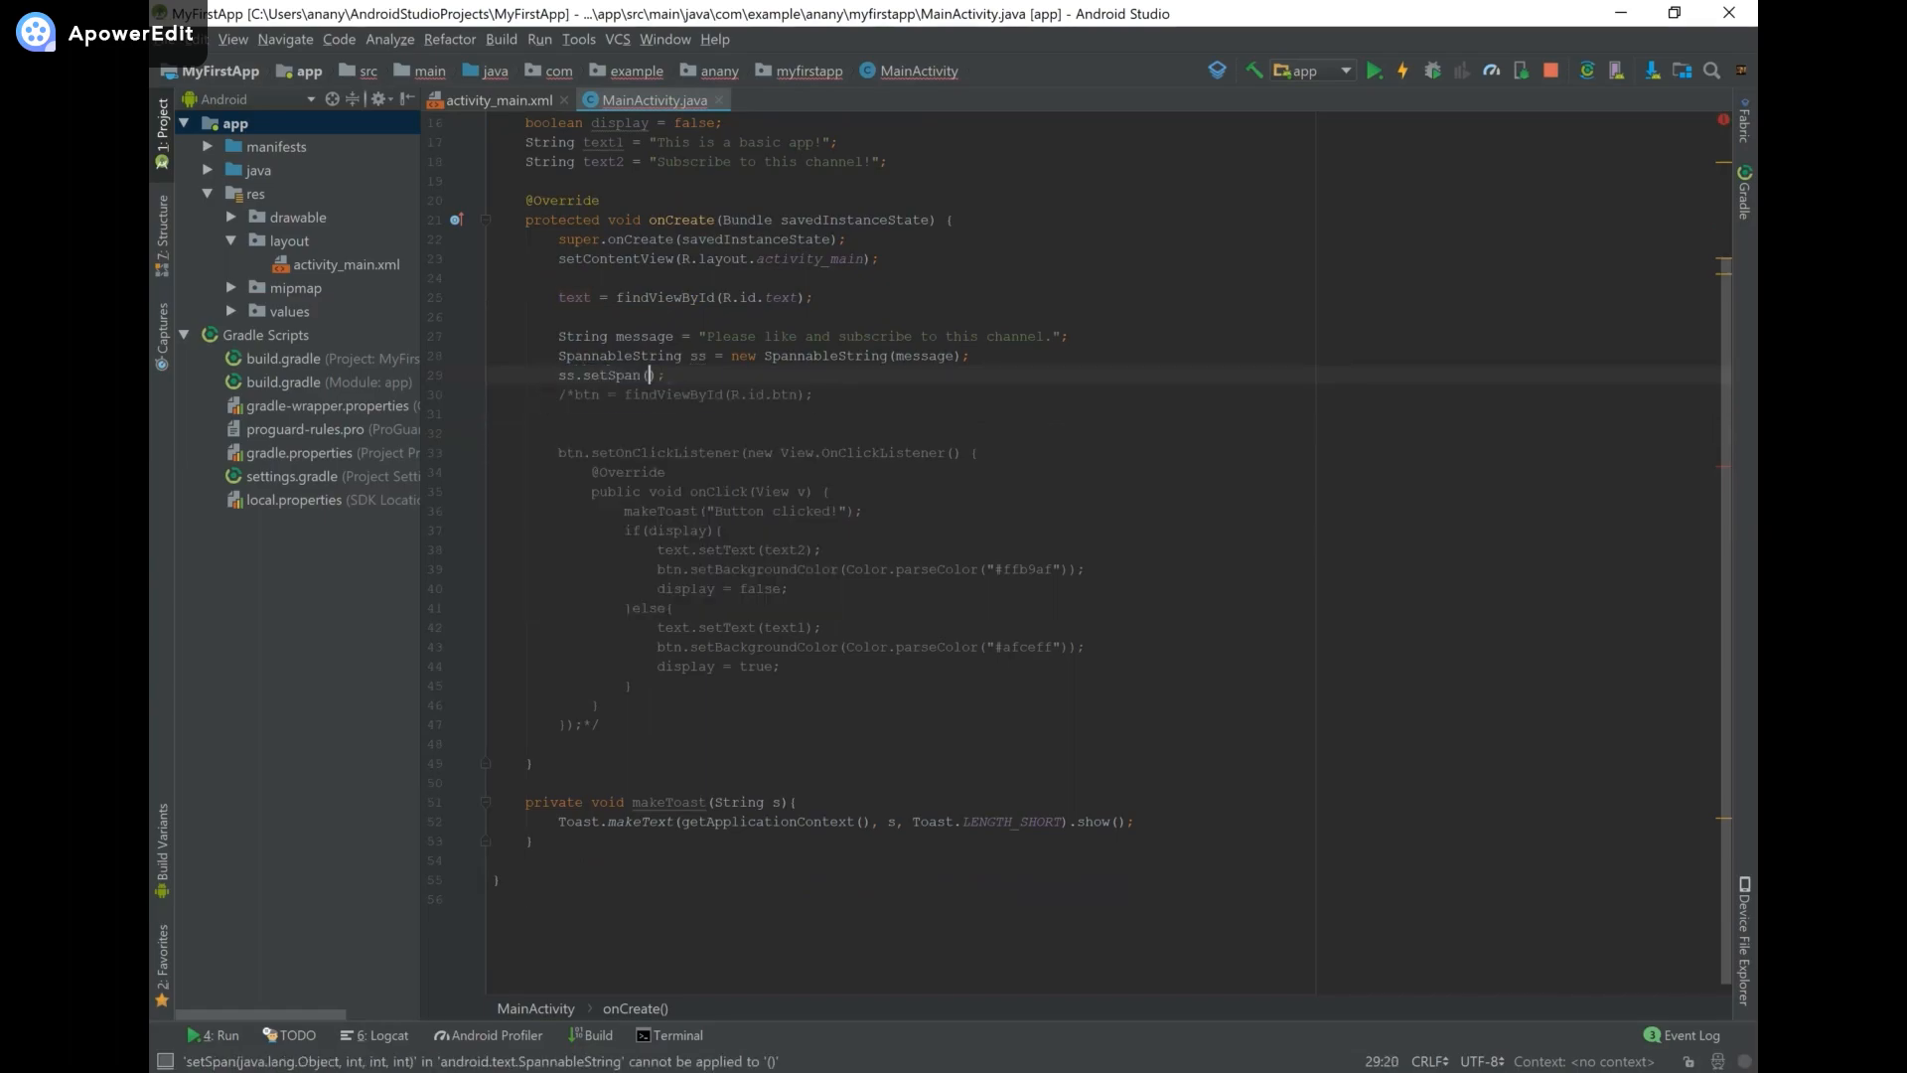
text(new)
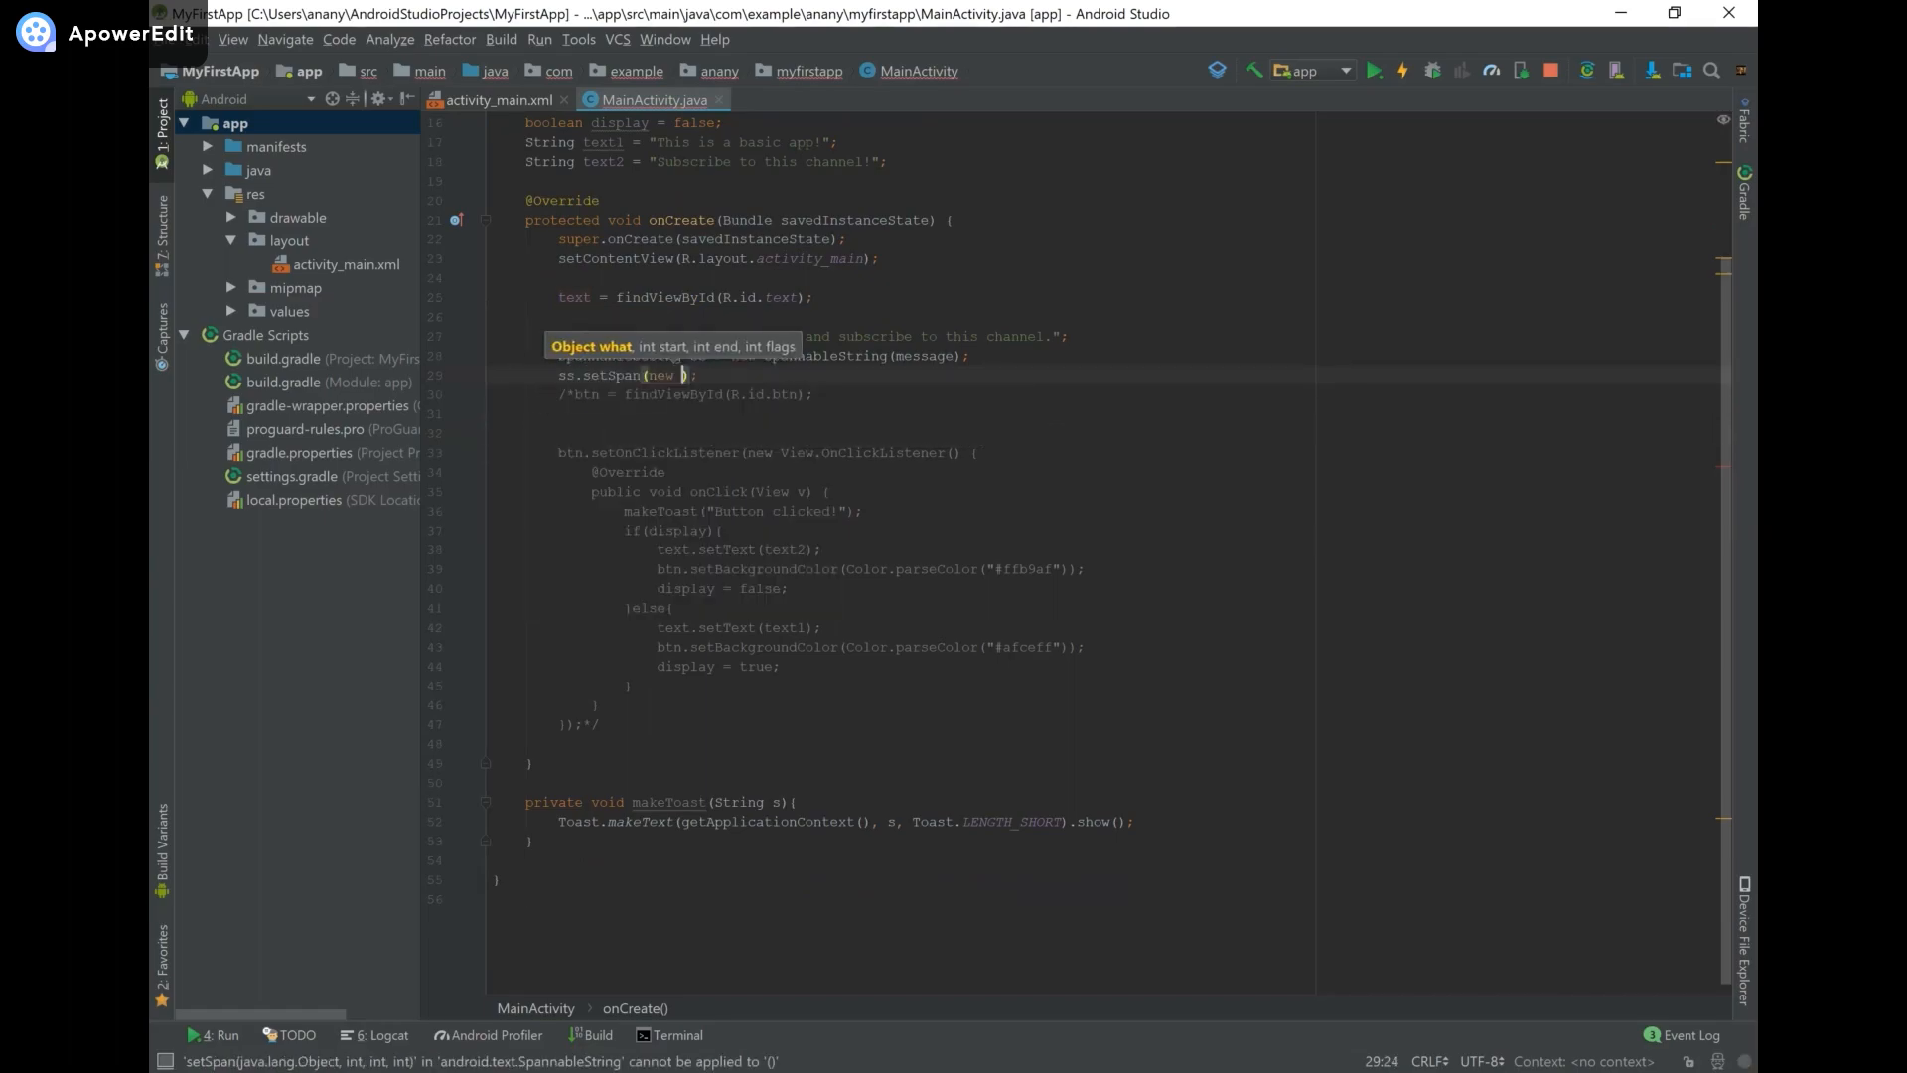
text(StyleSpan()
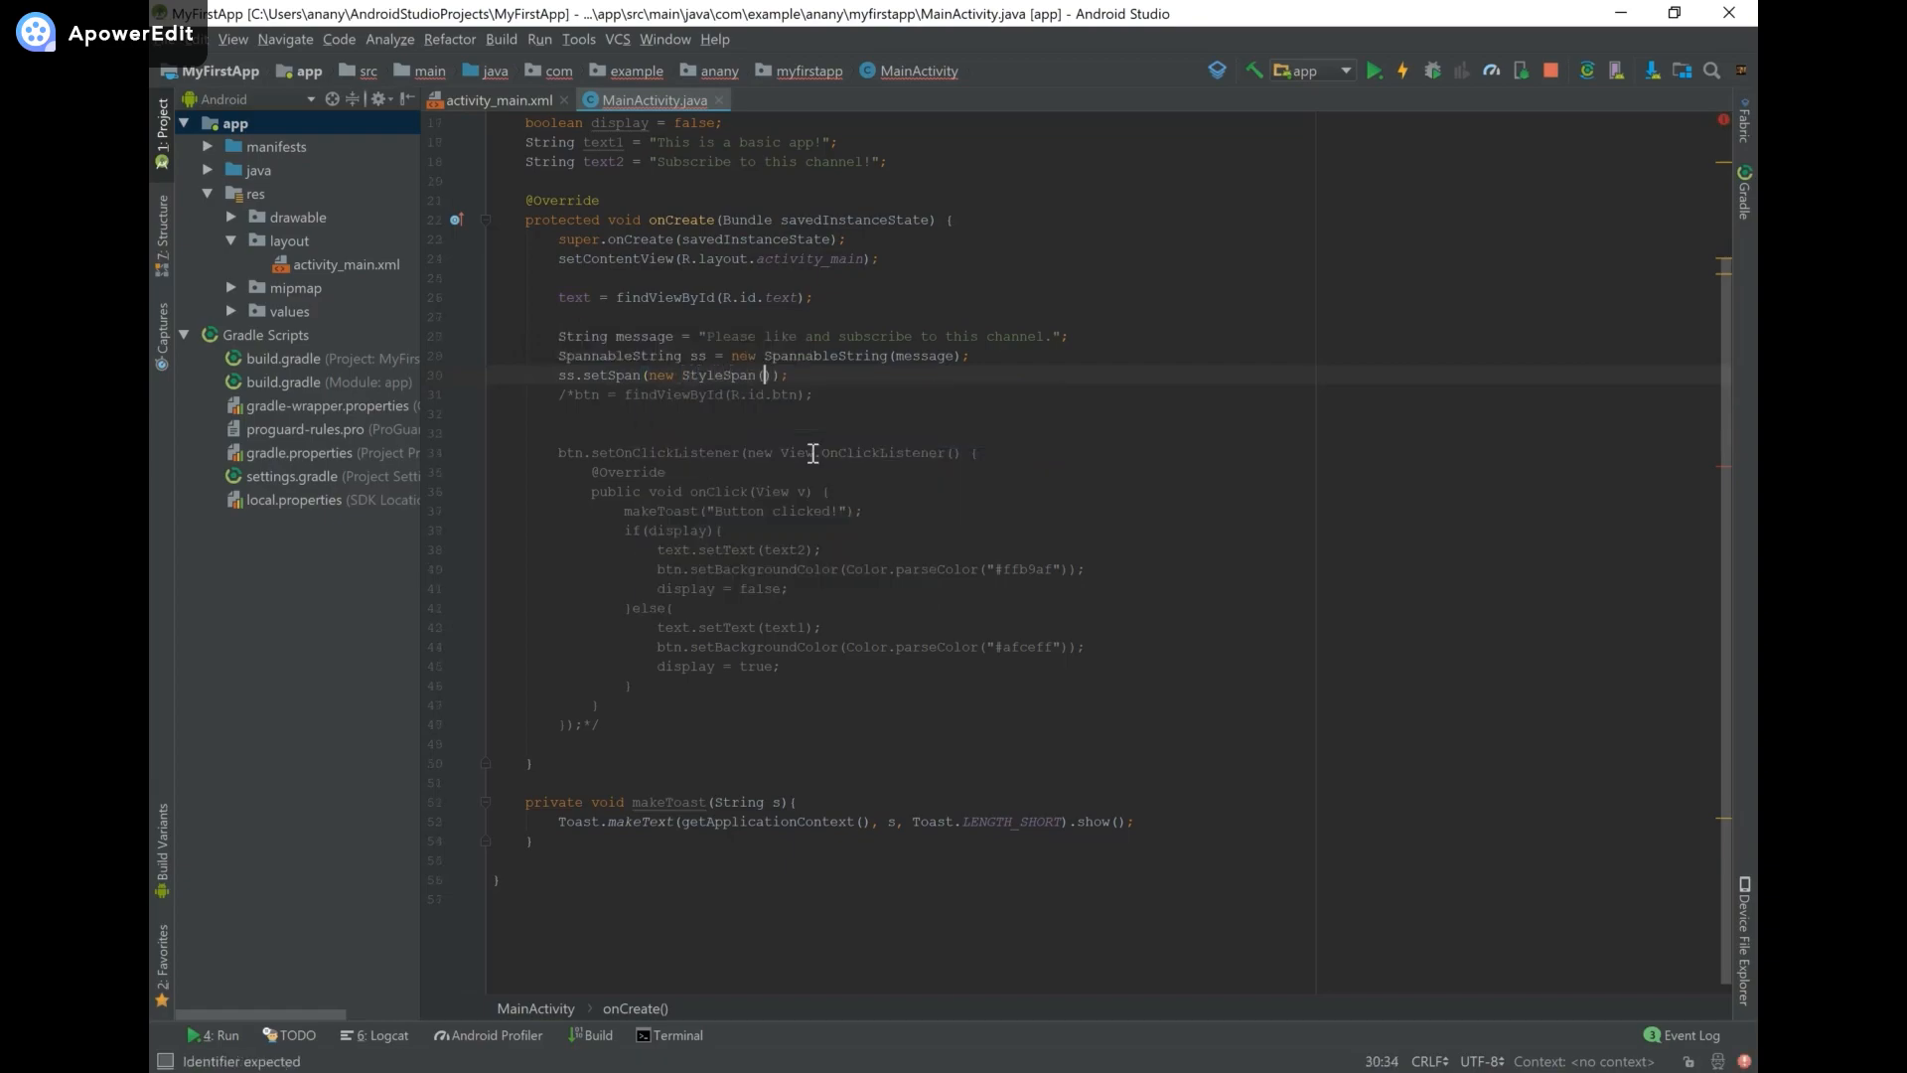
text(Typeface.BOLD)
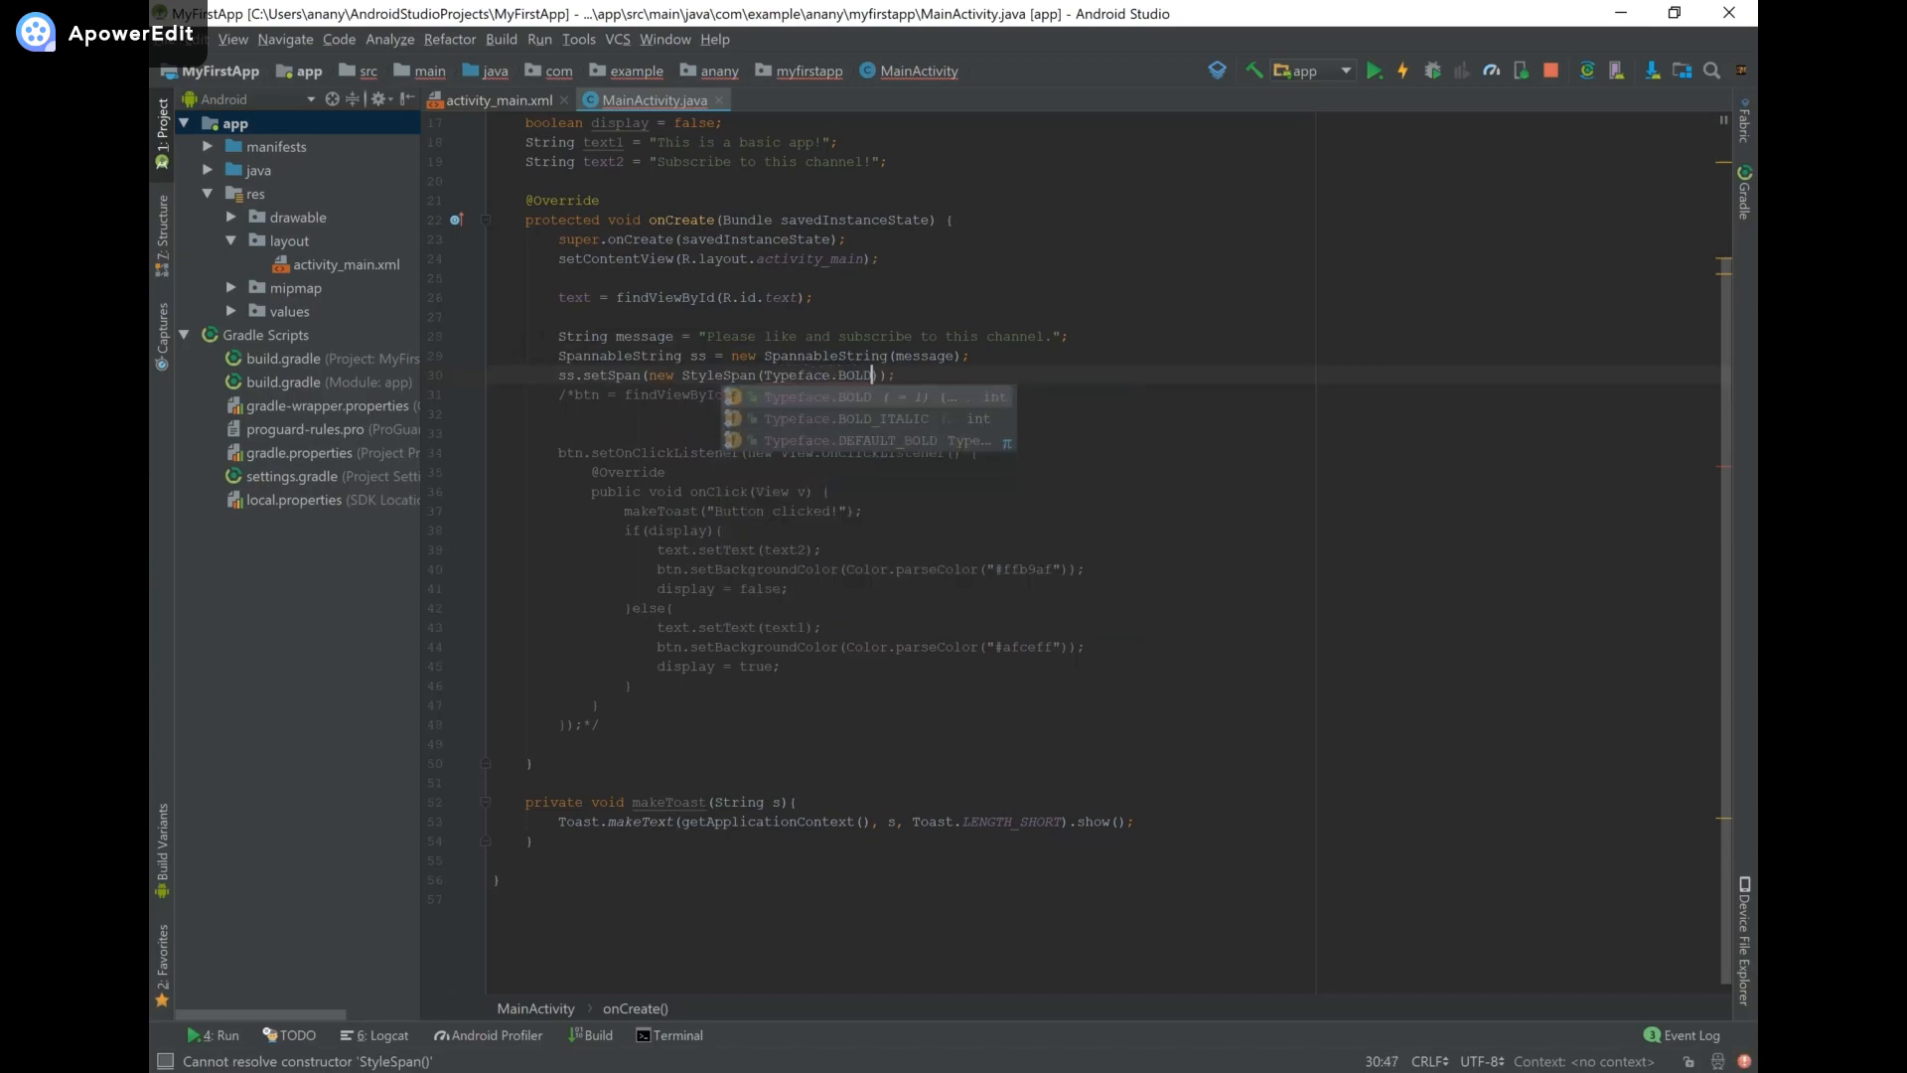
key(Enter)
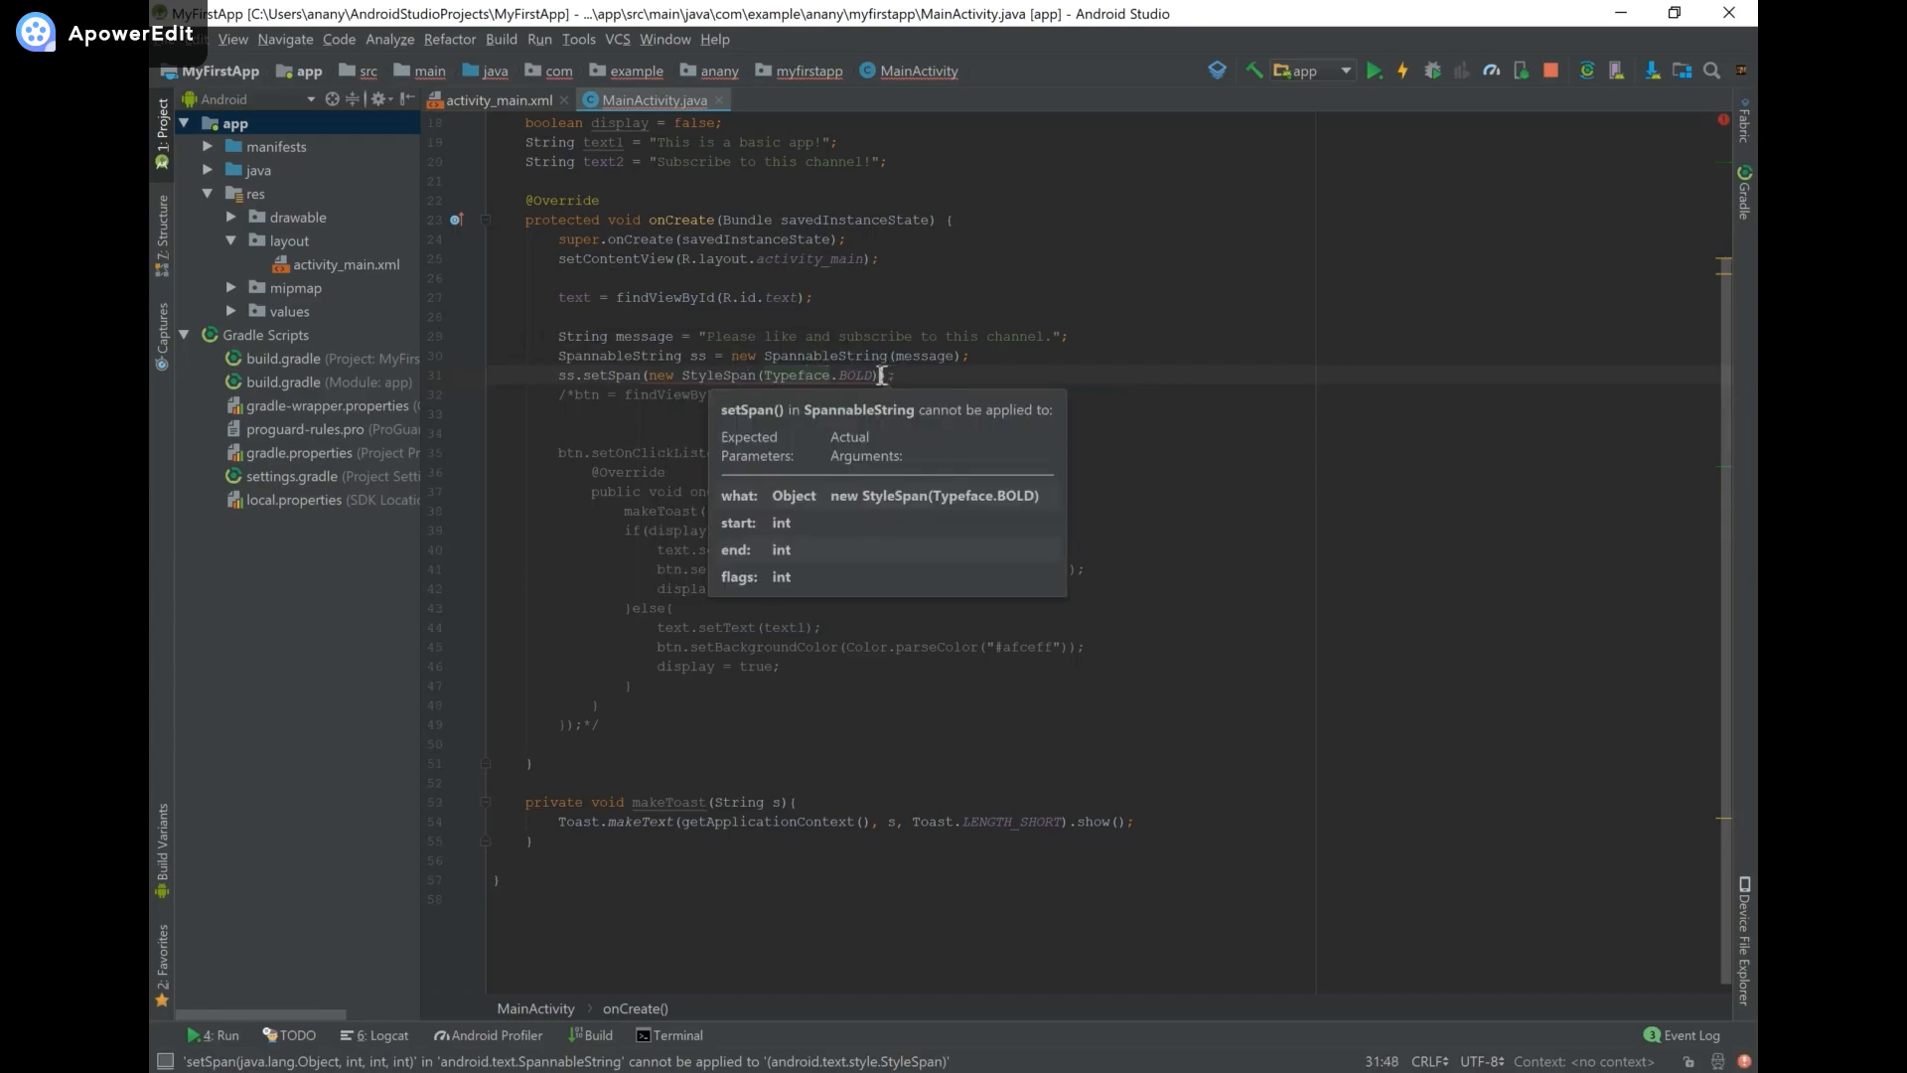
text(,)
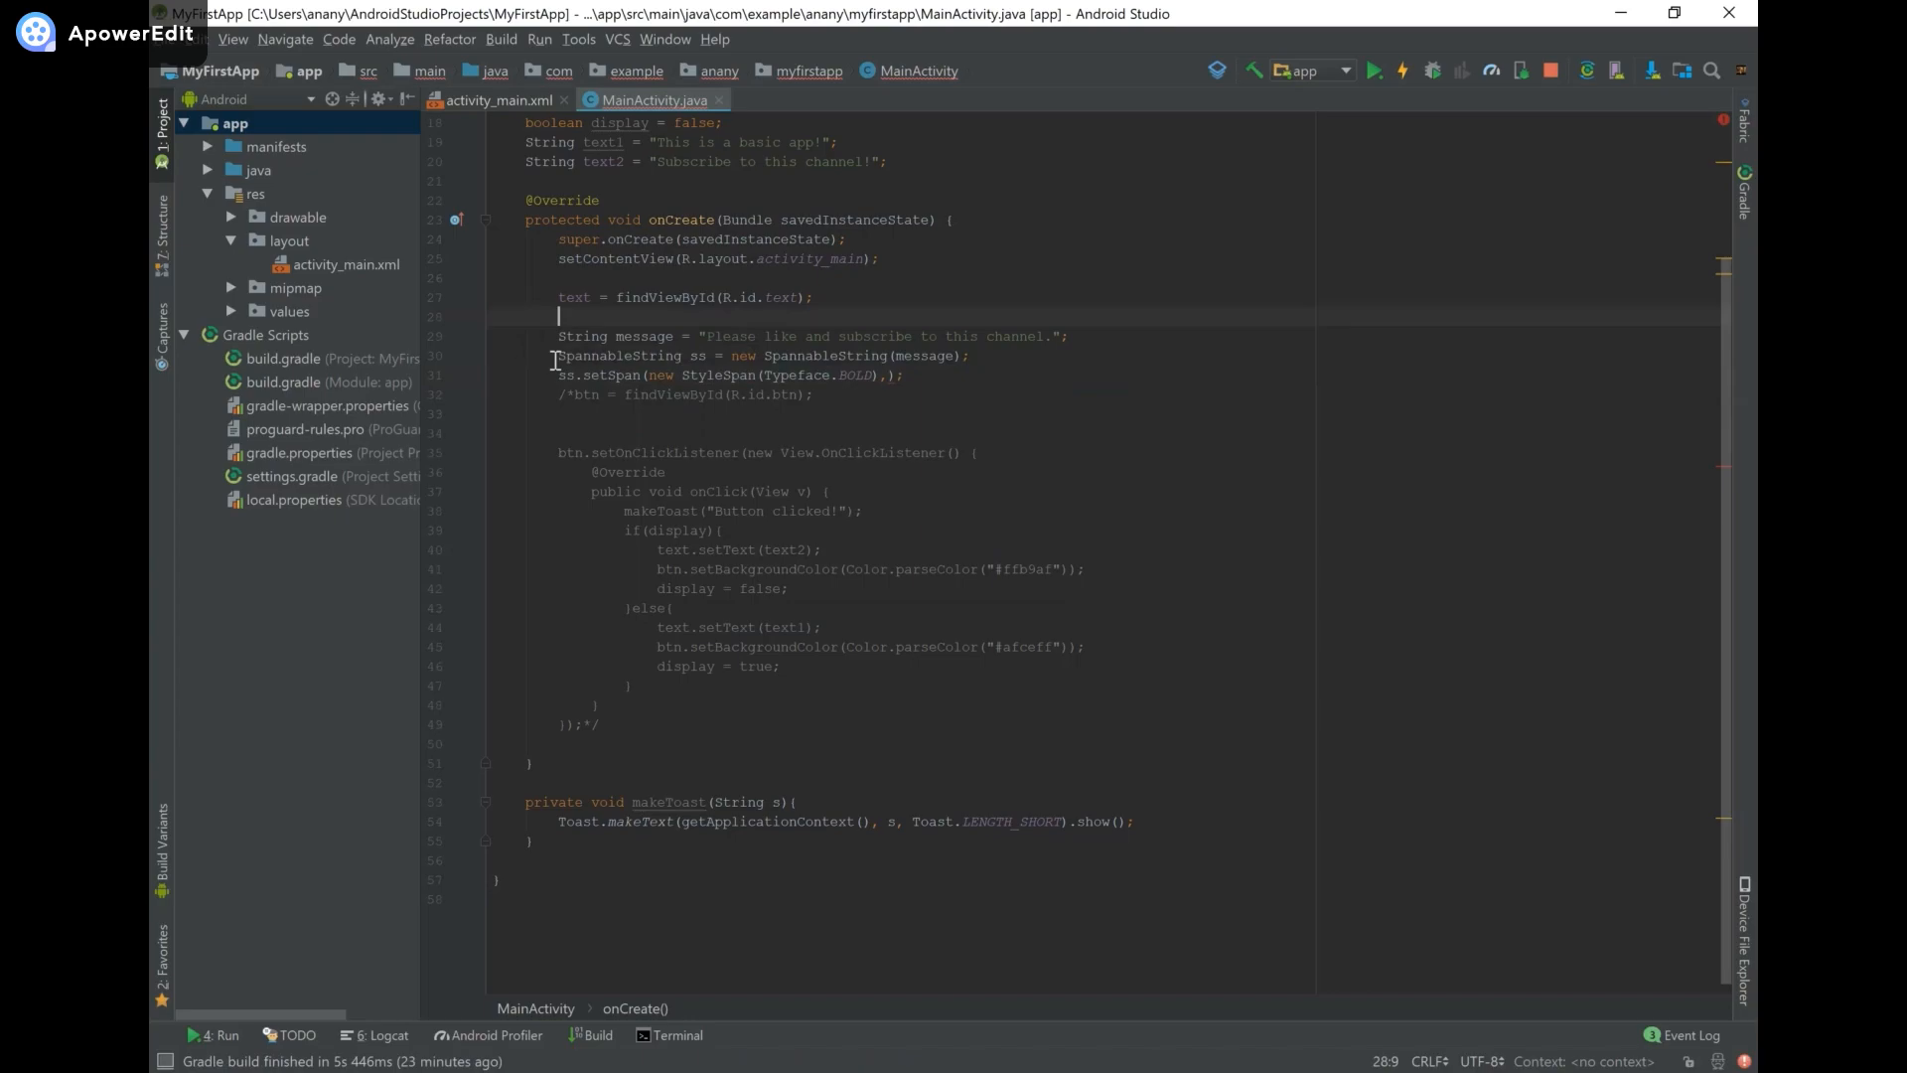
Complete the bold span over characters 0–6 with SPAN_EXCLUSIVE_EXCLUSIVE and set the TextView text to ss.
double_click(729, 336)
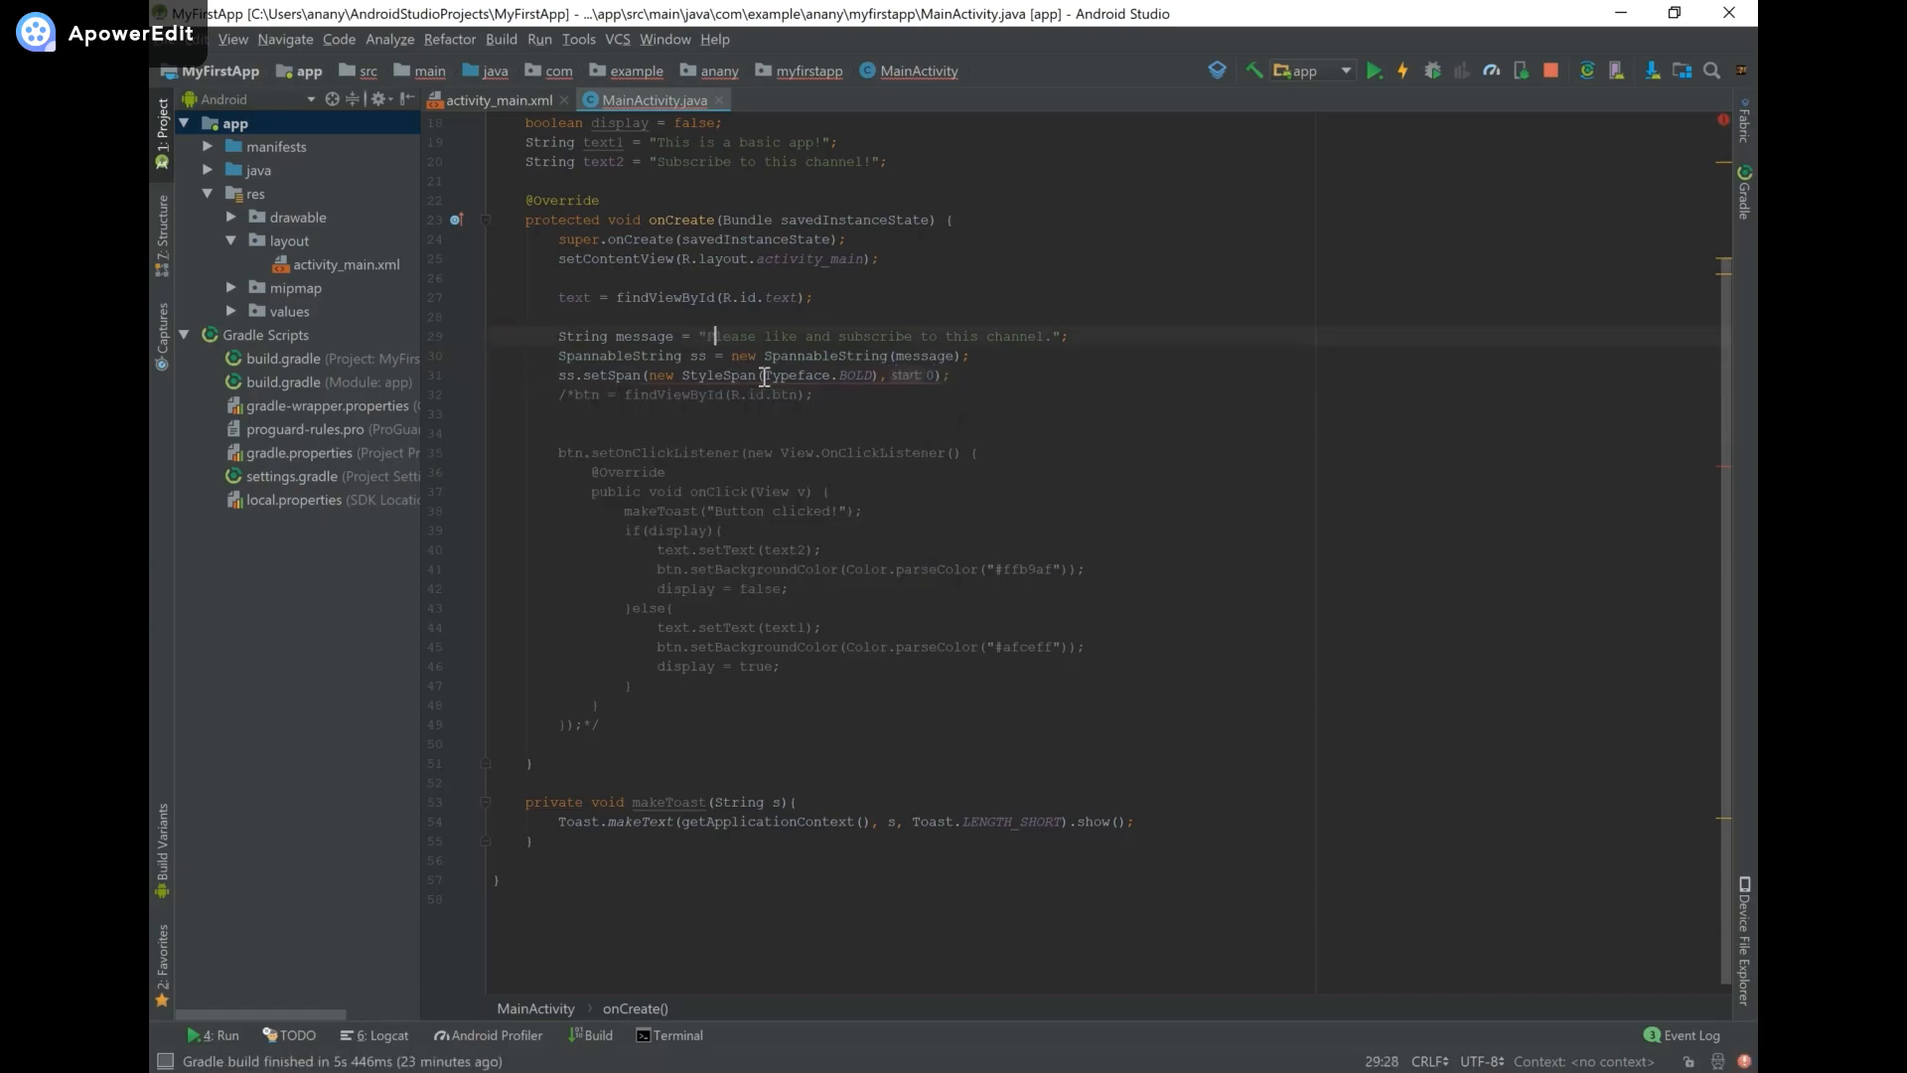
click(738, 336)
text(, 6, Spannable)
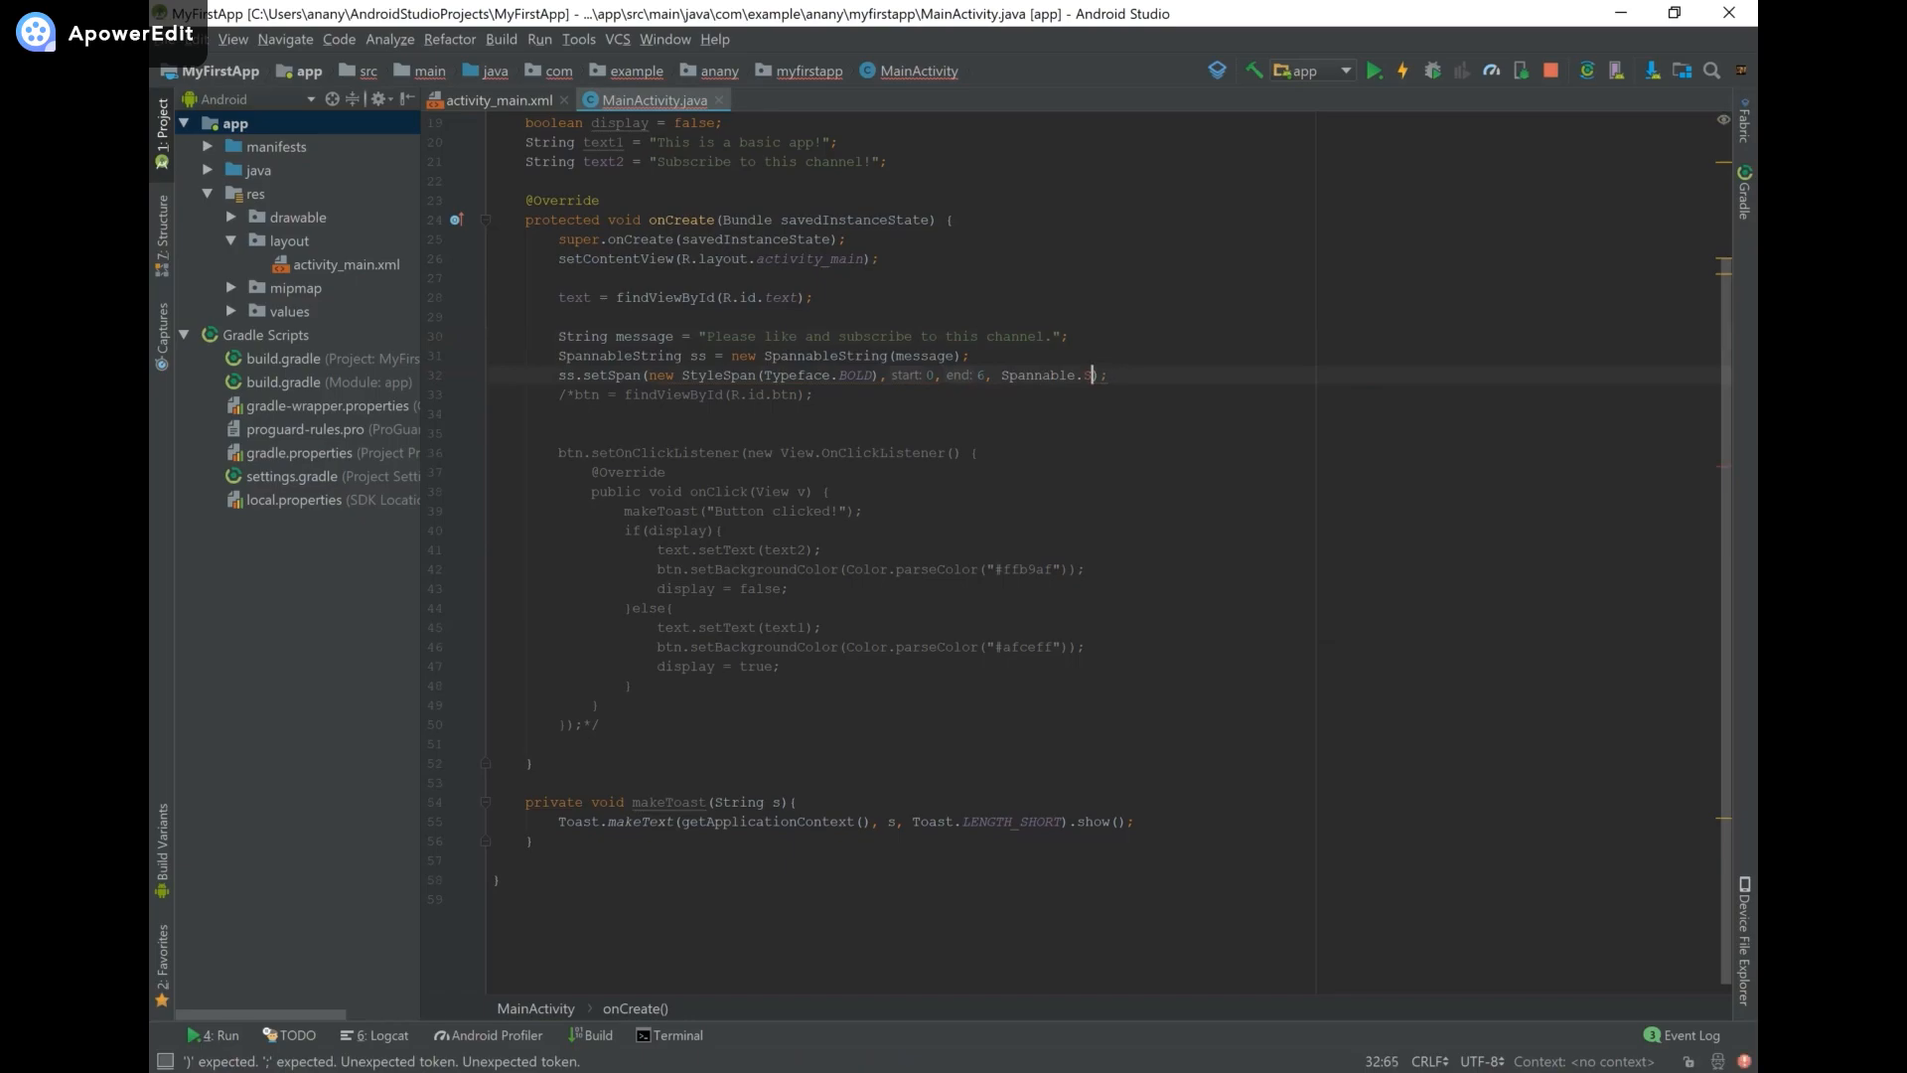
text(.)
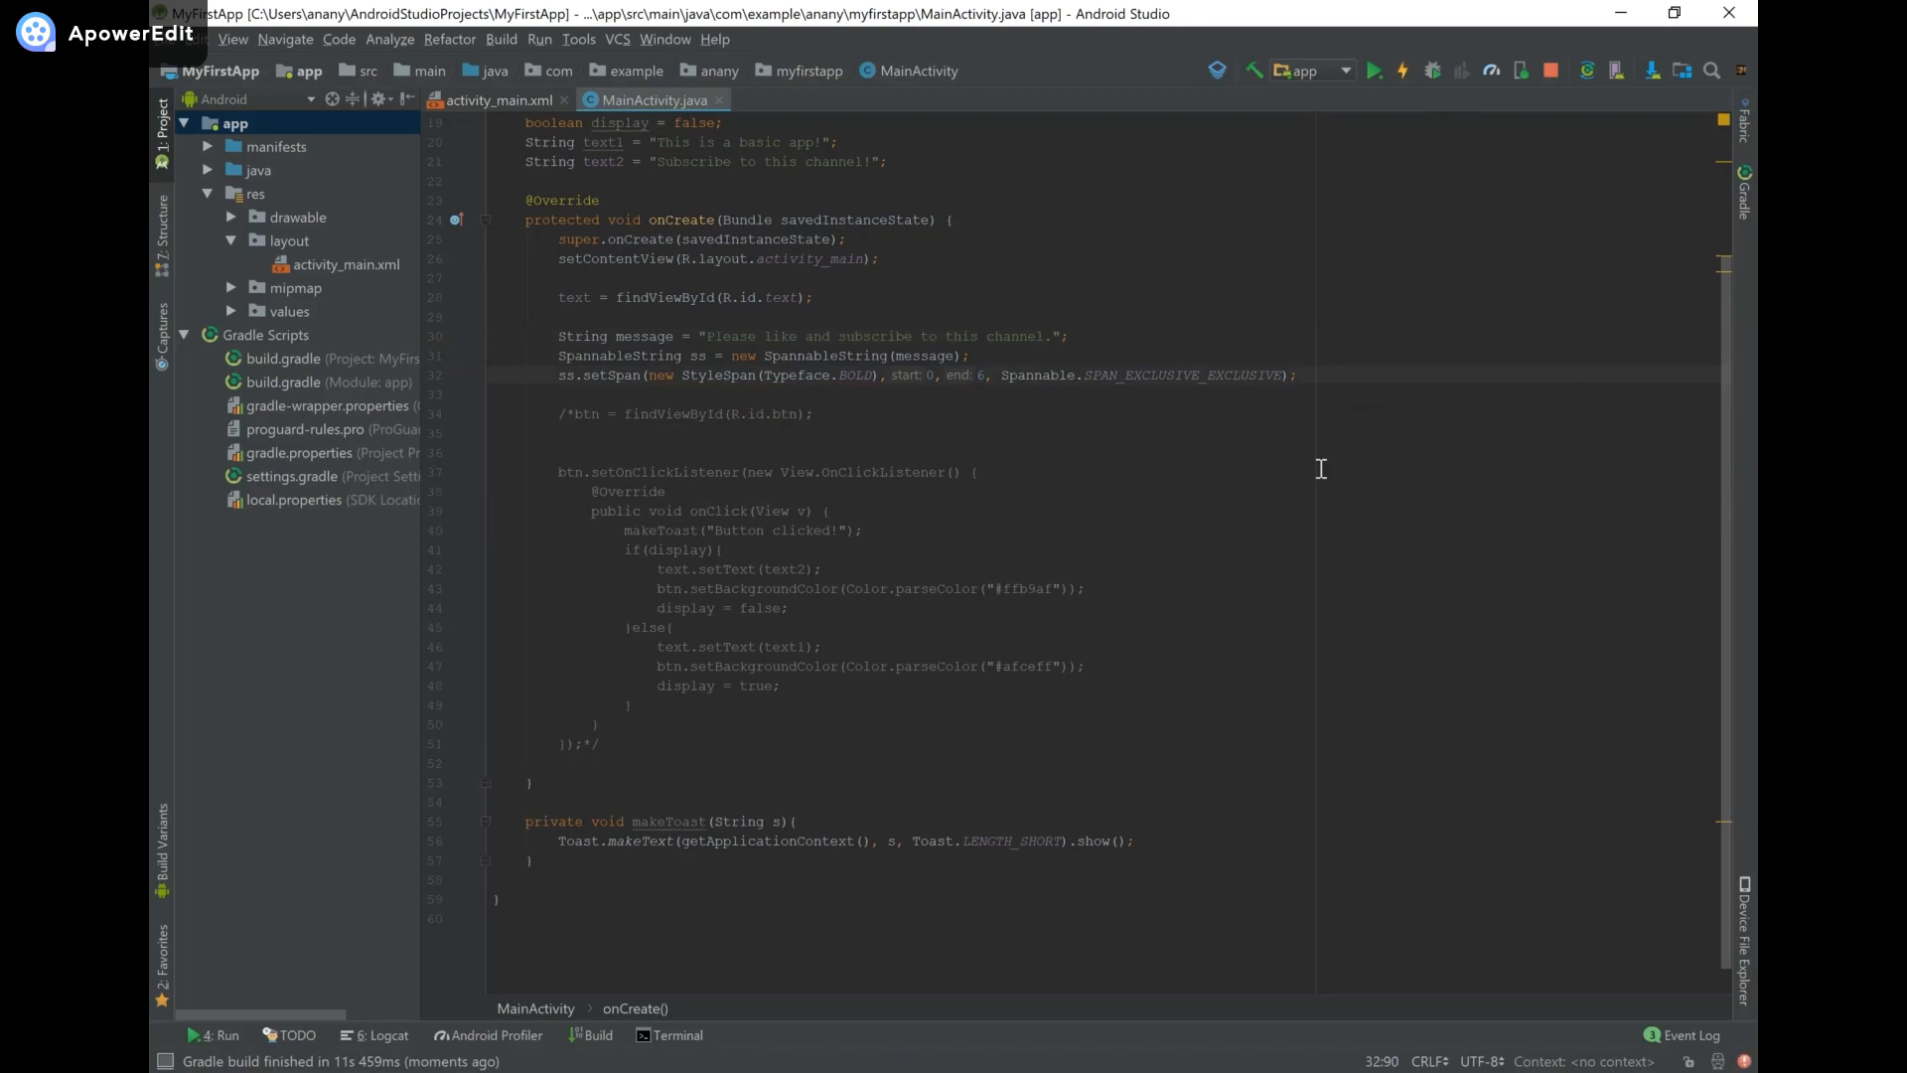
text(text)
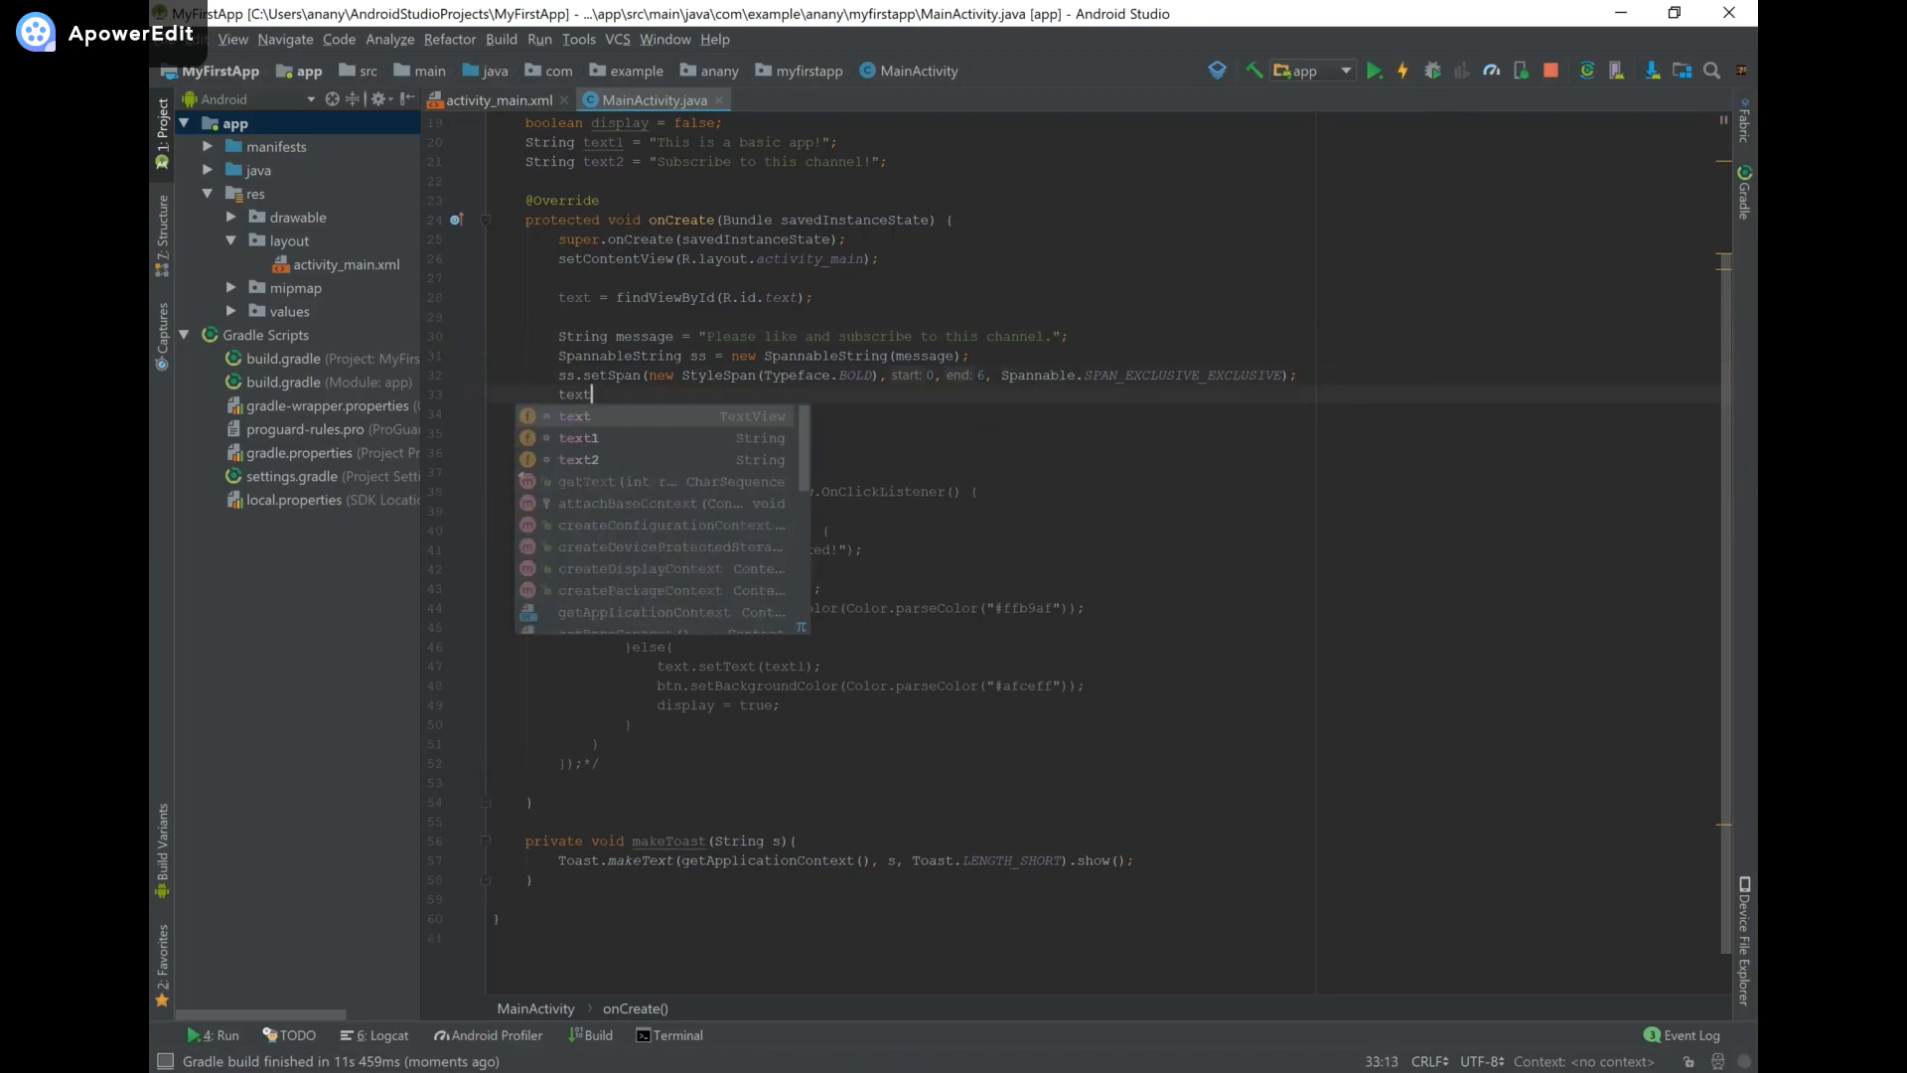
text(.setText(ss);)
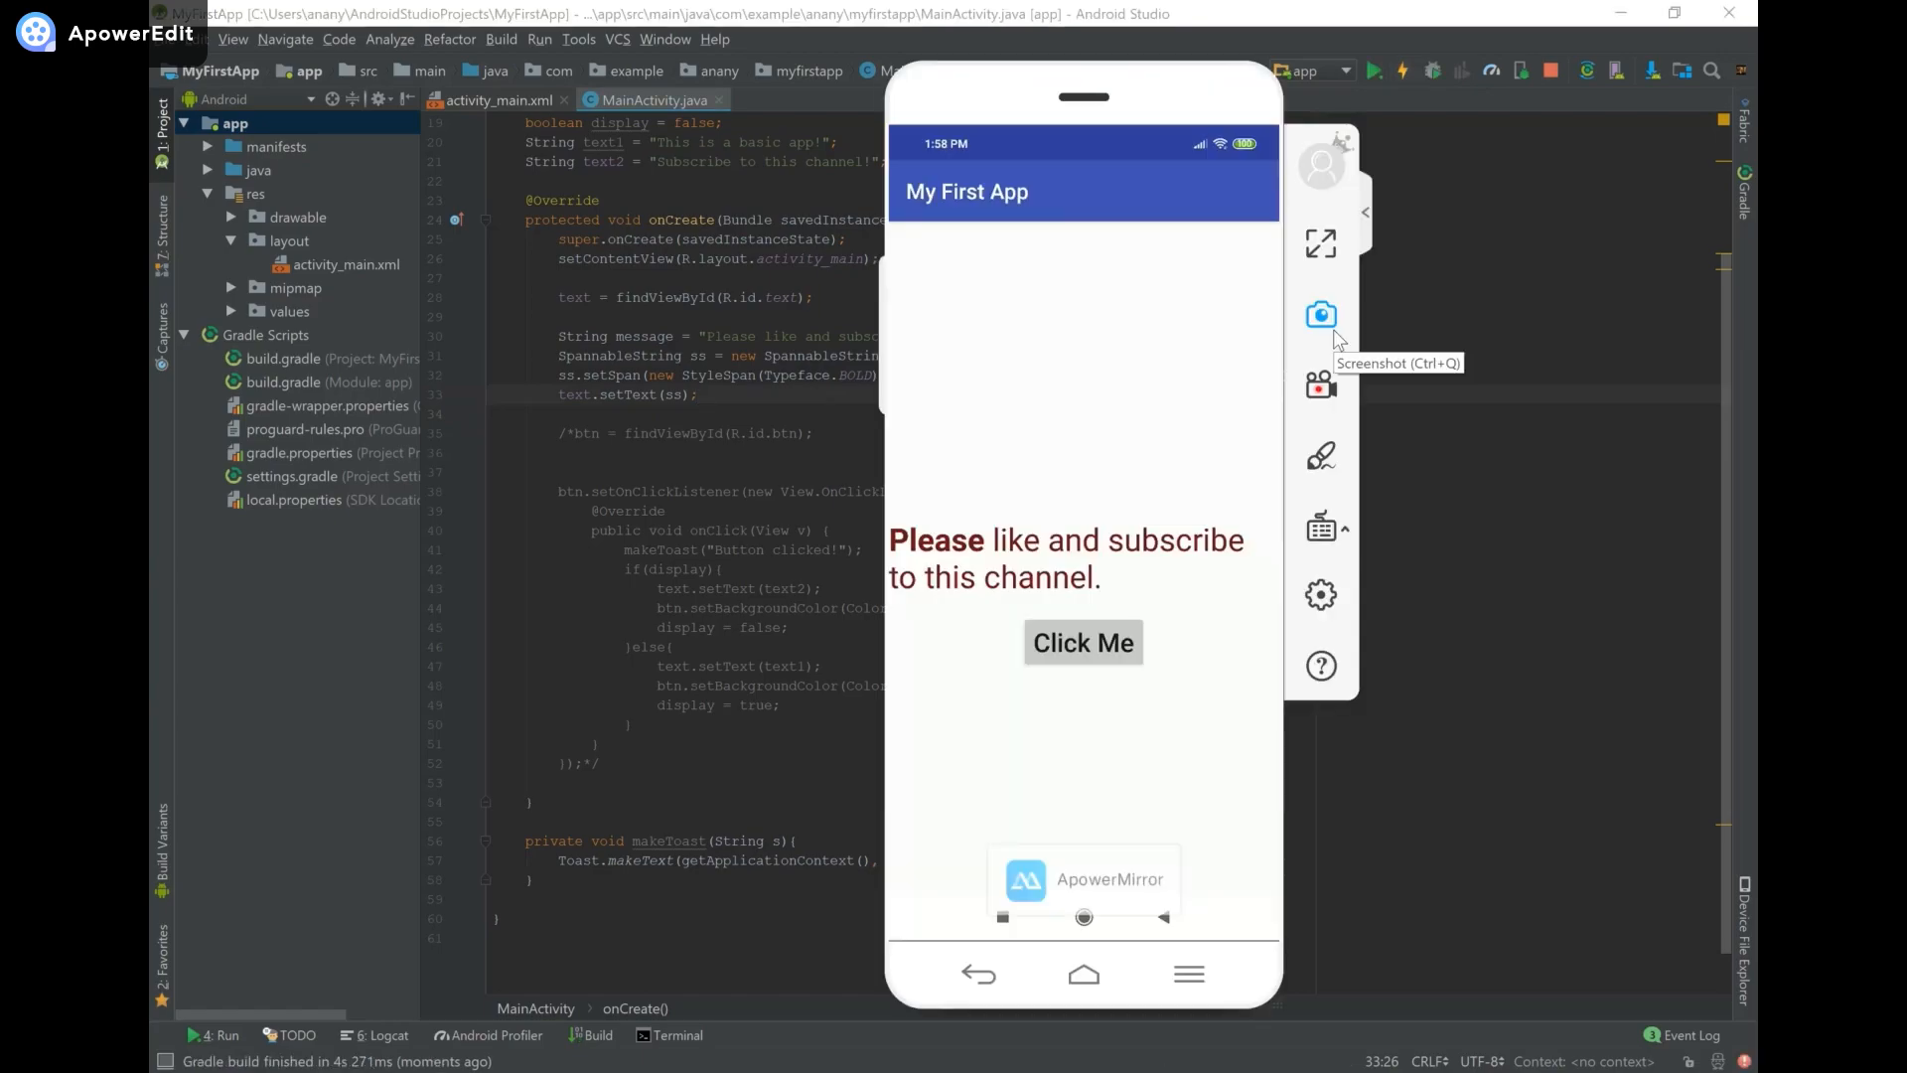
mouse_move(936, 562)
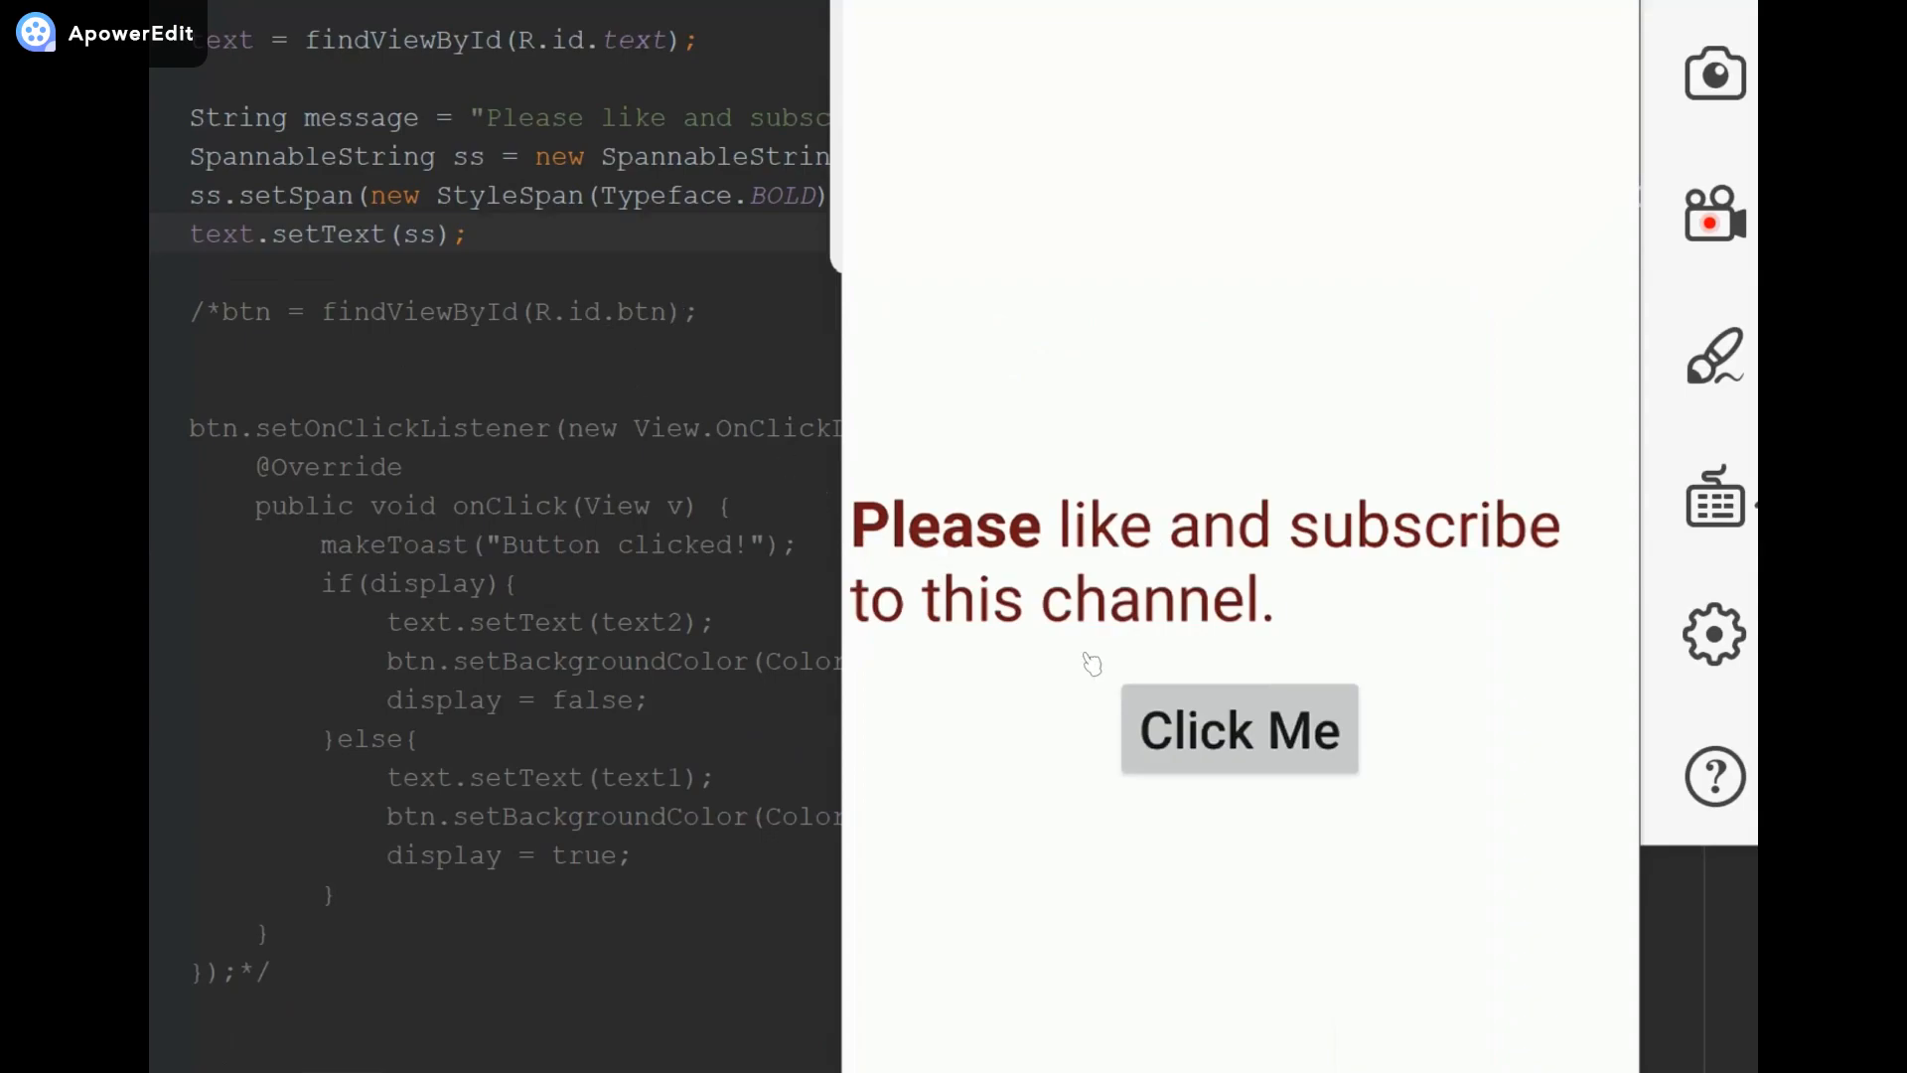
mouse_move(985, 578)
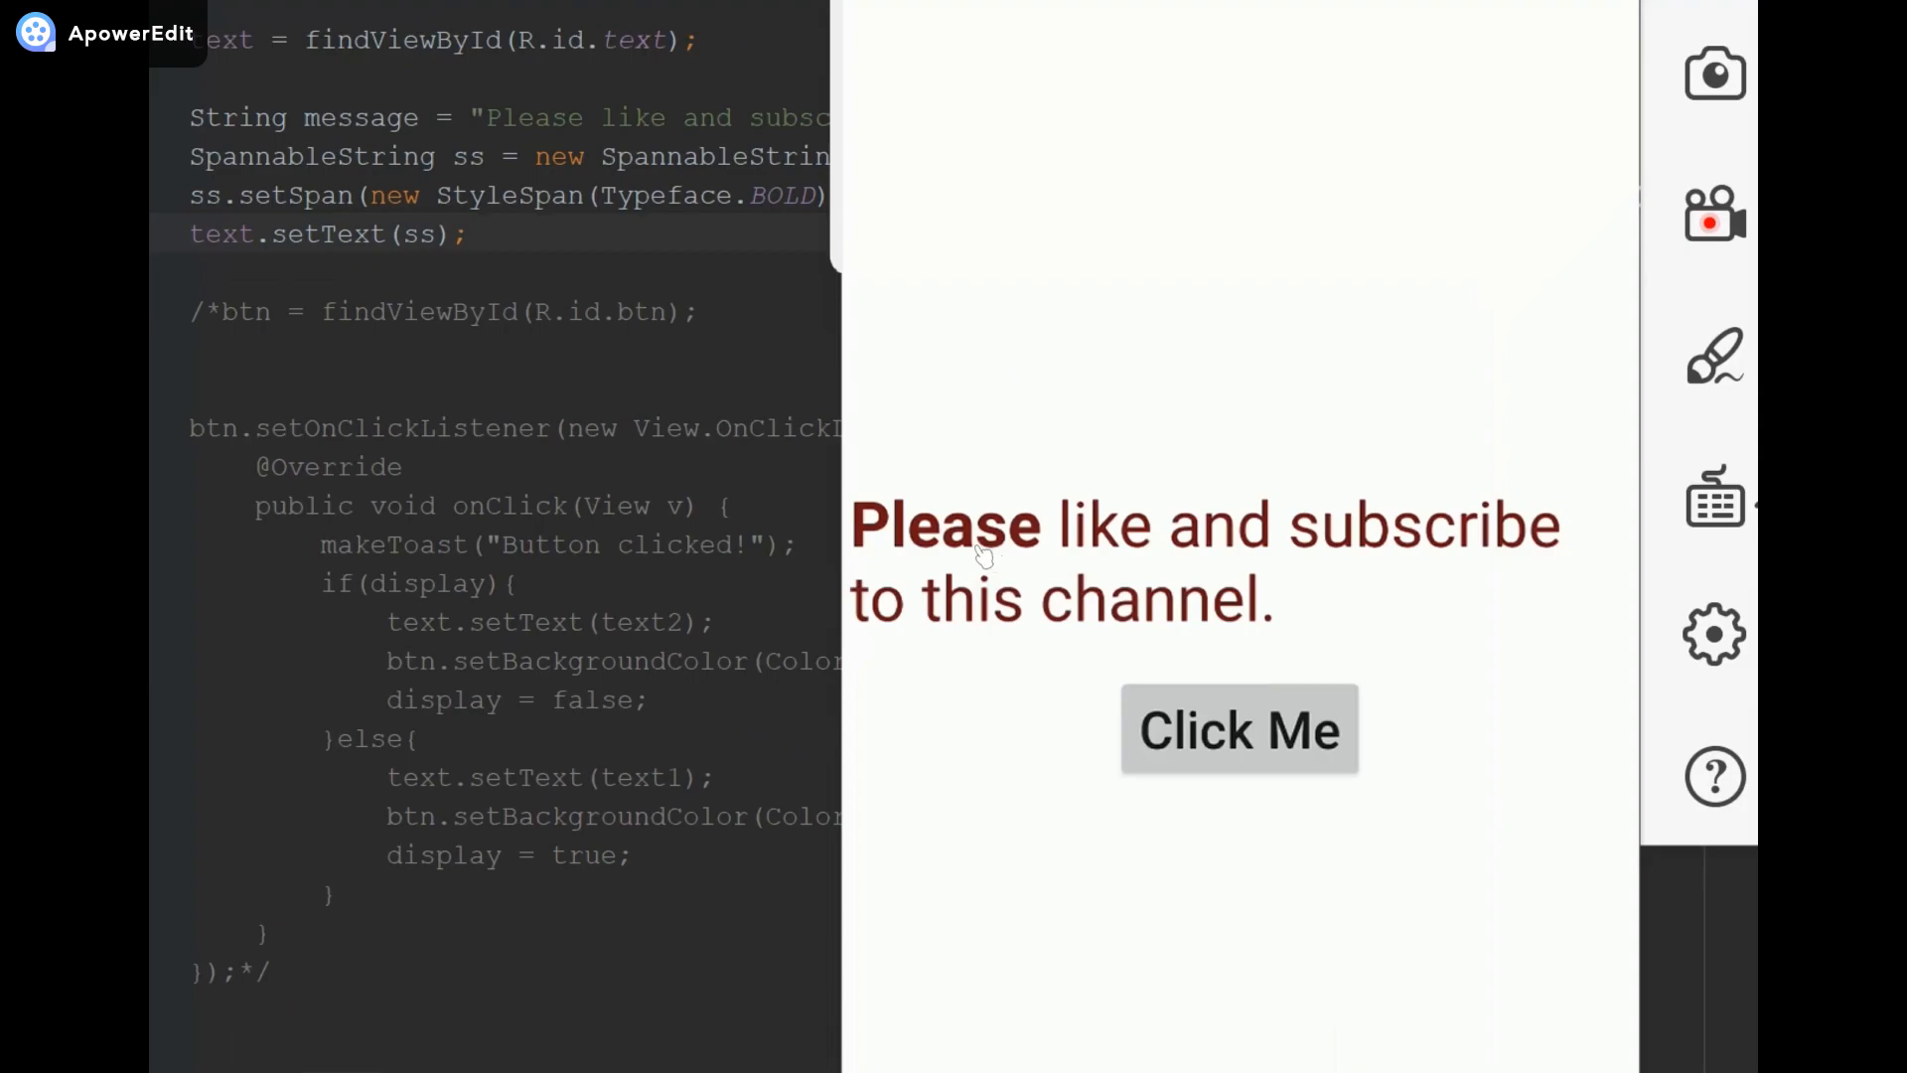
mouse_move(945, 570)
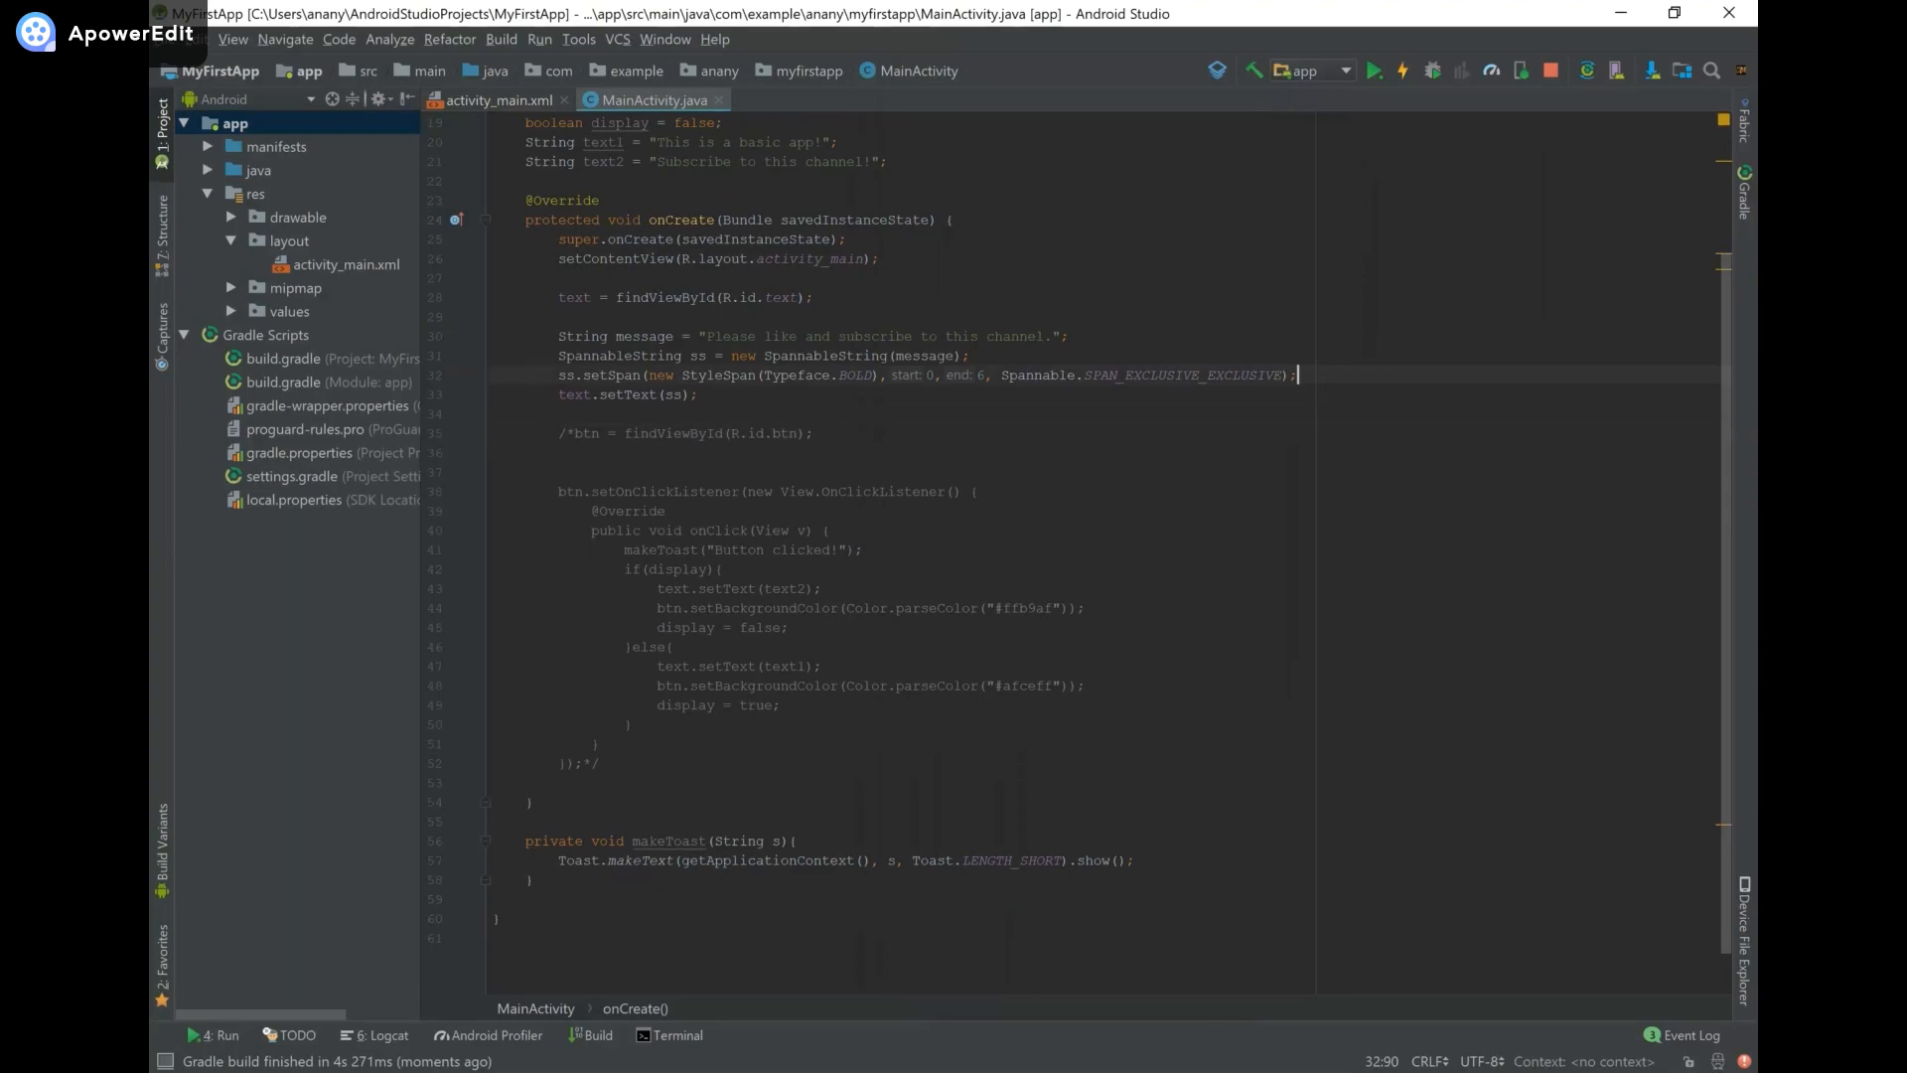
Add ss.setSpan(new ForegroundColorSpan(Color.BLUE), 6, message.length(), Spannable.SPAN_EXCLUSIVE_EXCLUSIVE).
text(ss.setSpan(new ForegroundColorSpan(Color.BLUE), );)
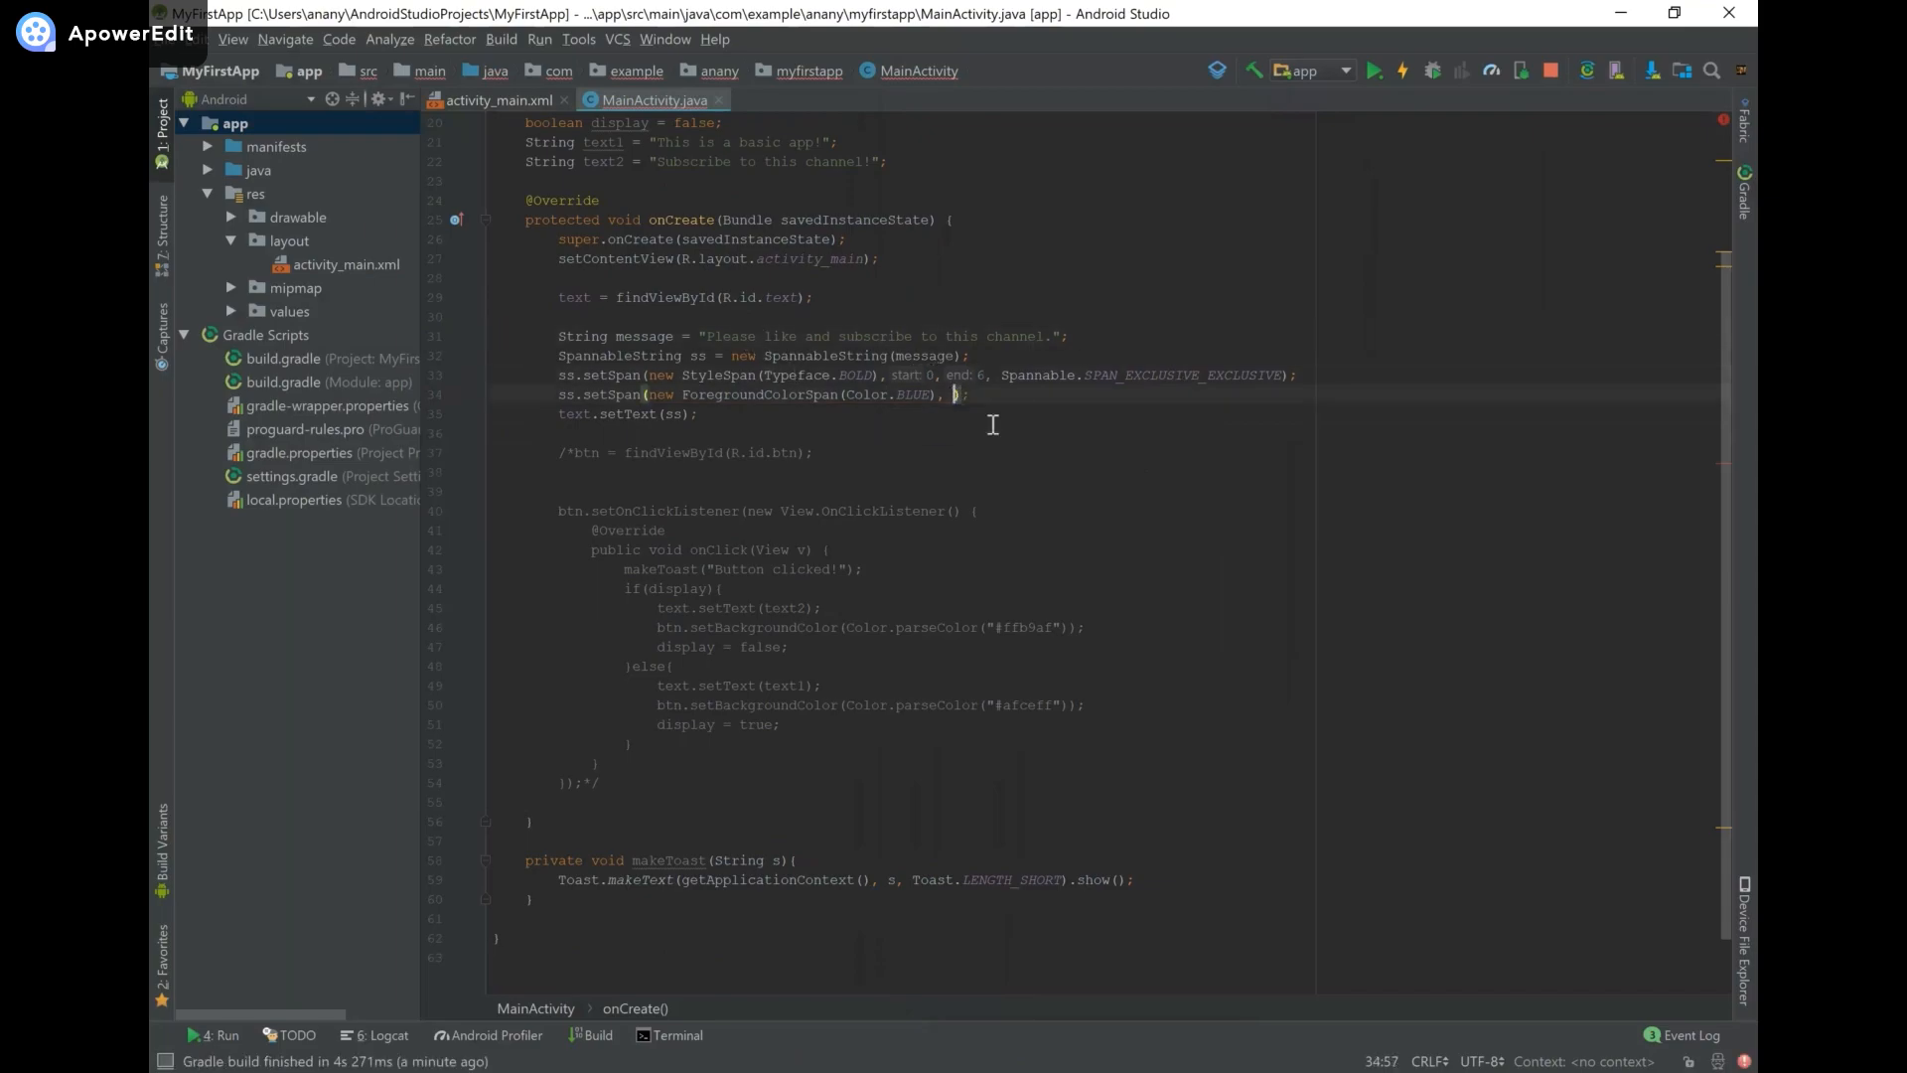
text(start 6,)
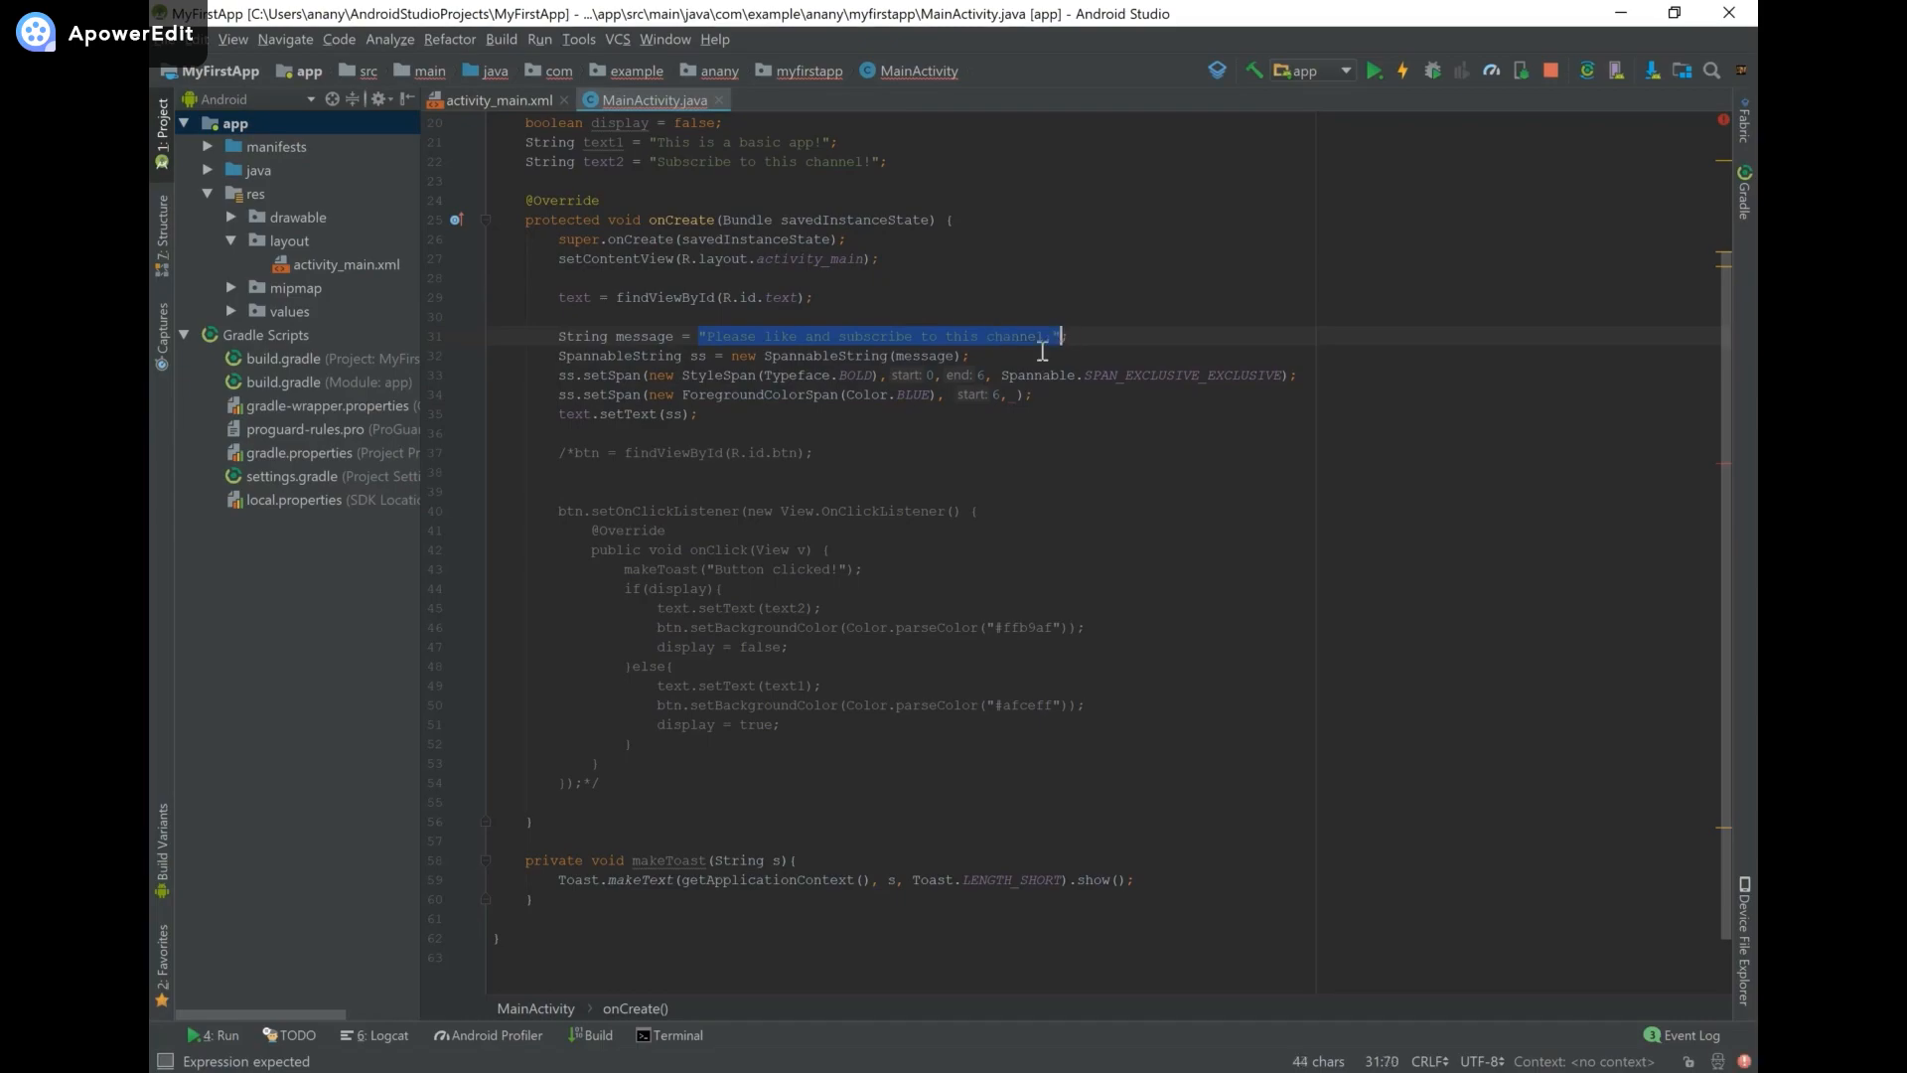
text(message.length()
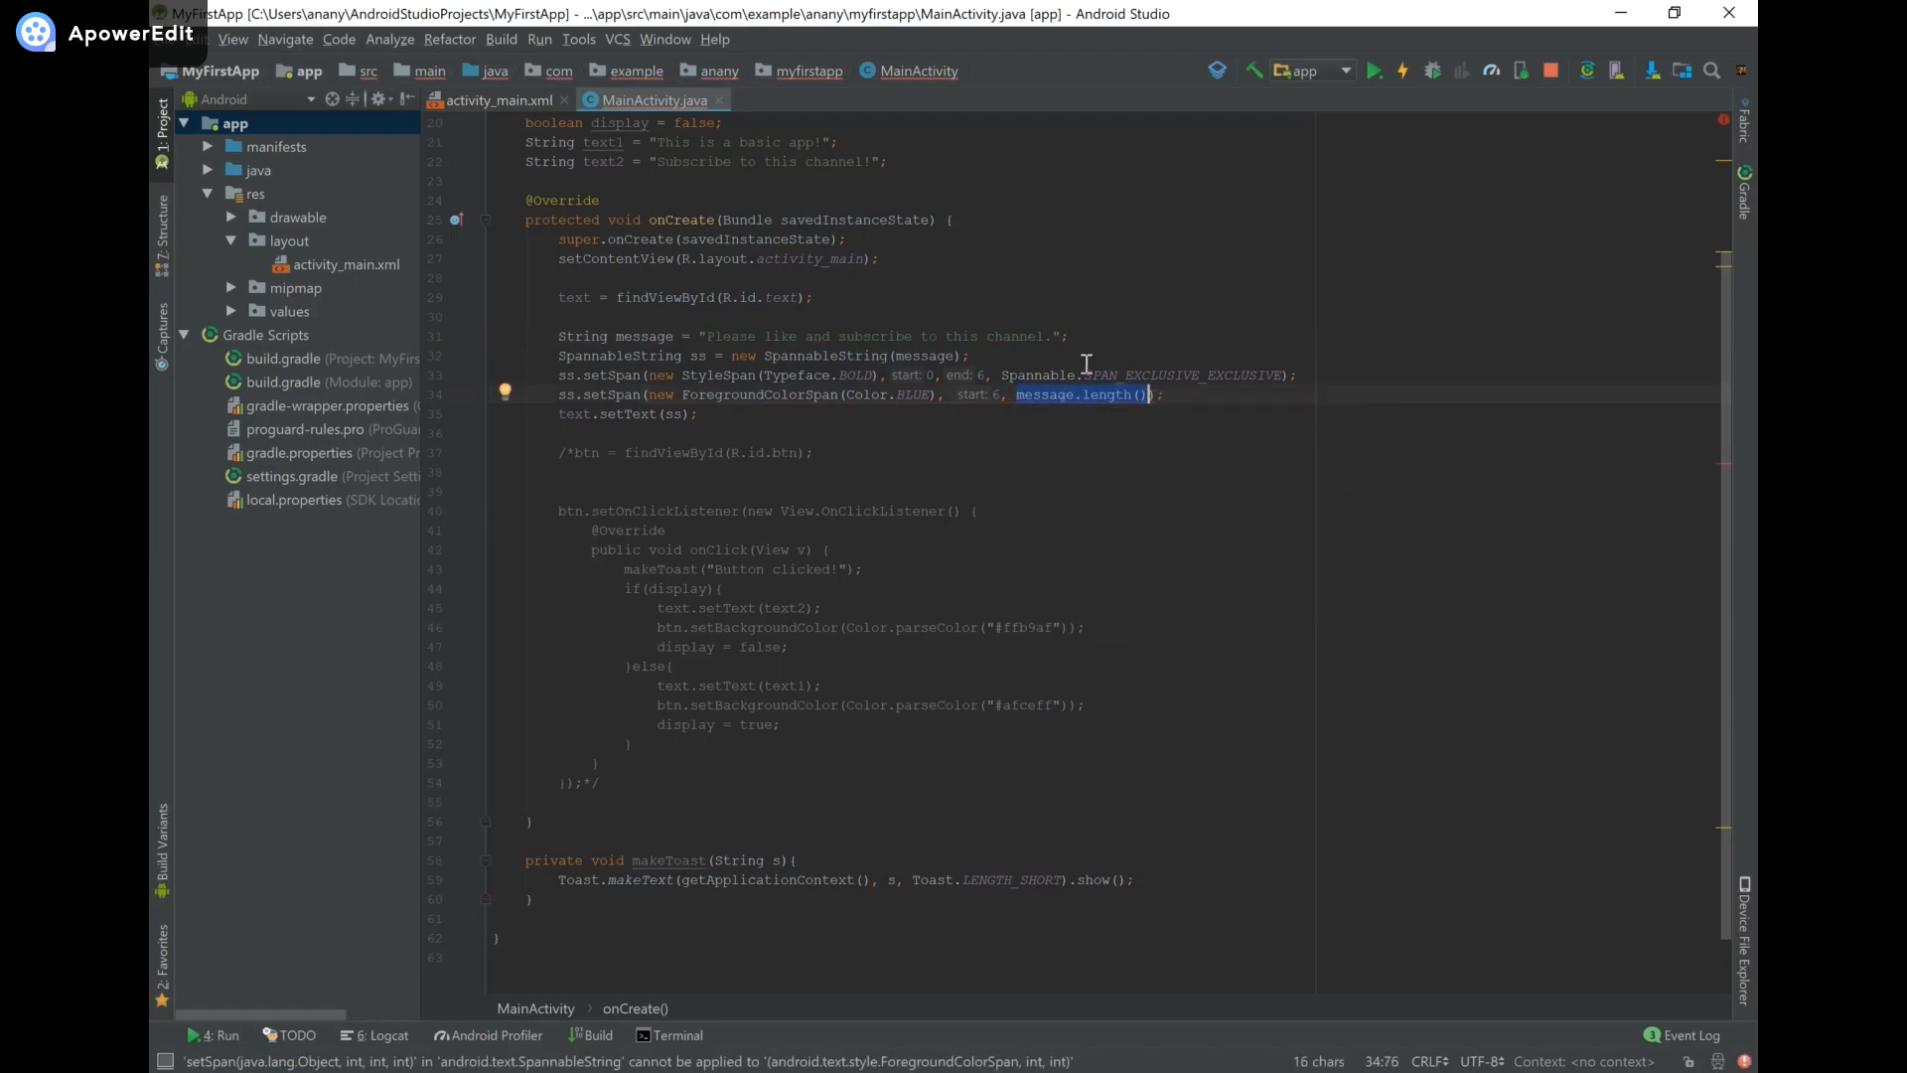
click(1055, 336)
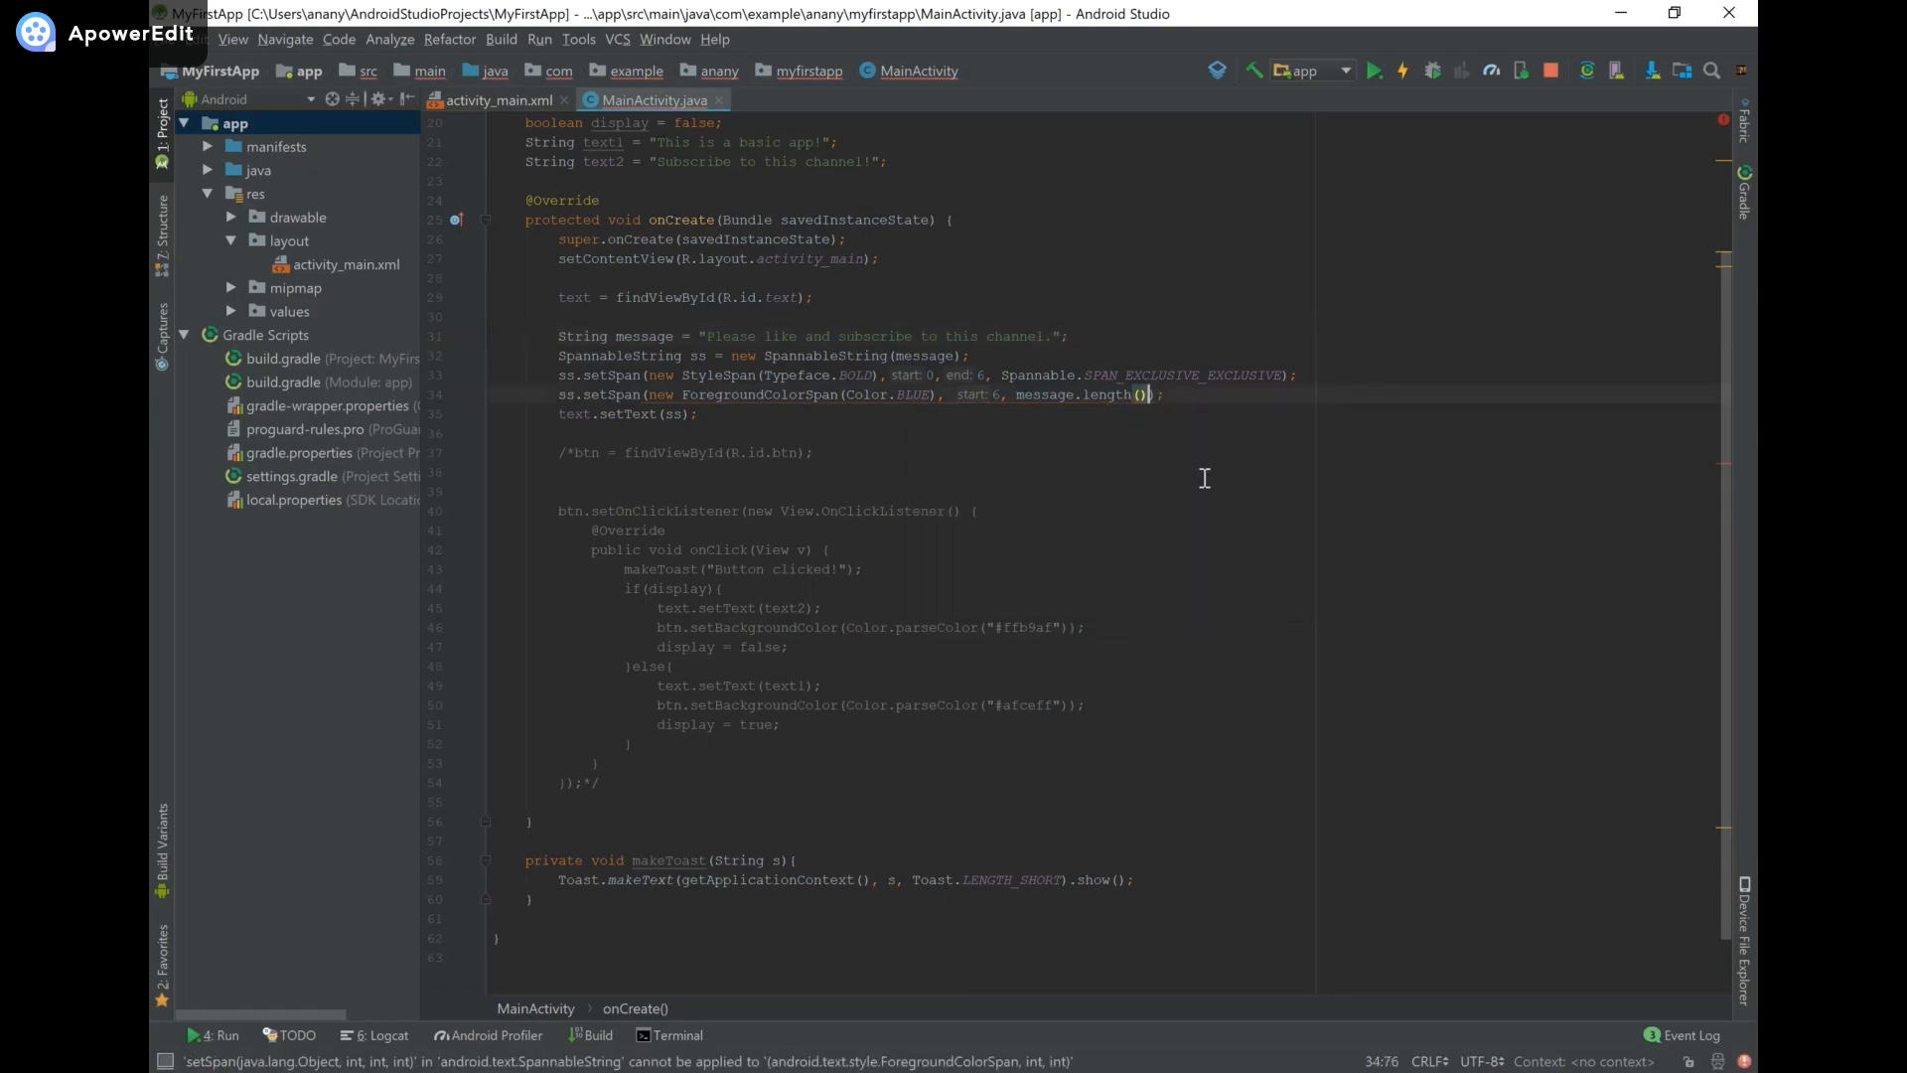
text(Sp)
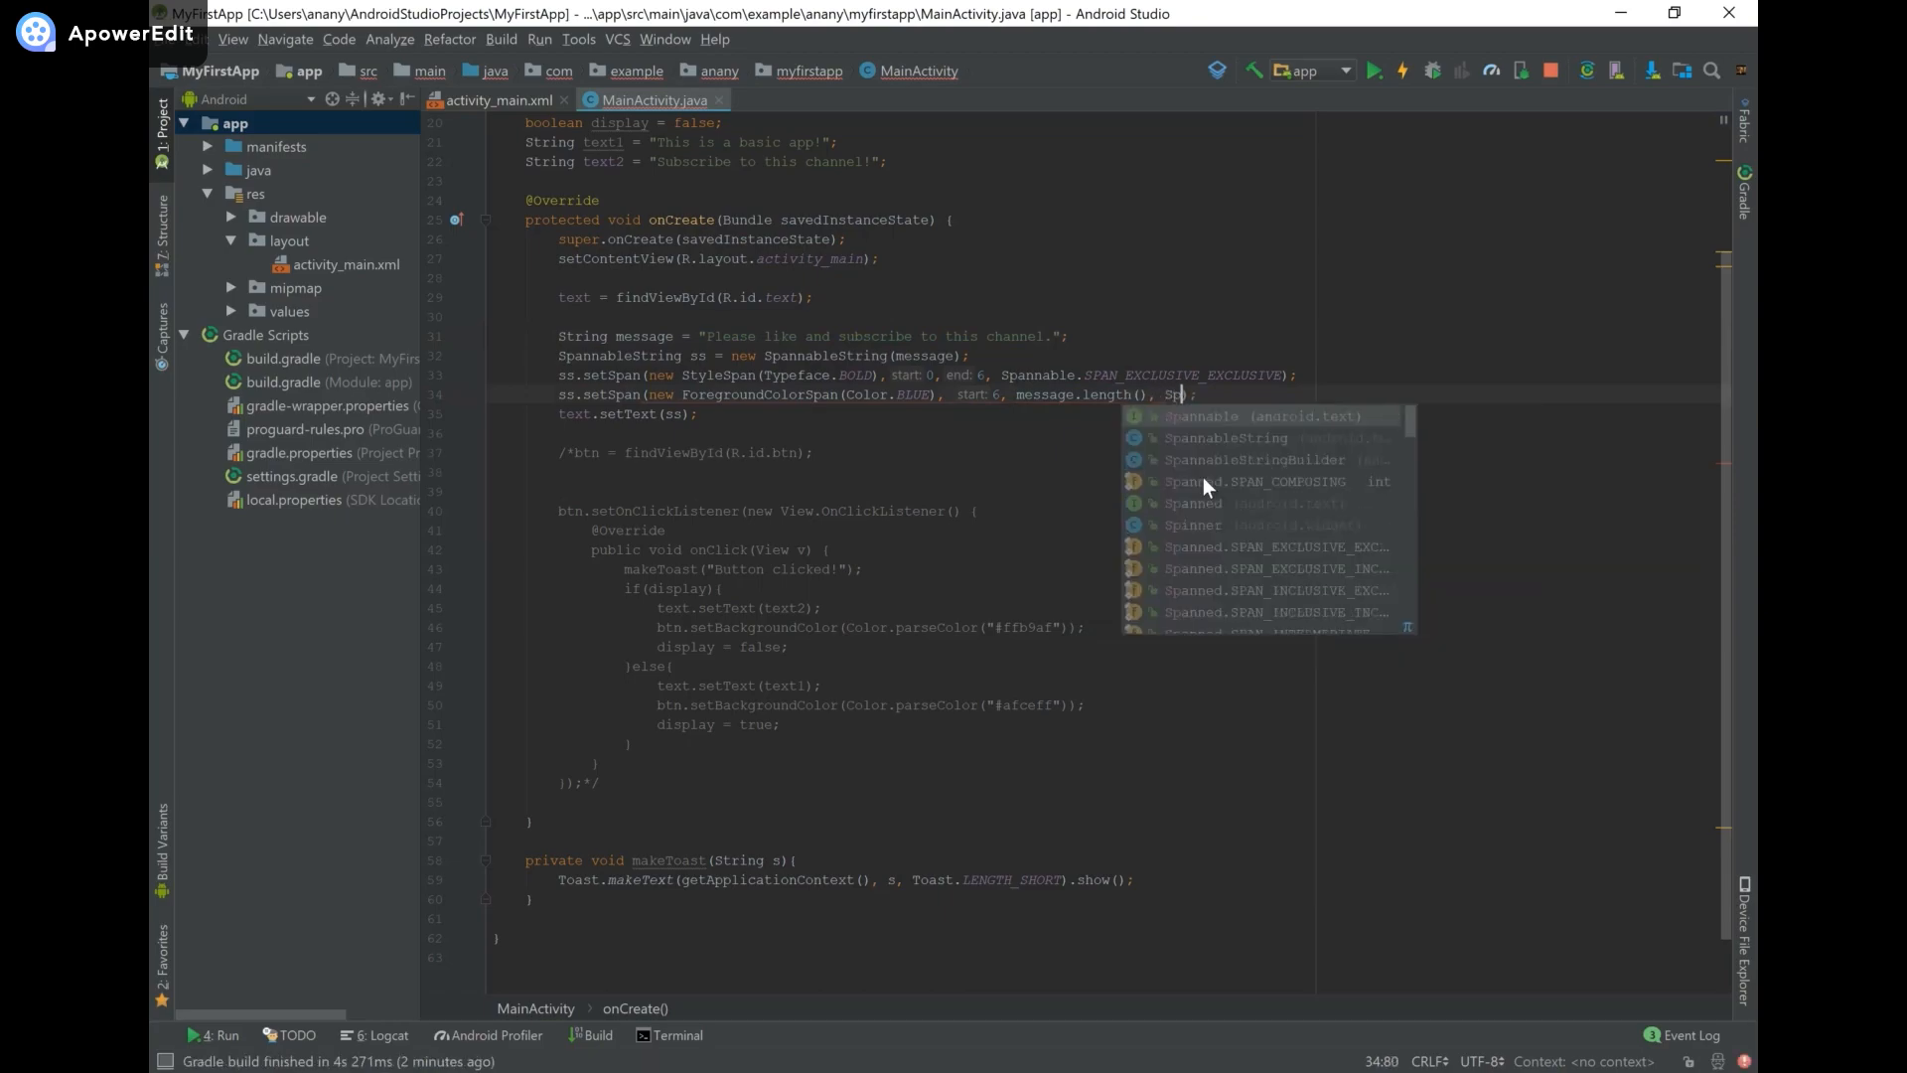
key(Enter)
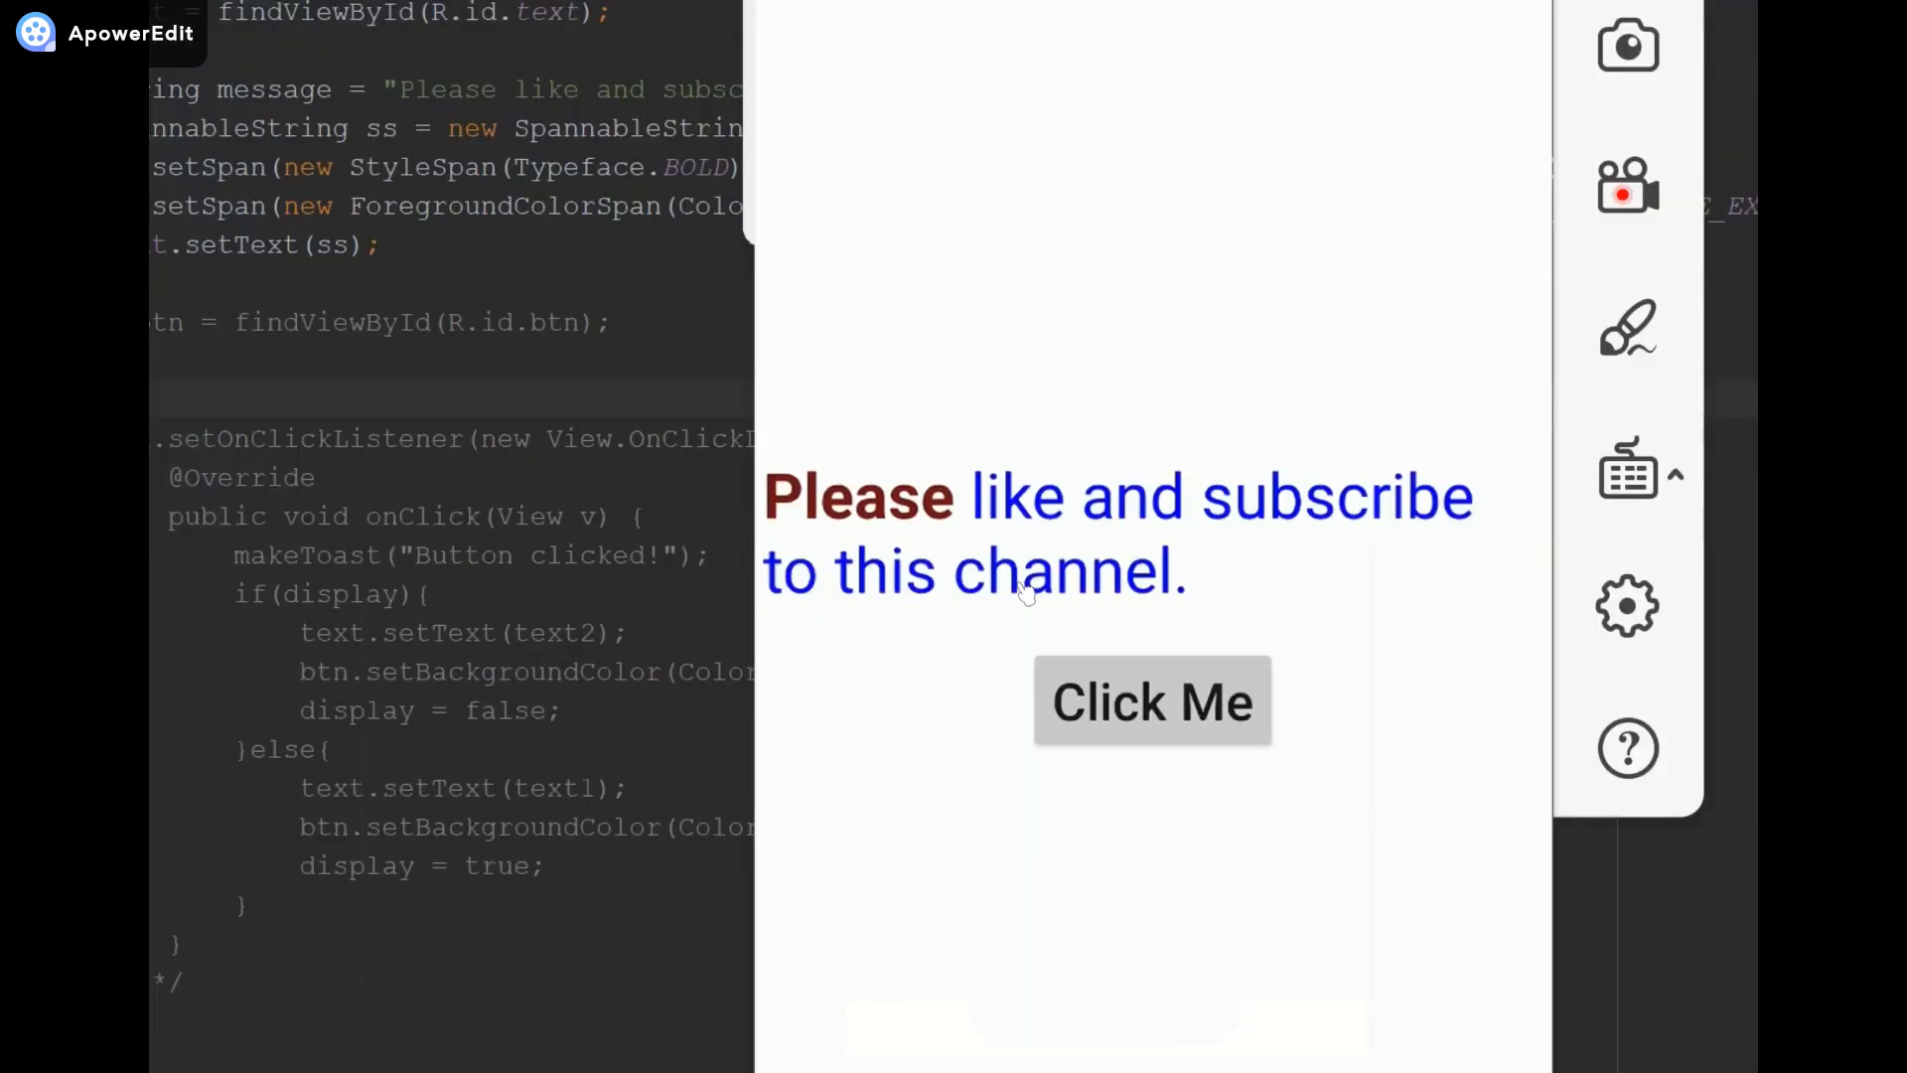
mouse_move(910, 560)
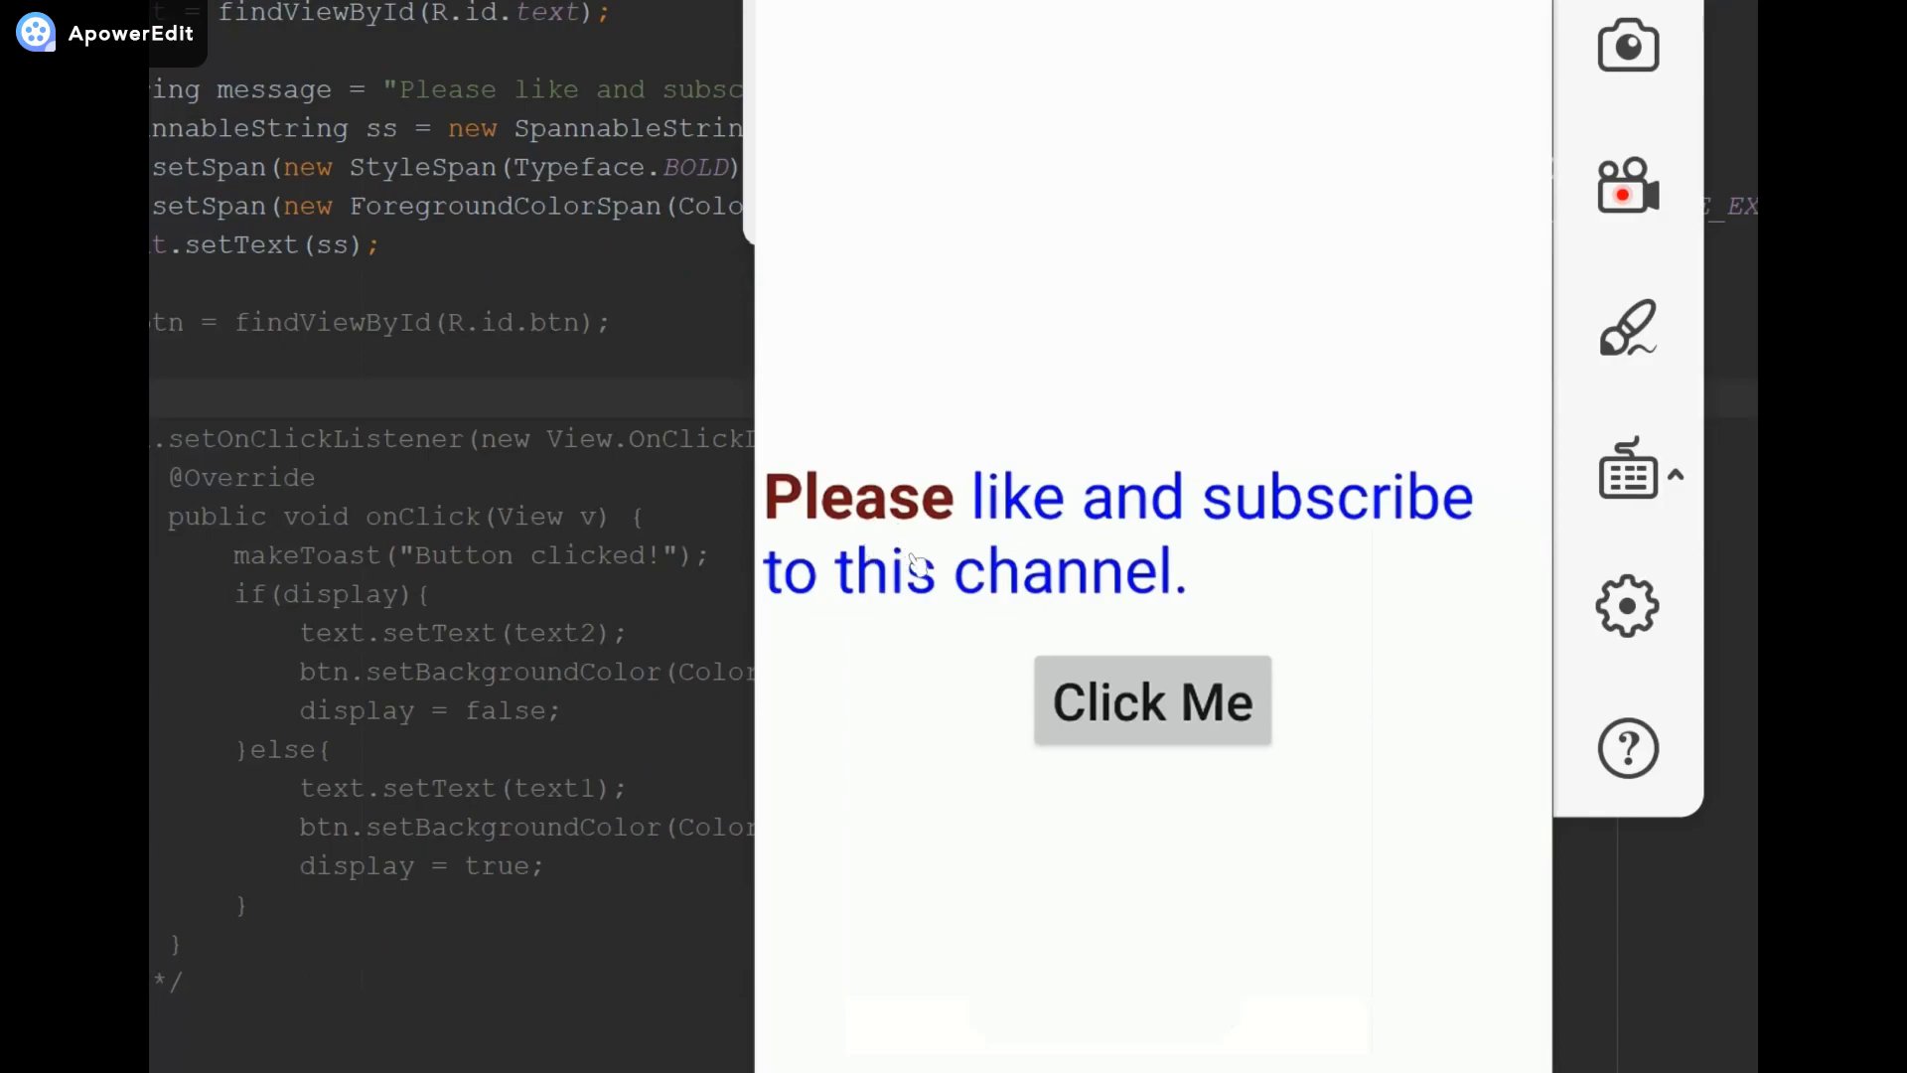
mouse_move(1003, 579)
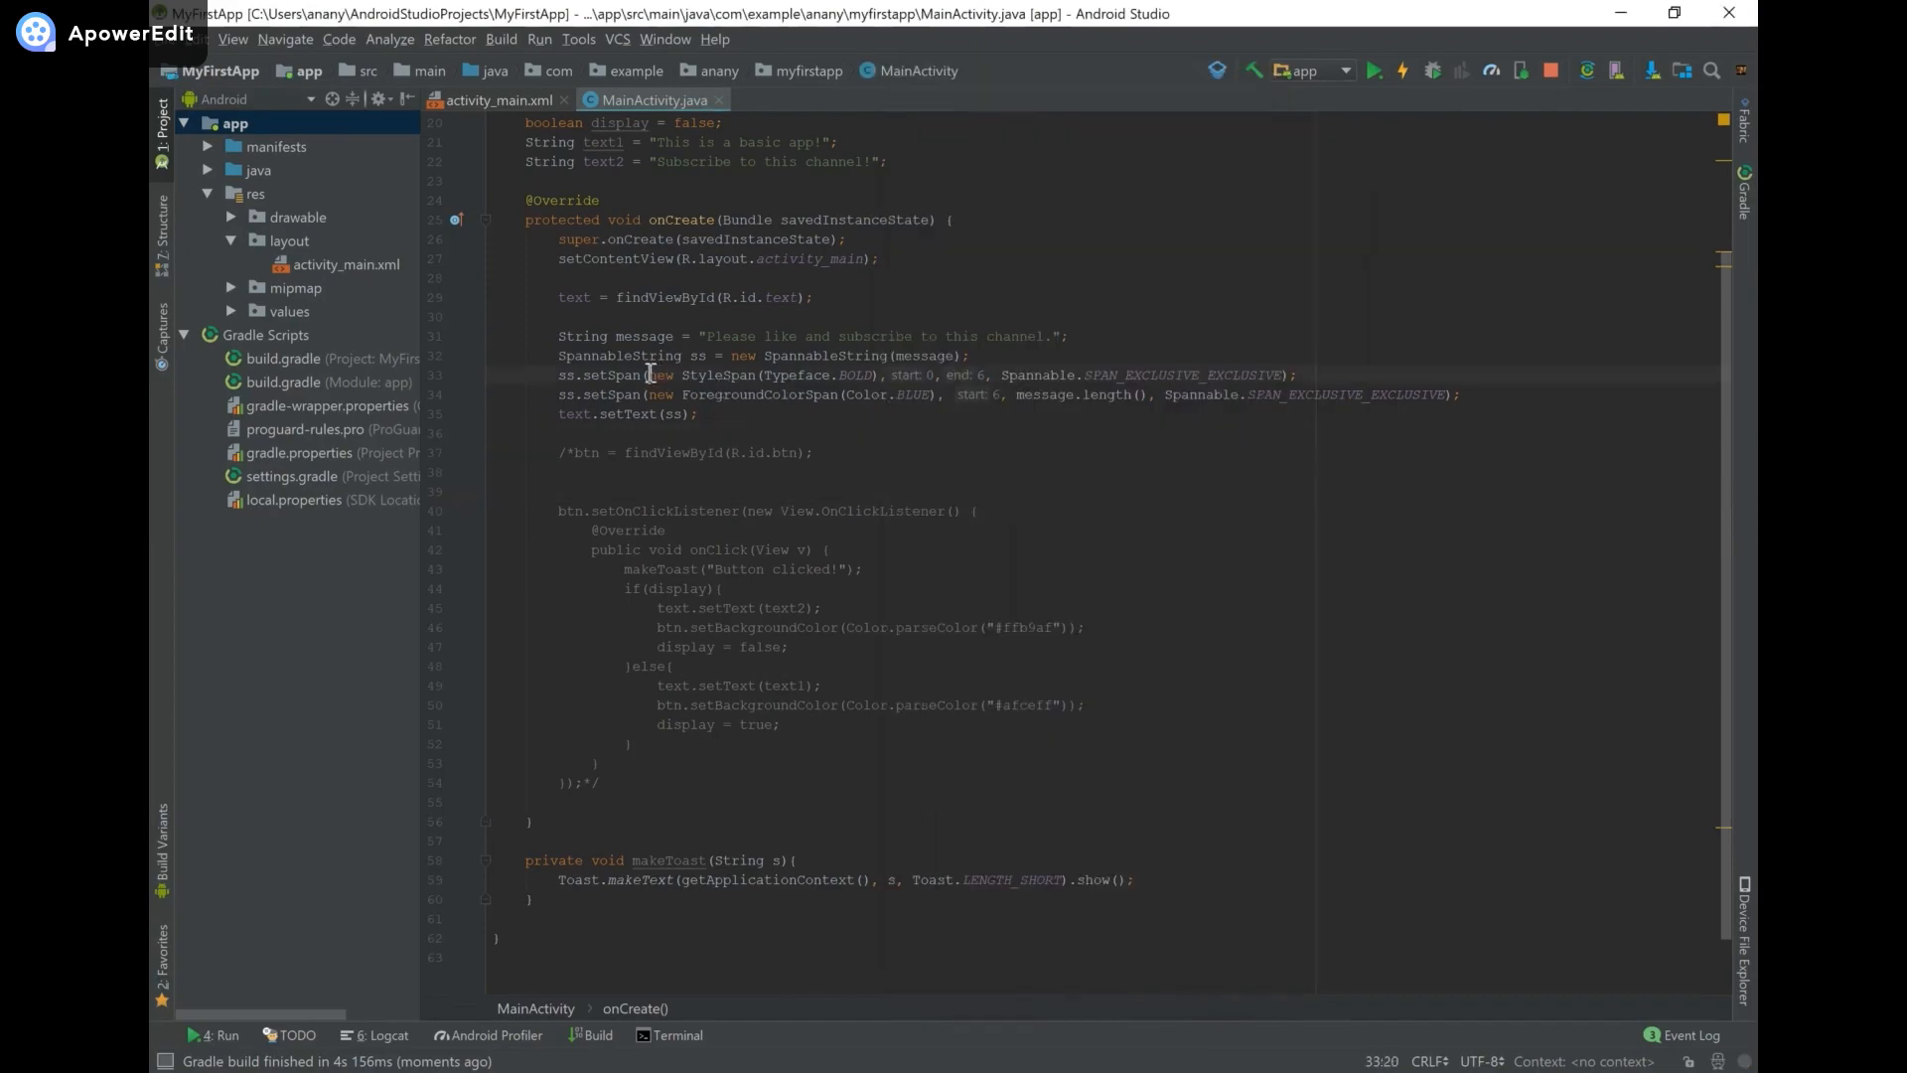
double_click(718, 375)
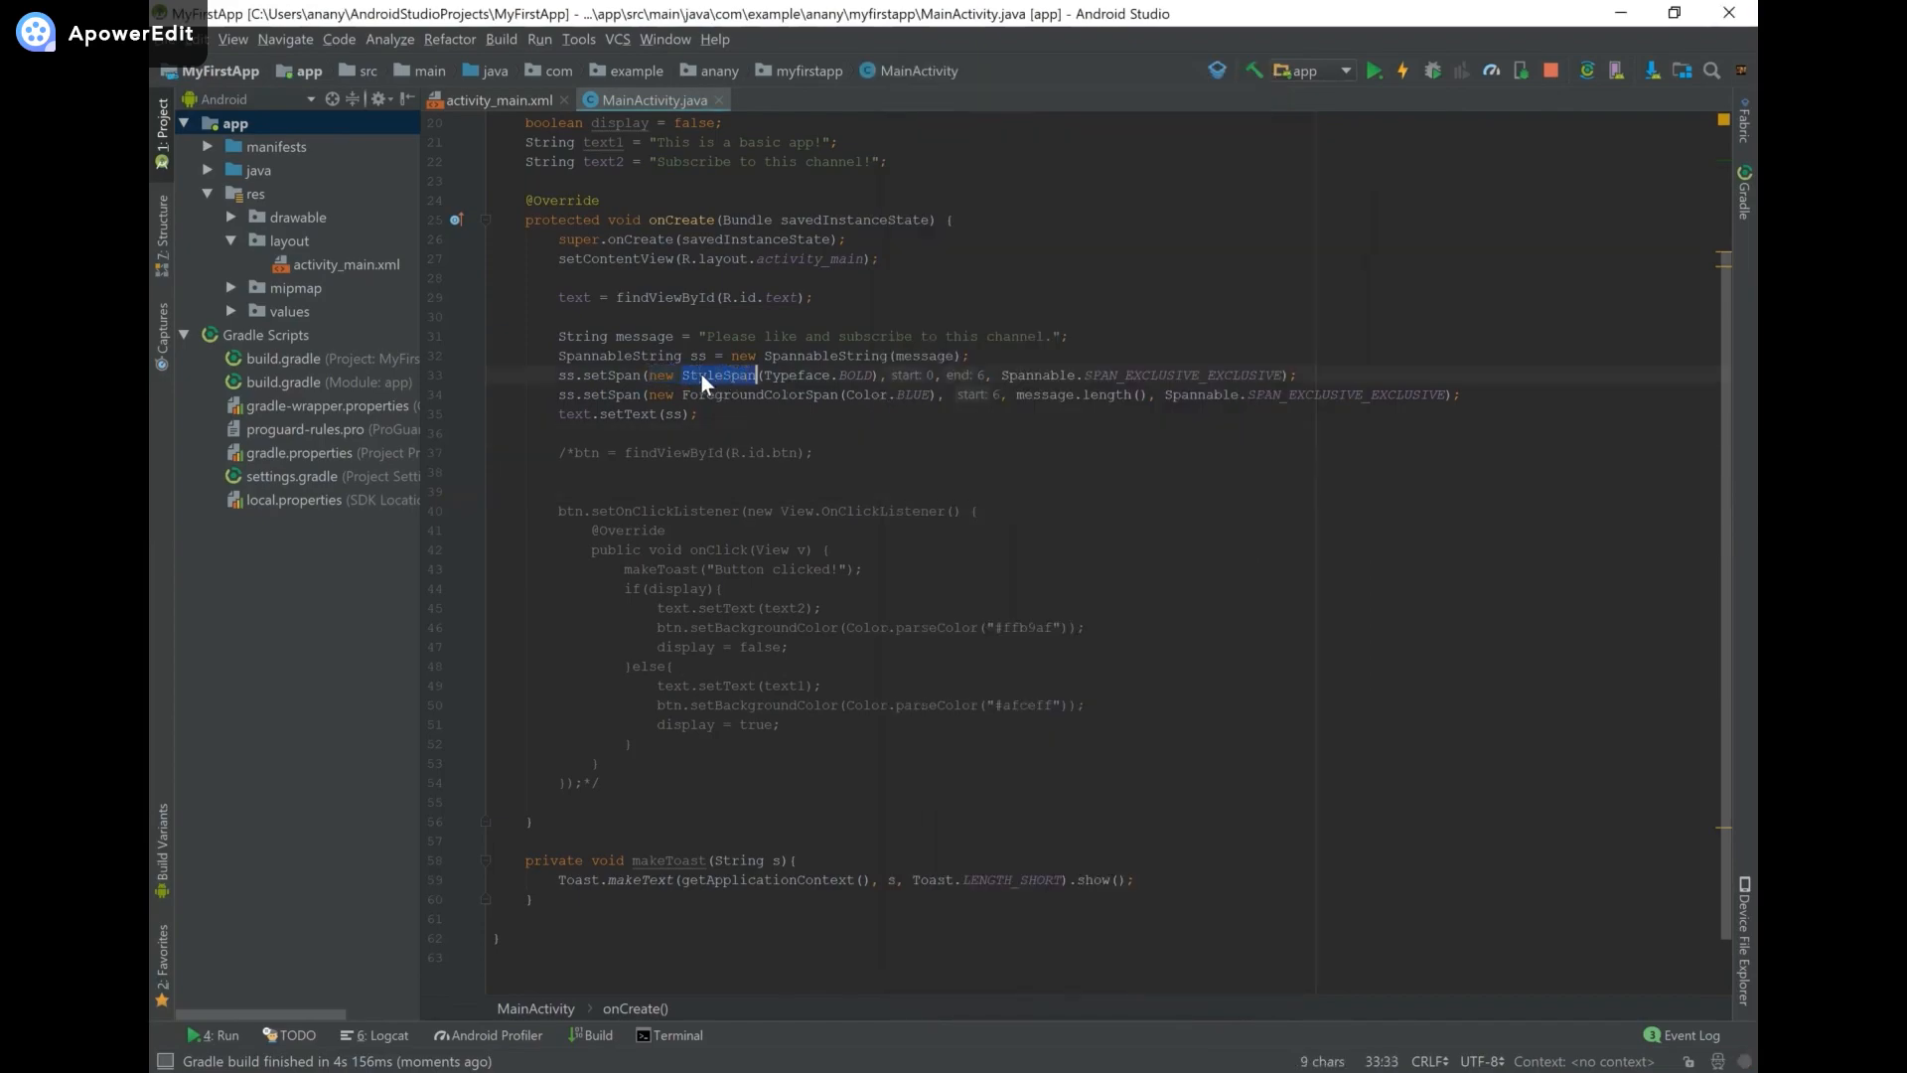